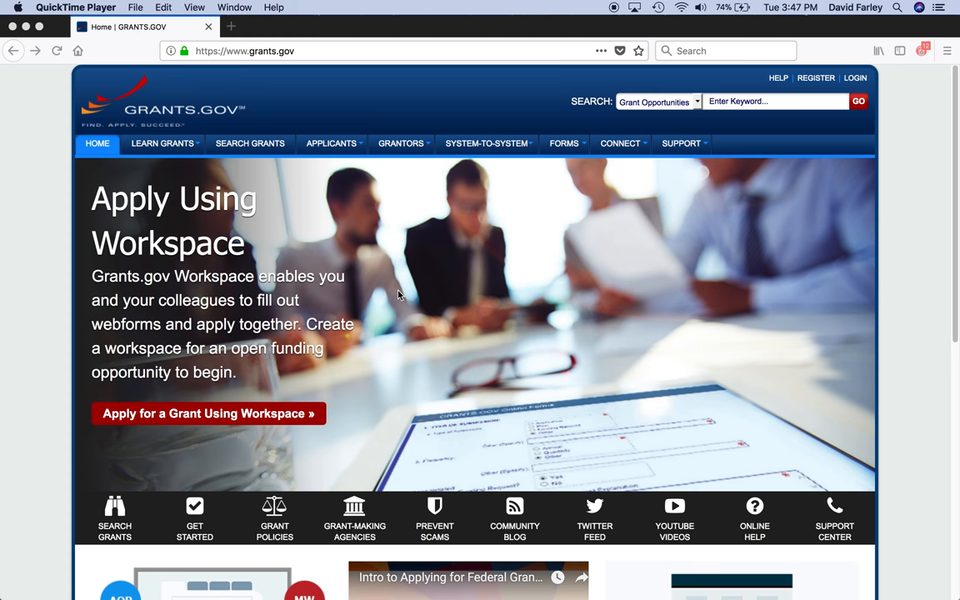
{"action": "mouse_move", "coordinate": [400, 290]}
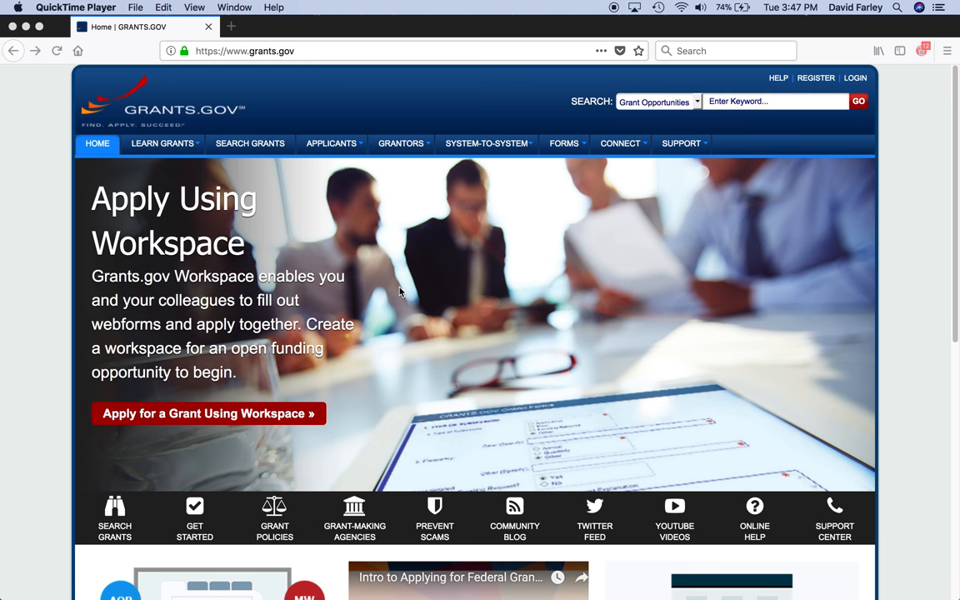
{"action": "mouse_move", "coordinate": [264, 79]}
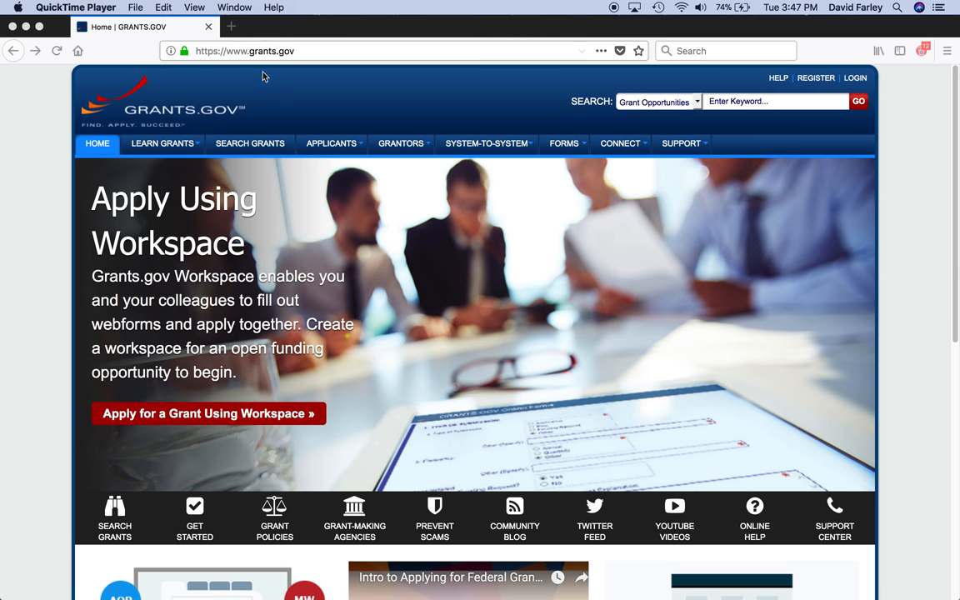
{"action": "mouse_move", "coordinate": [5, 421]}
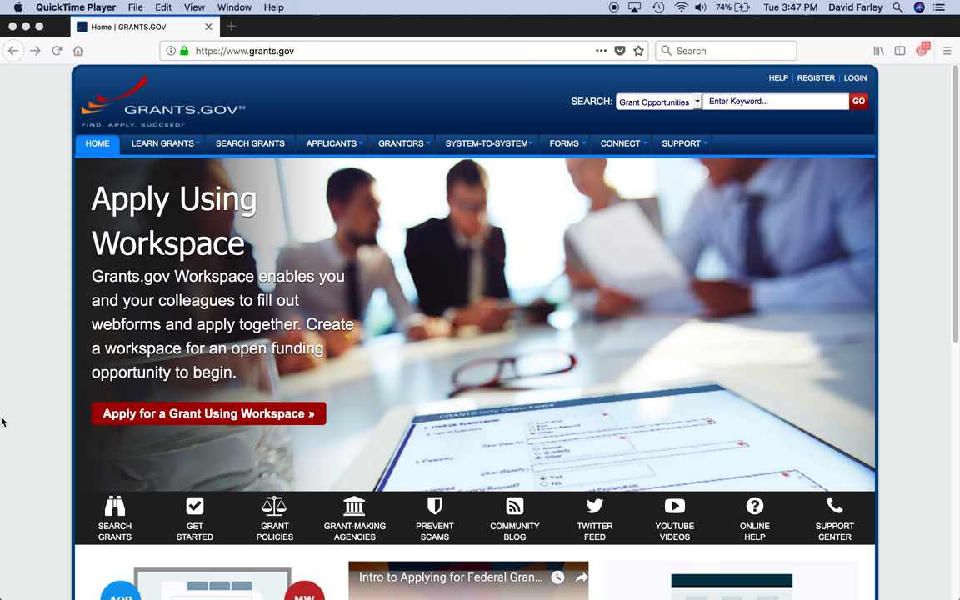
{"action": "mouse_move", "coordinate": [550, 311]}
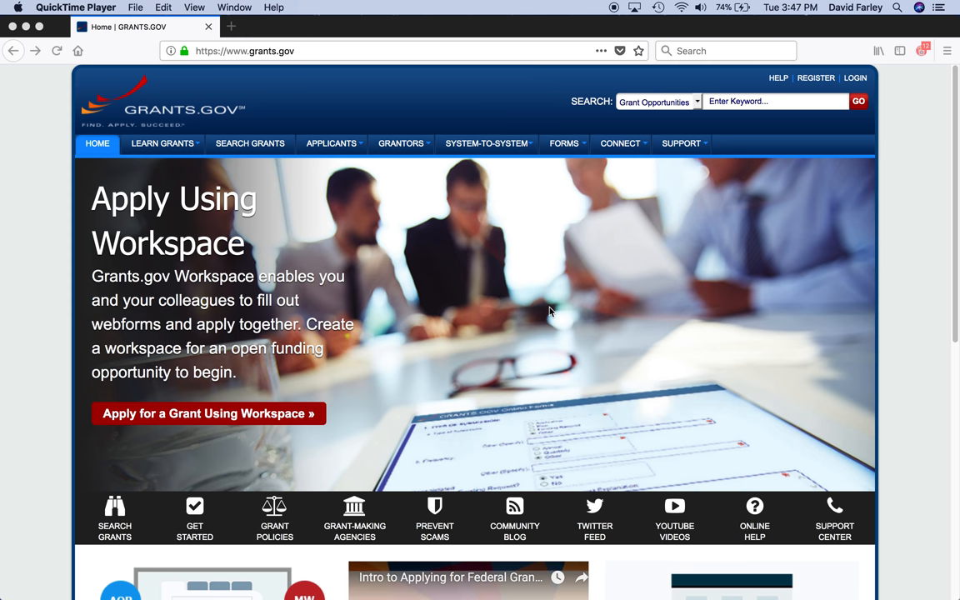
{"action": "mouse_move", "coordinate": [155, 418]}
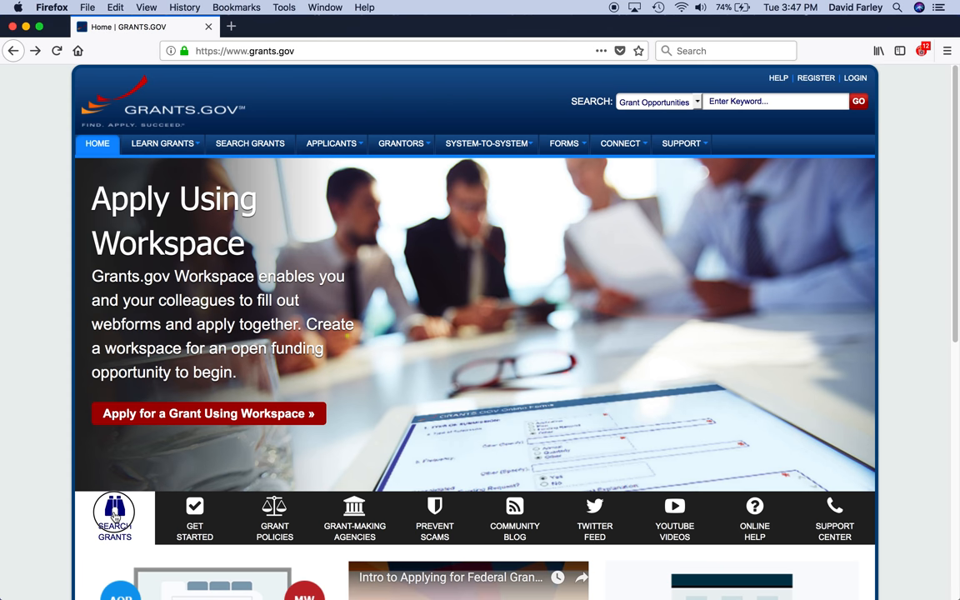
{"action": "mouse_move", "coordinate": [113, 517]}
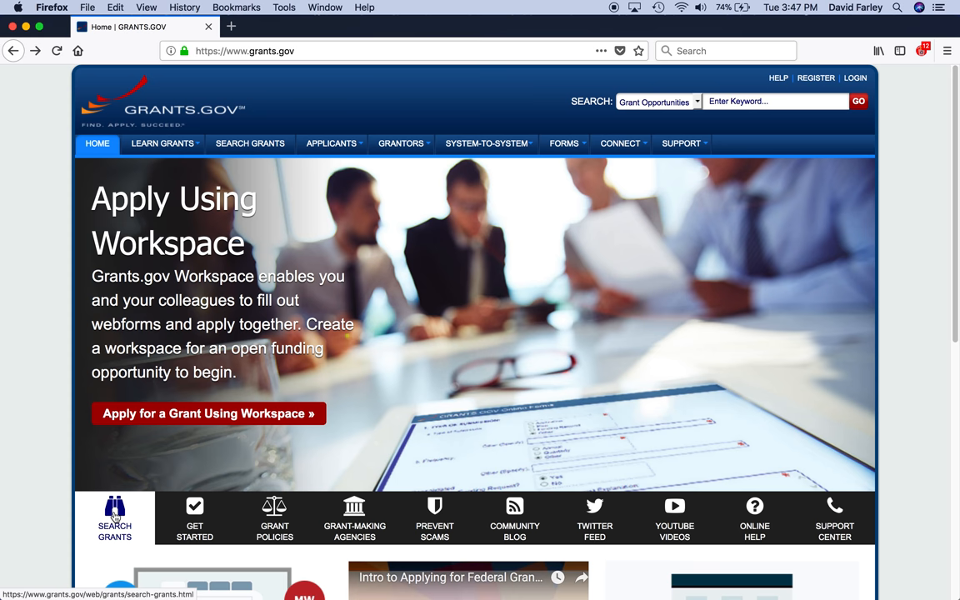
{"action": "mouse_move", "coordinate": [87, 478]}
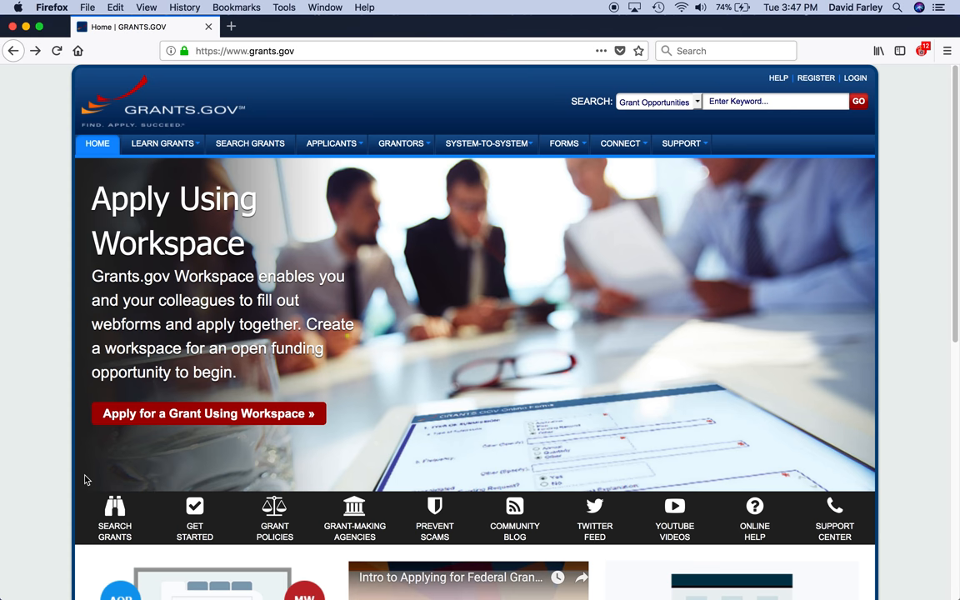
{"action": "mouse_move", "coordinate": [113, 510]}
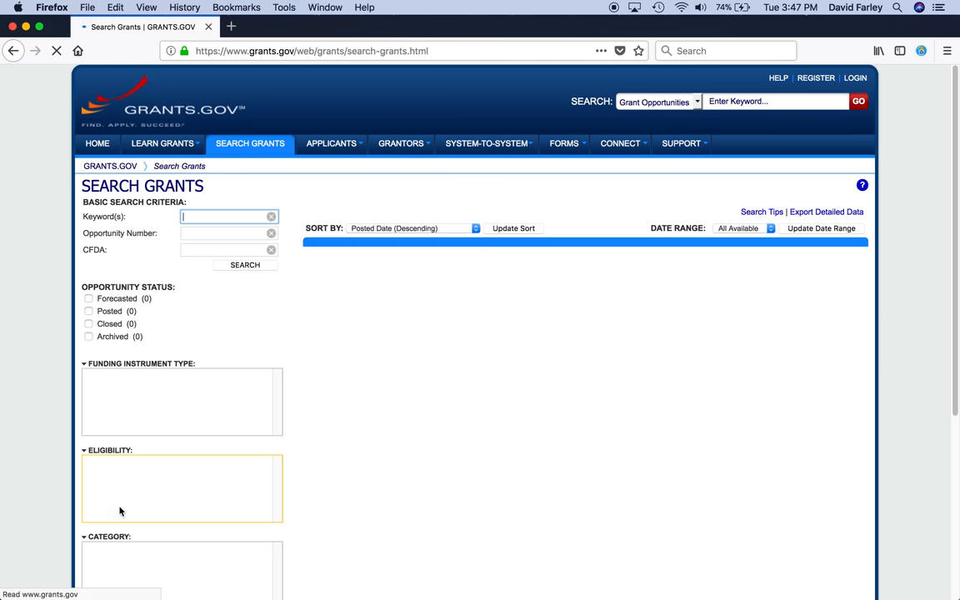
{"action": "left_click", "coordinate": [244, 263]}
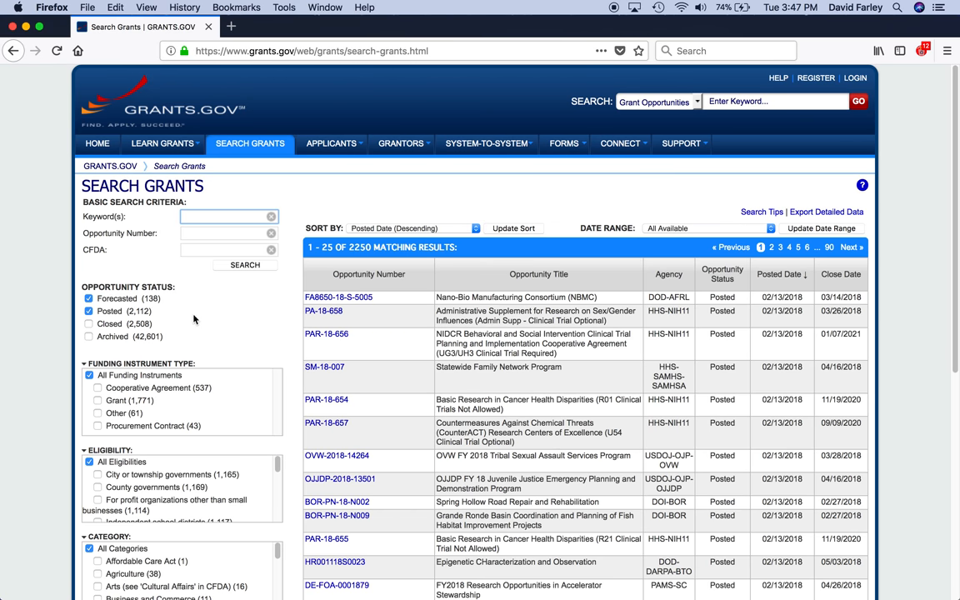
{"action": "left_click", "coordinate": [225, 217]}
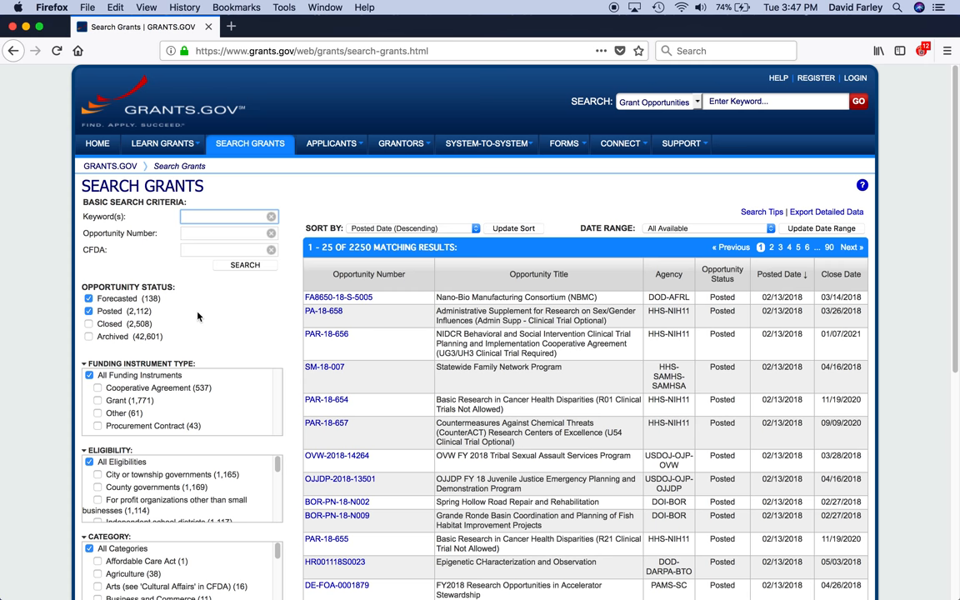
{"action": "mouse_move", "coordinate": [270, 302]}
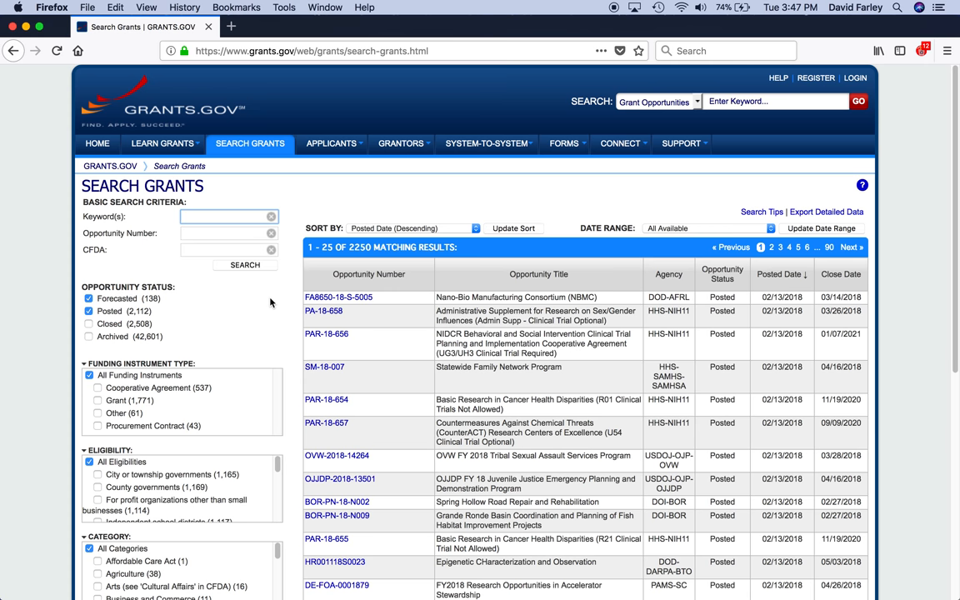
{"action": "left_click", "coordinate": [225, 217]}
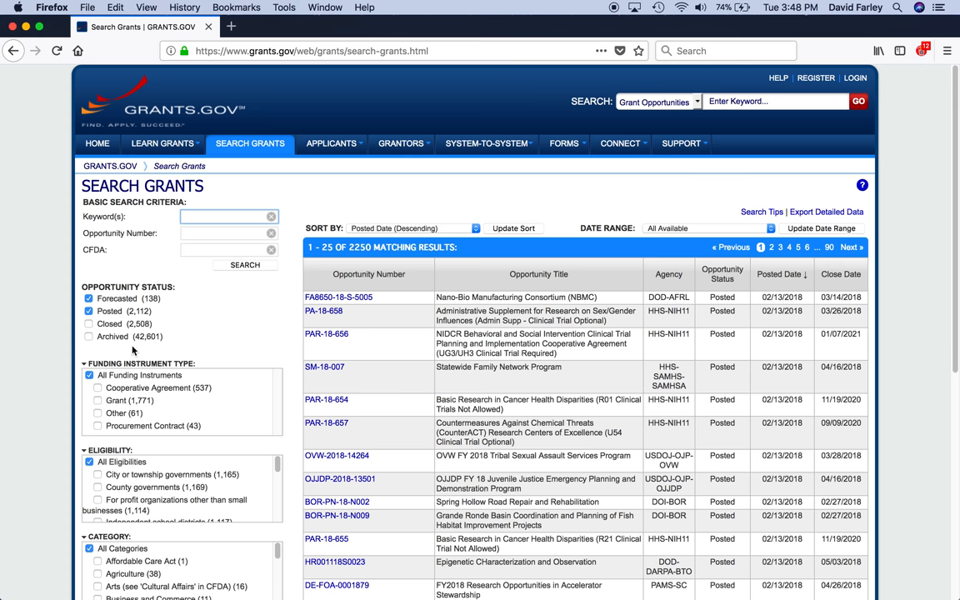
{"action": "mouse_move", "coordinate": [147, 298]}
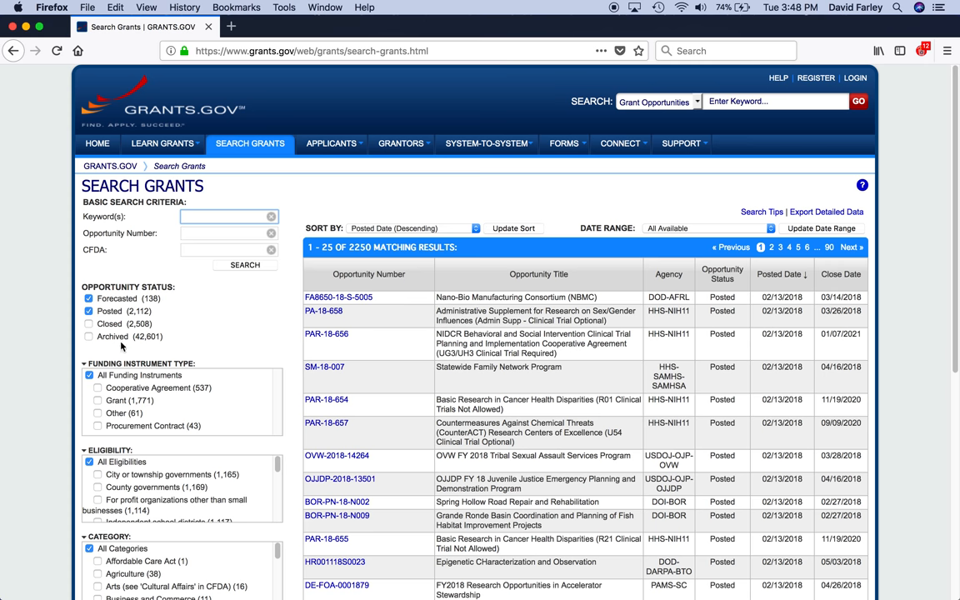
{"action": "mouse_move", "coordinate": [120, 337]}
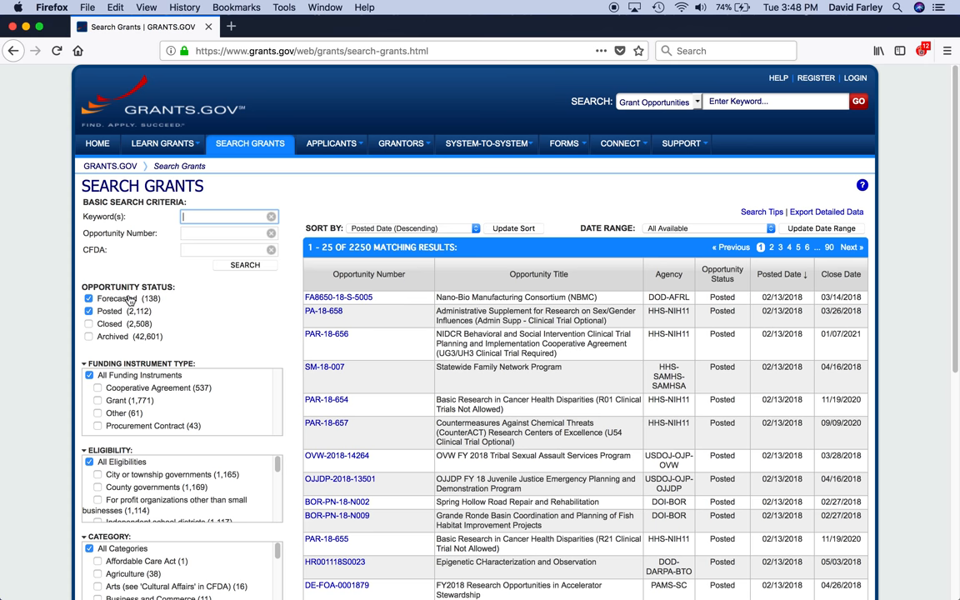
{"action": "mouse_move", "coordinate": [186, 311]}
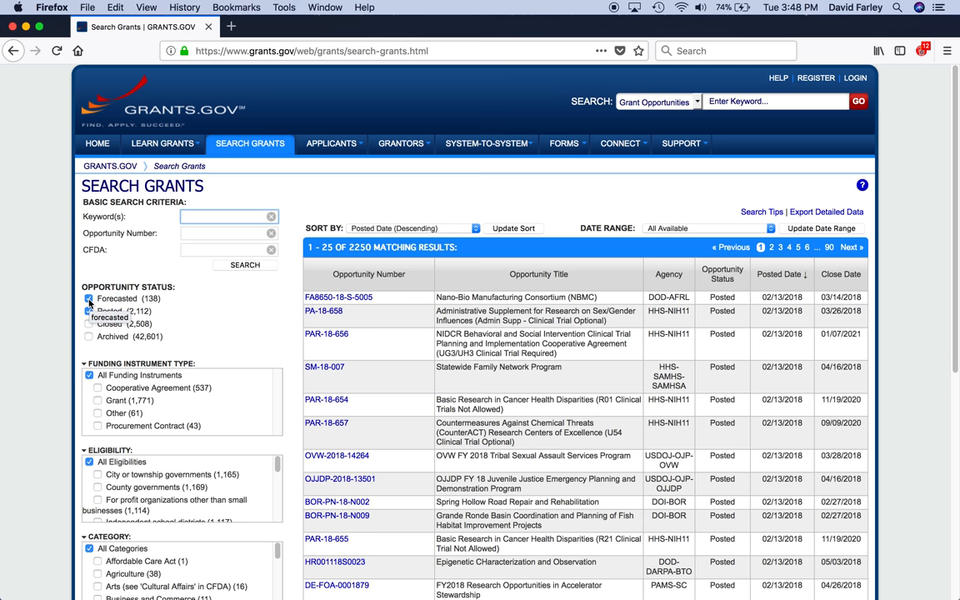
Exclude Forecasted status and filter funding instrument to Cooperative Agreement and Grant
{"action": "left_click", "coordinate": [90, 298]}
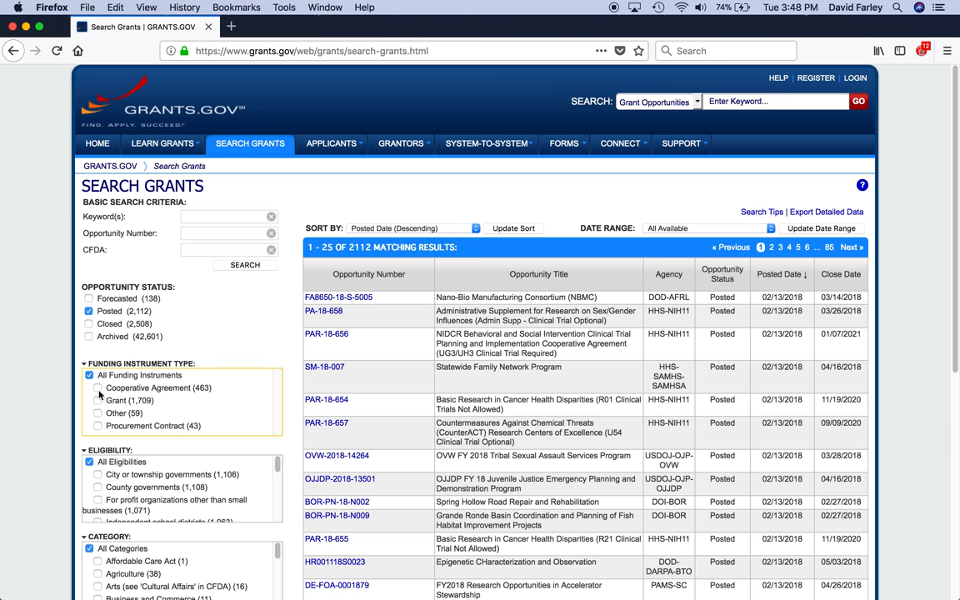
{"action": "left_click", "coordinate": [95, 397]}
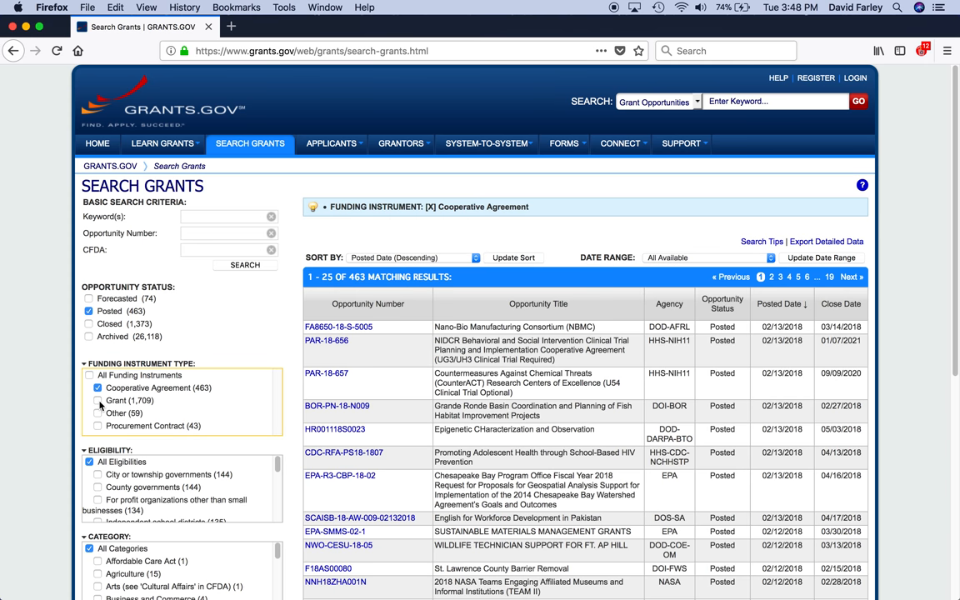
{"action": "left_click", "coordinate": [93, 400]}
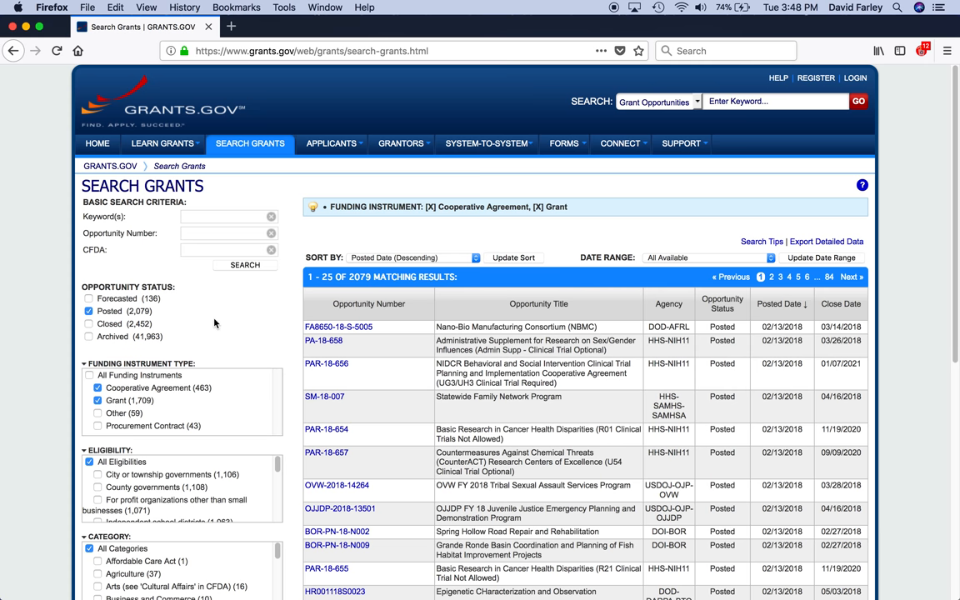
{"action": "mouse_move", "coordinate": [222, 332]}
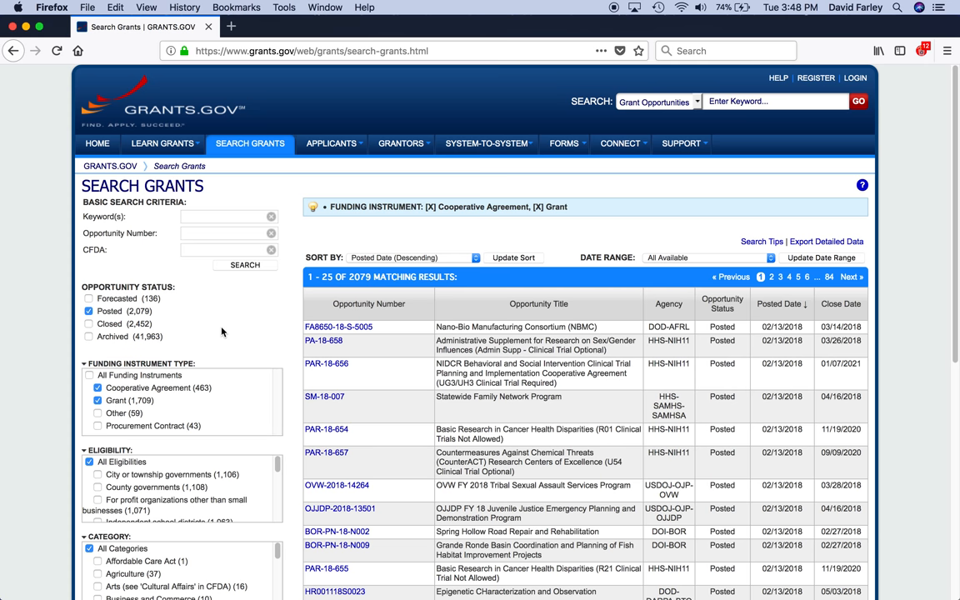
{"action": "mouse_move", "coordinate": [220, 338]}
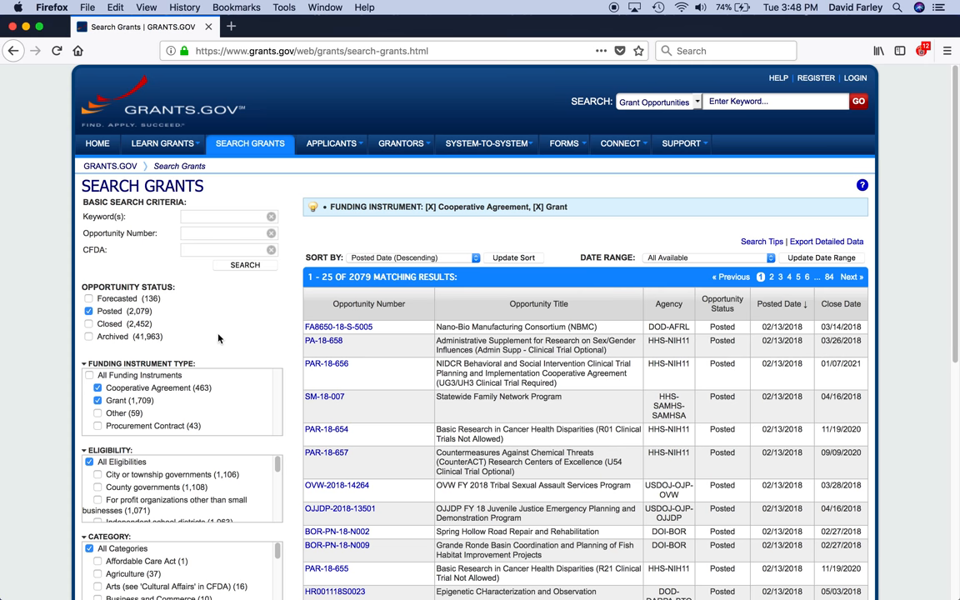
{"action": "mouse_move", "coordinate": [702, 227]}
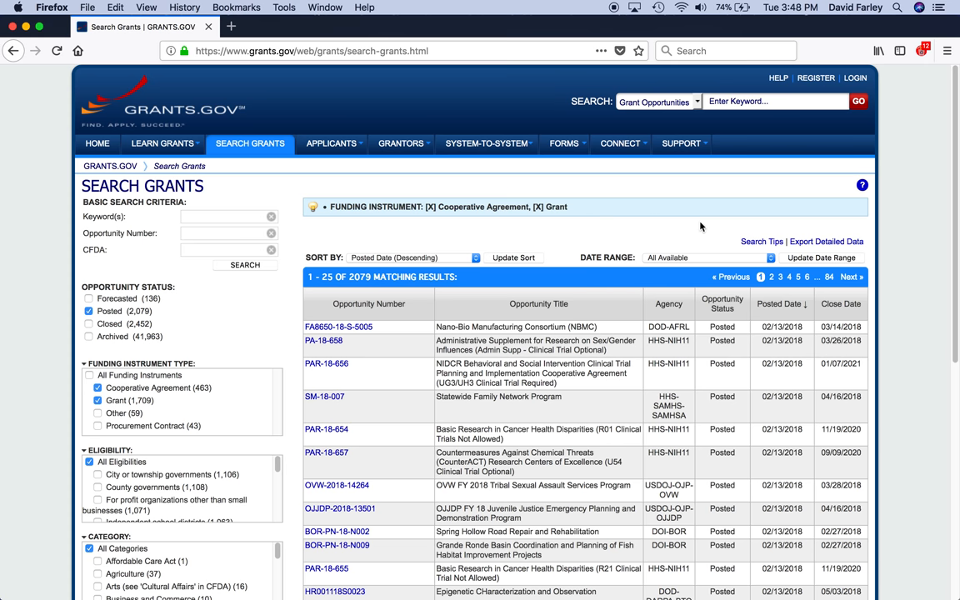
{"action": "mouse_move", "coordinate": [703, 260]}
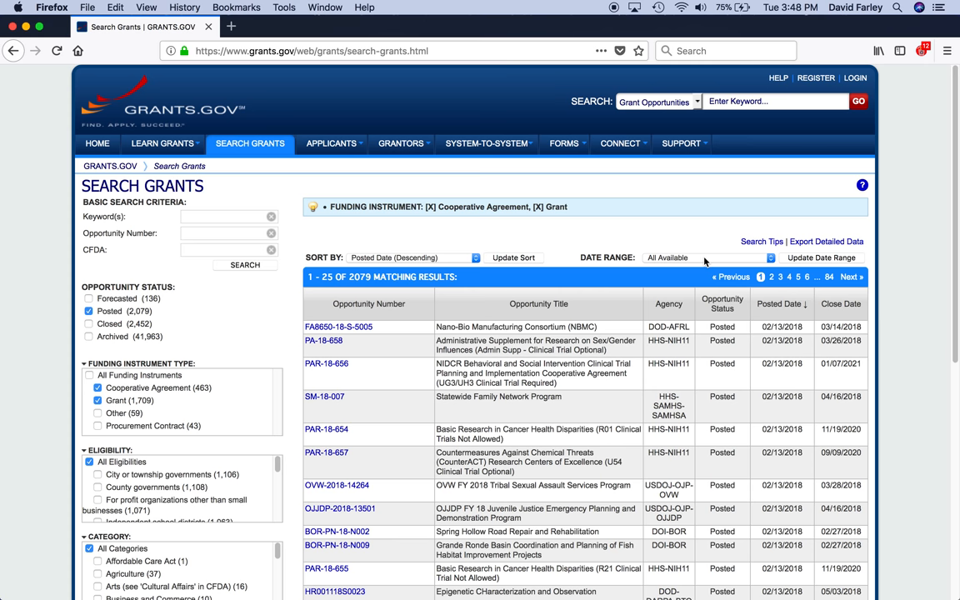
Set the date range to Posted Date - Last 3 Days
{"action": "left_click", "coordinate": [710, 257]}
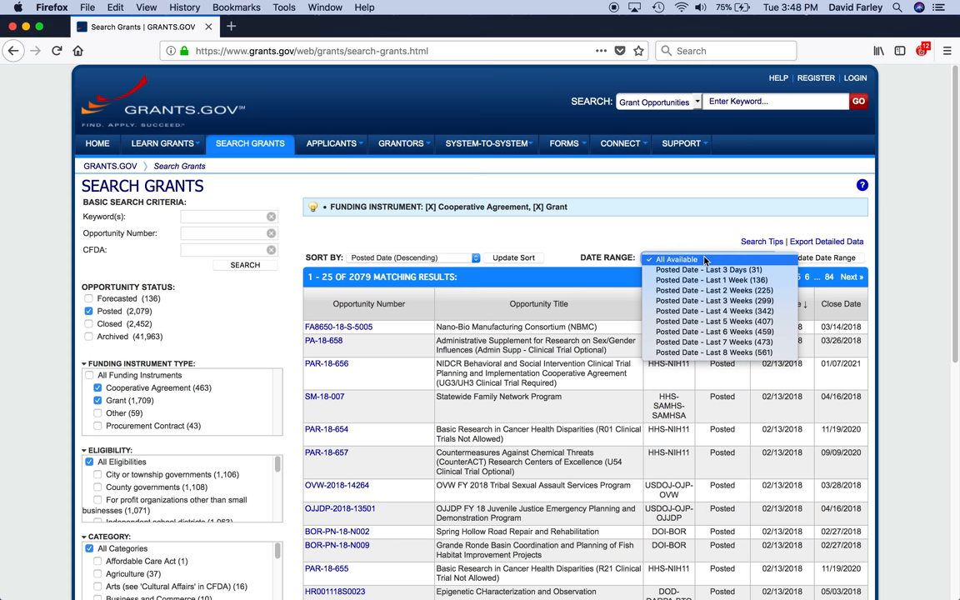
{"action": "mouse_move", "coordinate": [709, 270]}
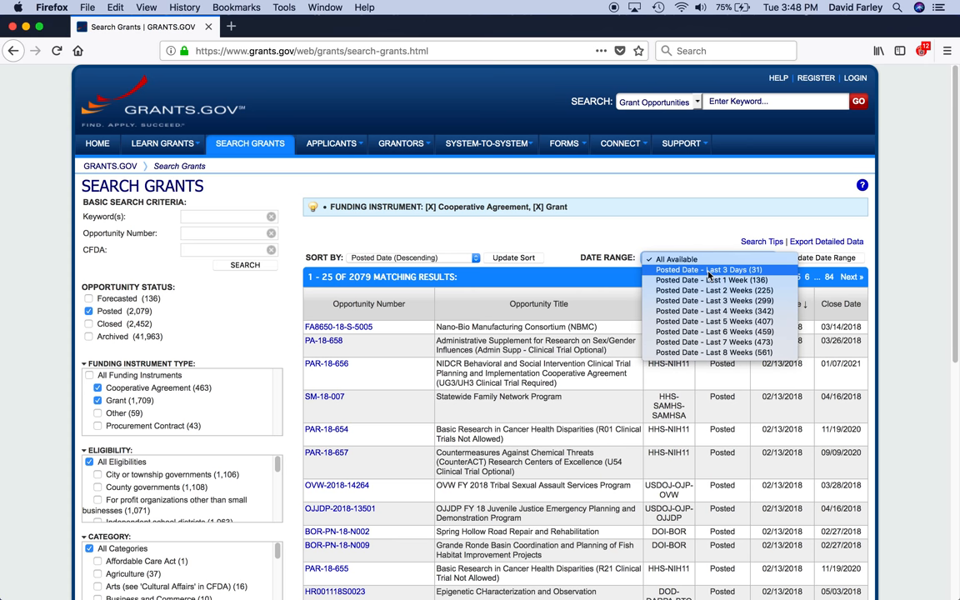
{"action": "left_click", "coordinate": [707, 270]}
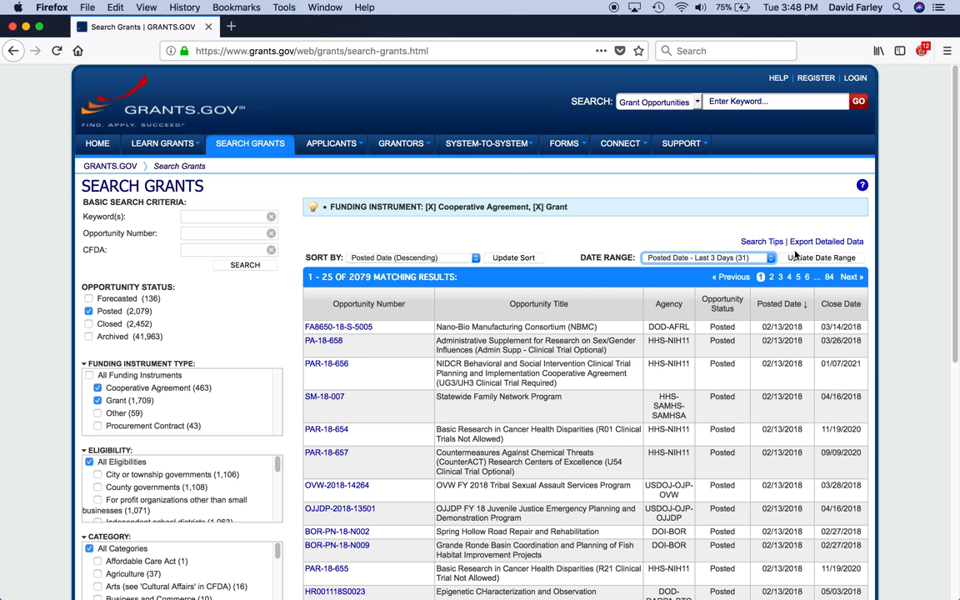
{"action": "mouse_move", "coordinate": [822, 260]}
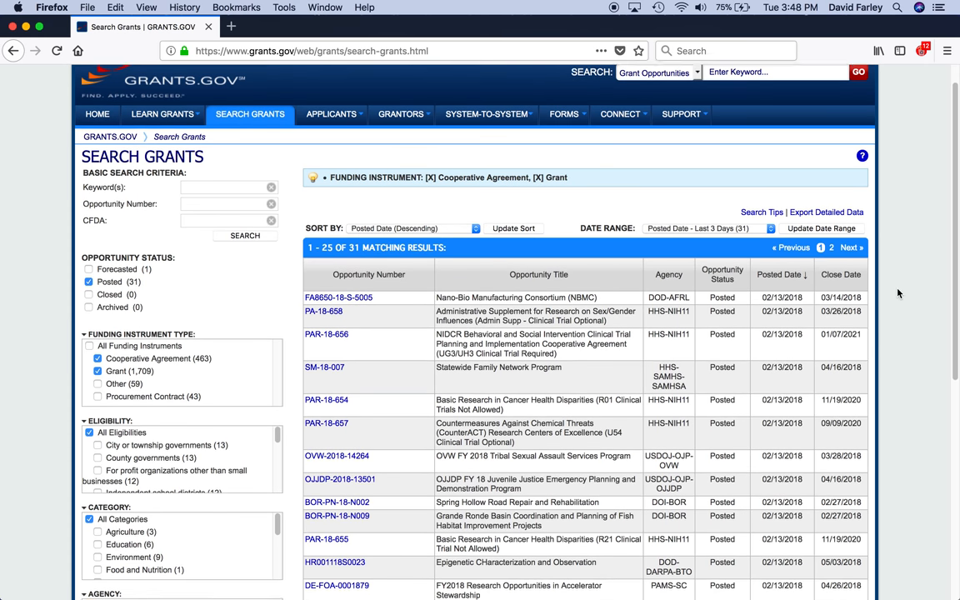
Scroll the 31 results and open opportunity OVW-2018-14264
{"action": "scroll", "scroll_direction": "down", "scroll_amount": 3}
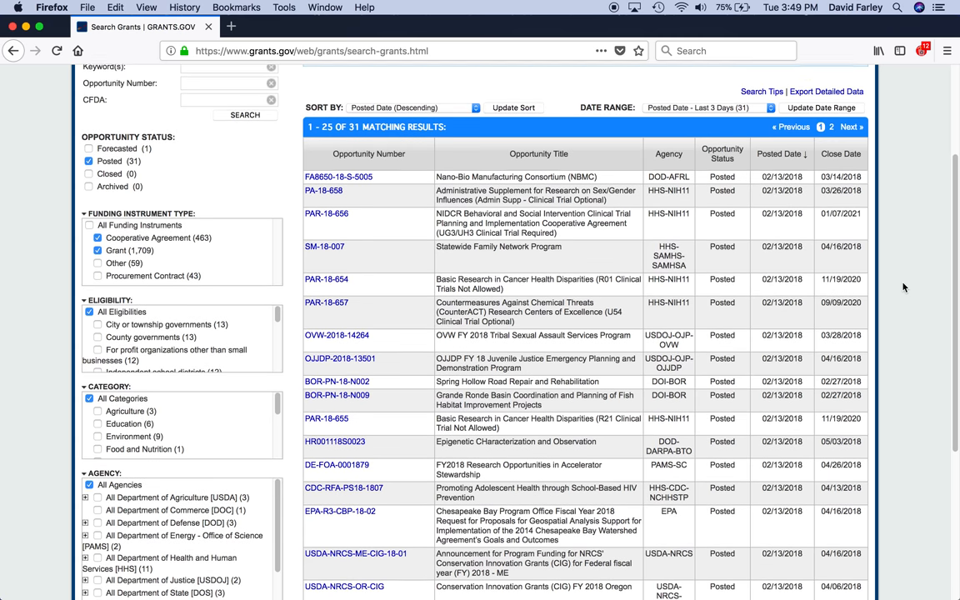
{"action": "scroll", "scroll_direction": "down", "scroll_amount": 3}
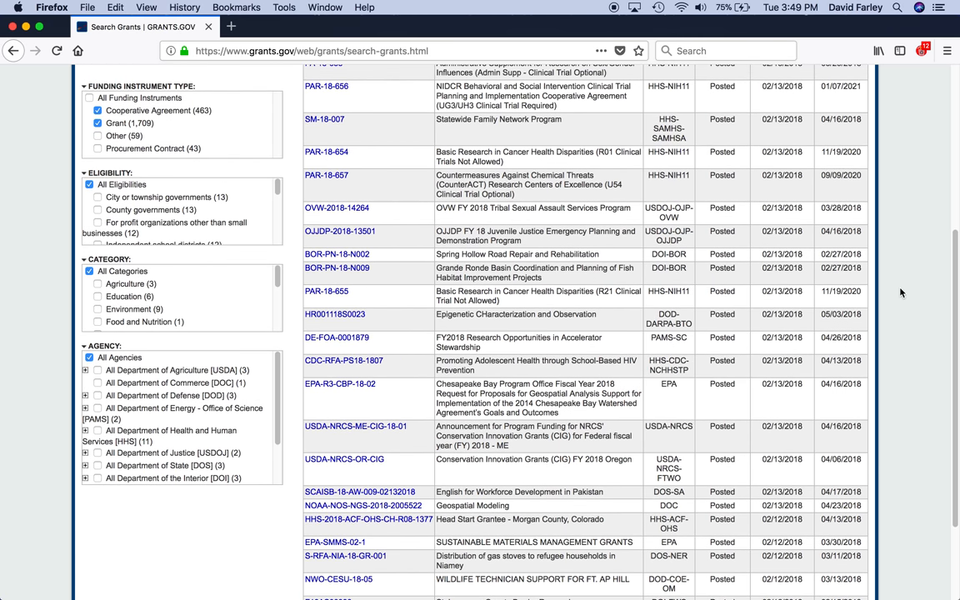
{"action": "mouse_move", "coordinate": [800, 406]}
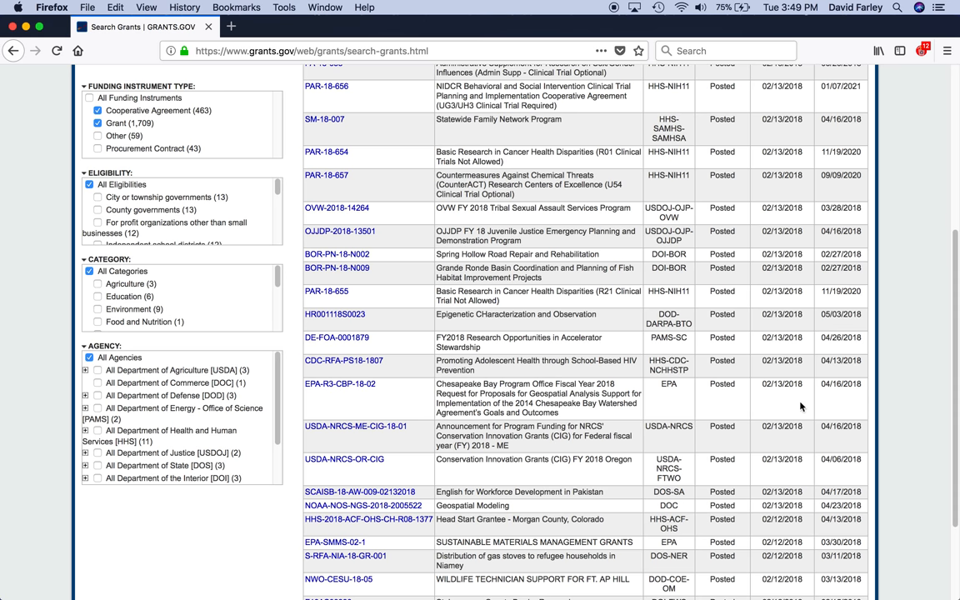
{"action": "mouse_move", "coordinate": [765, 320]}
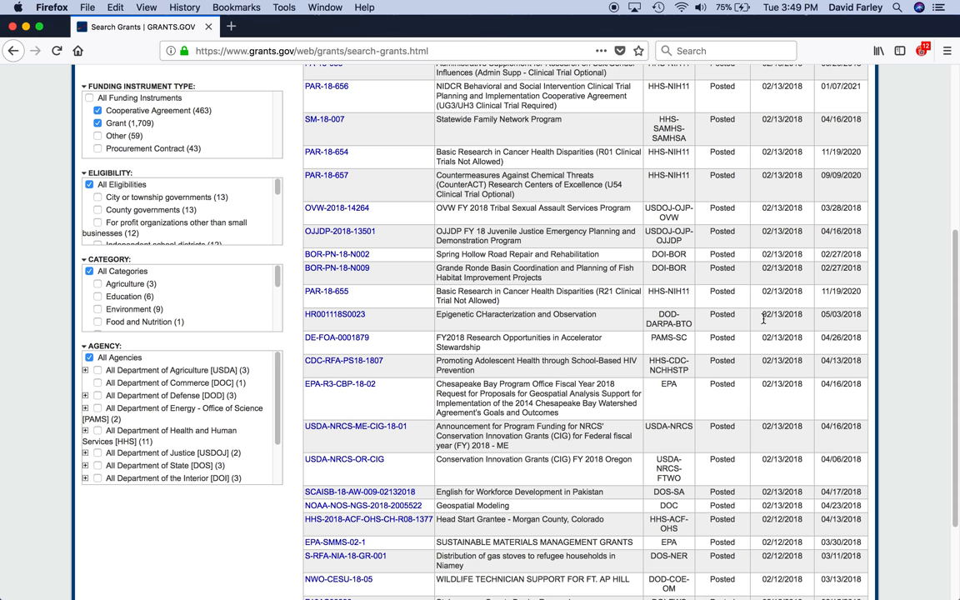
{"action": "mouse_move", "coordinate": [727, 253]}
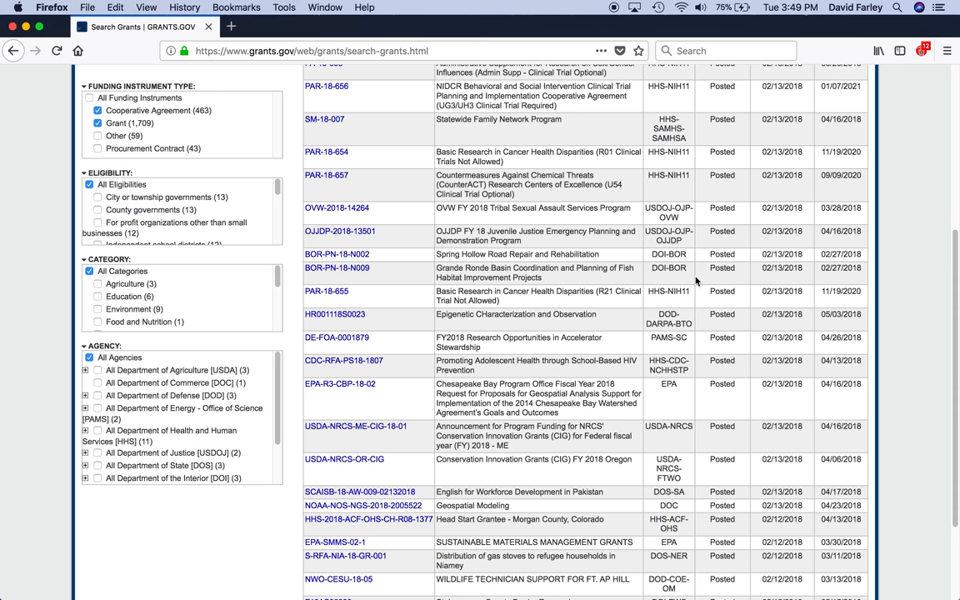
{"action": "mouse_move", "coordinate": [573, 217]}
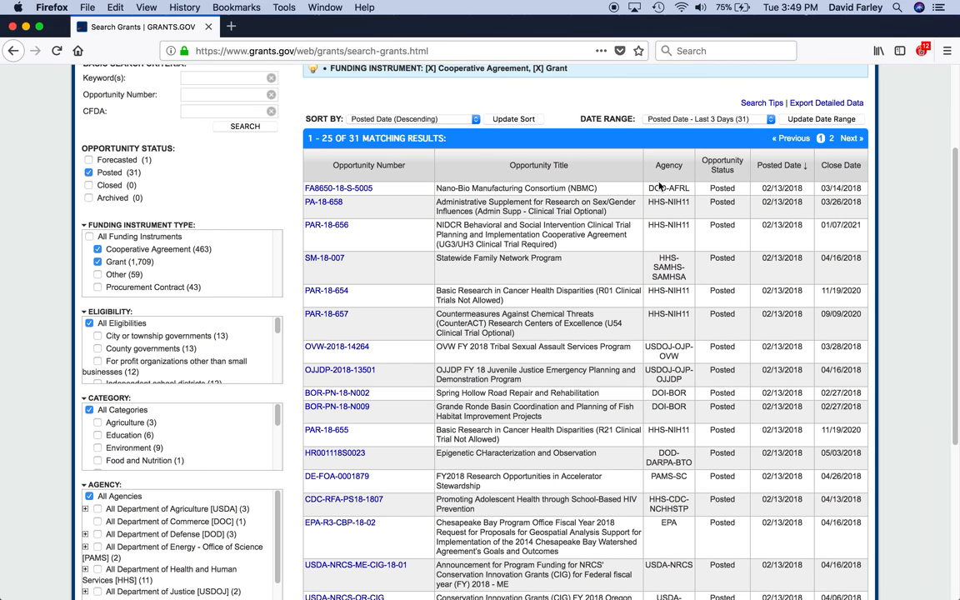
{"action": "mouse_move", "coordinate": [705, 355]}
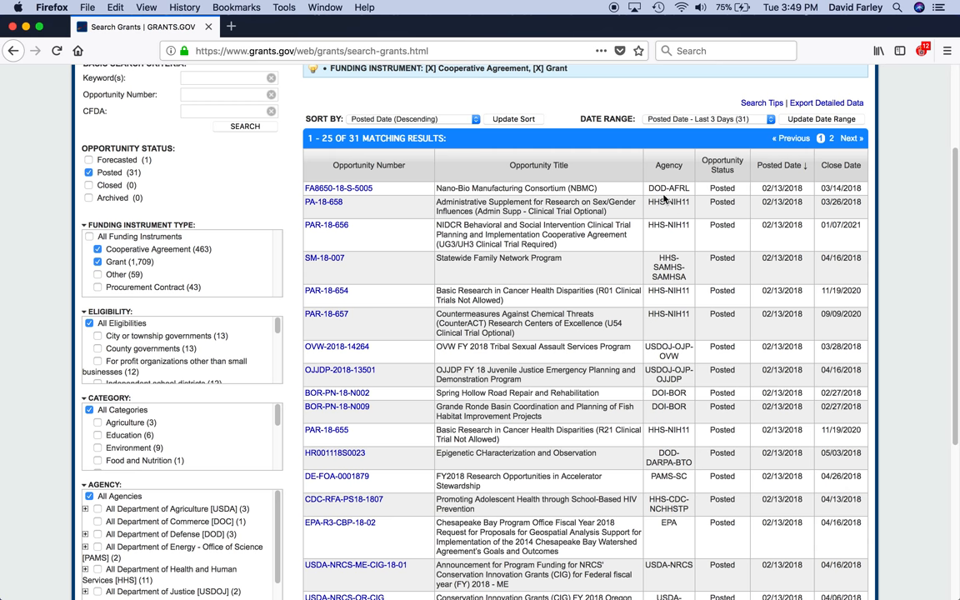
{"action": "mouse_move", "coordinate": [650, 213]}
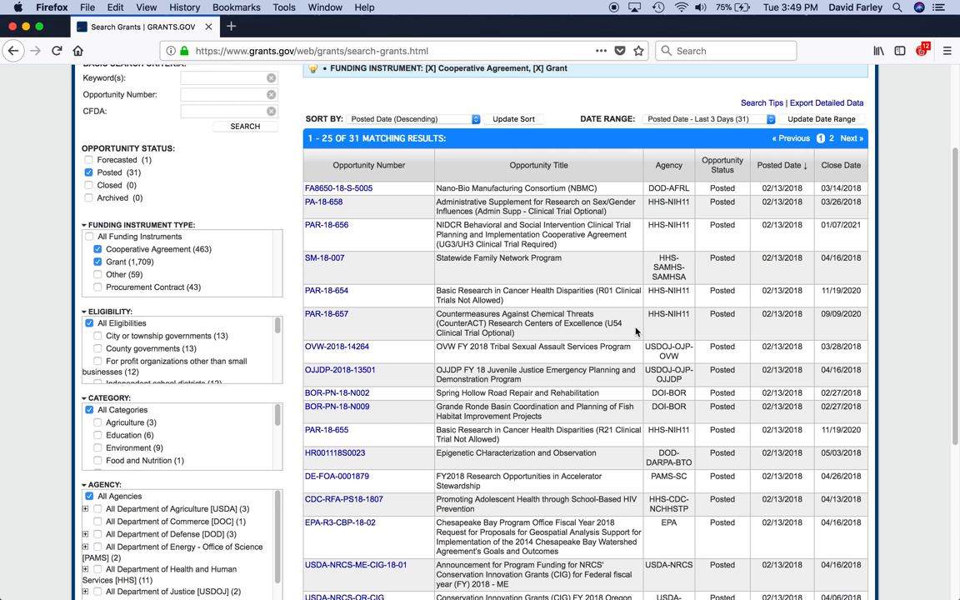
{"action": "mouse_move", "coordinate": [668, 350]}
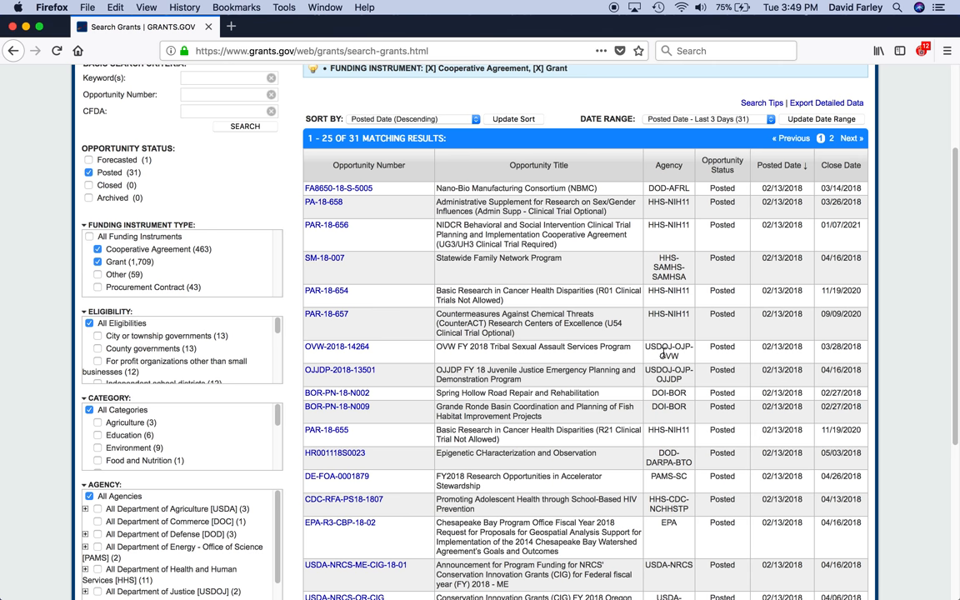
{"action": "scroll", "scroll_direction": "down", "scroll_amount": 3}
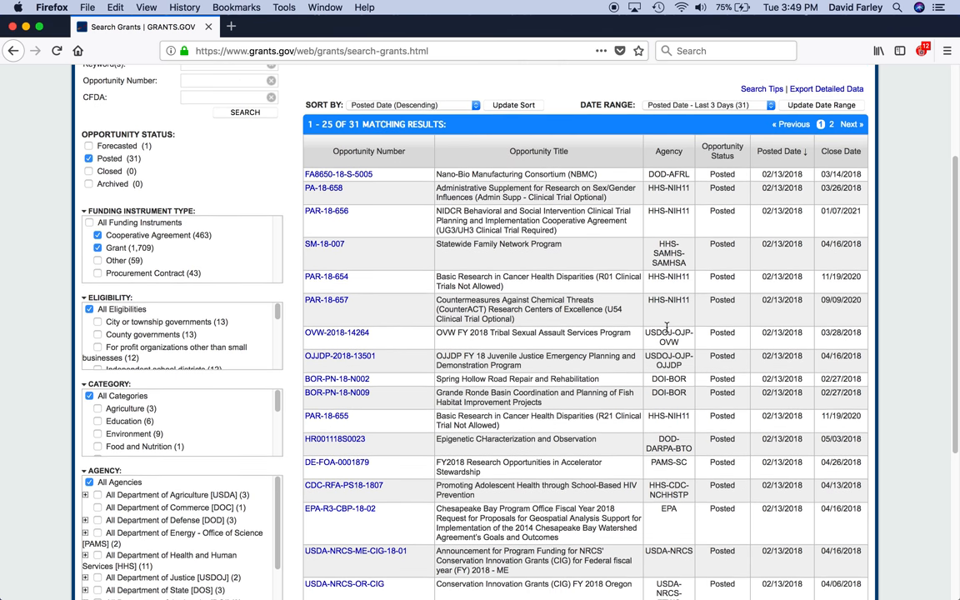
{"action": "scroll", "scroll_direction": "down", "scroll_amount": 3}
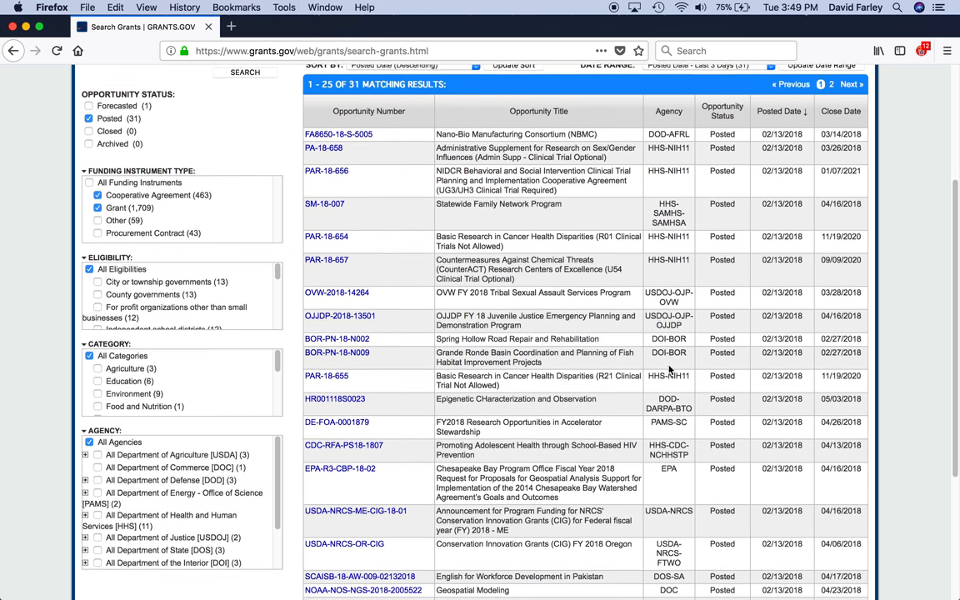
{"action": "scroll", "scroll_direction": "down", "scroll_amount": 3}
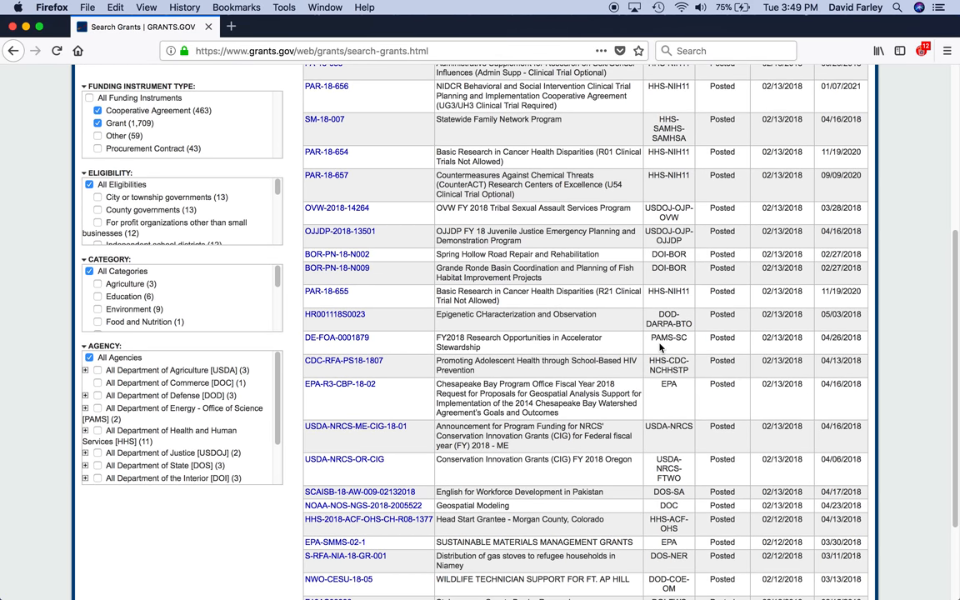
{"action": "mouse_move", "coordinate": [648, 333]}
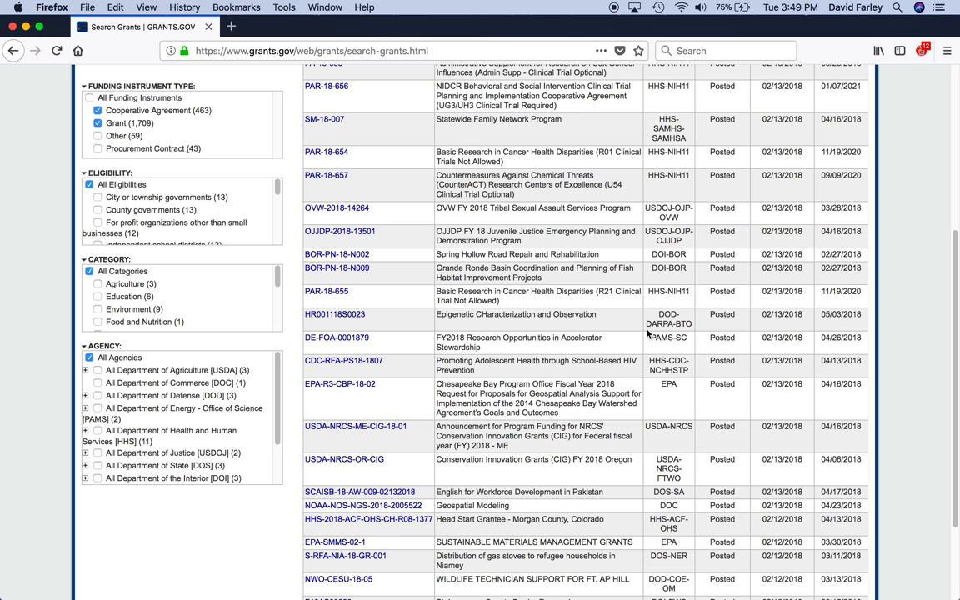
{"action": "mouse_move", "coordinate": [560, 320]}
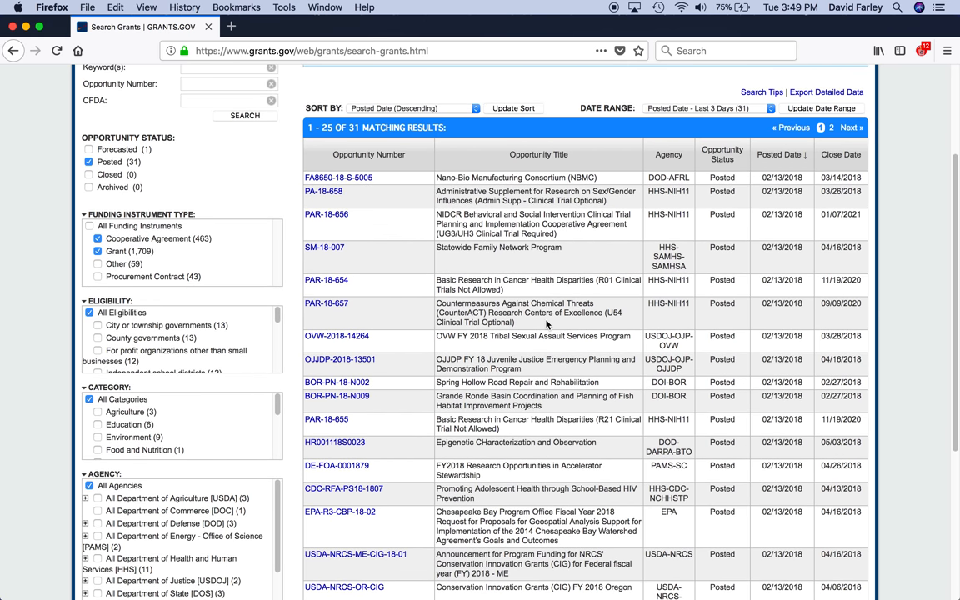
{"action": "scroll", "scroll_direction": "down", "scroll_amount": 3}
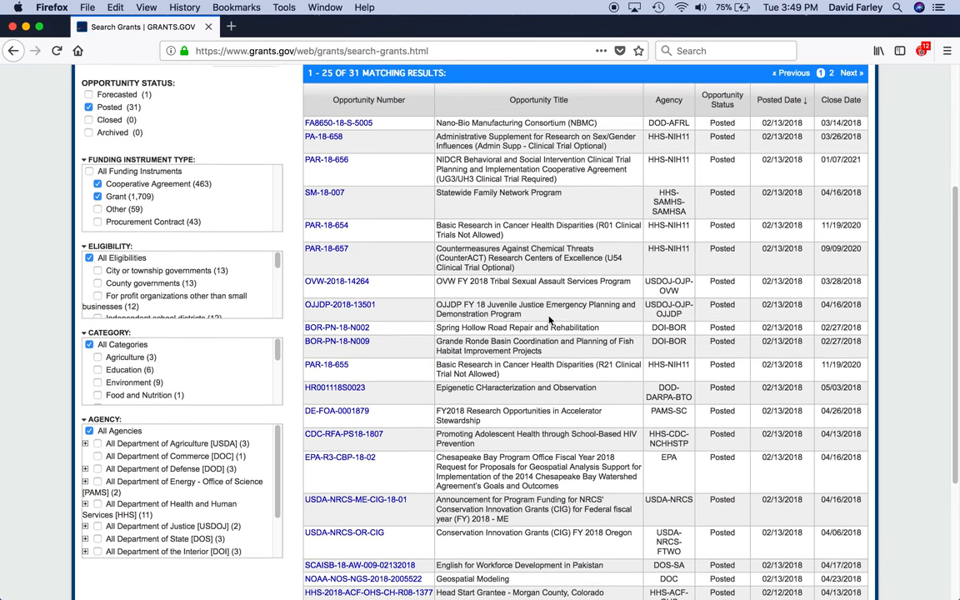
{"action": "scroll", "scroll_direction": "down", "scroll_amount": 3}
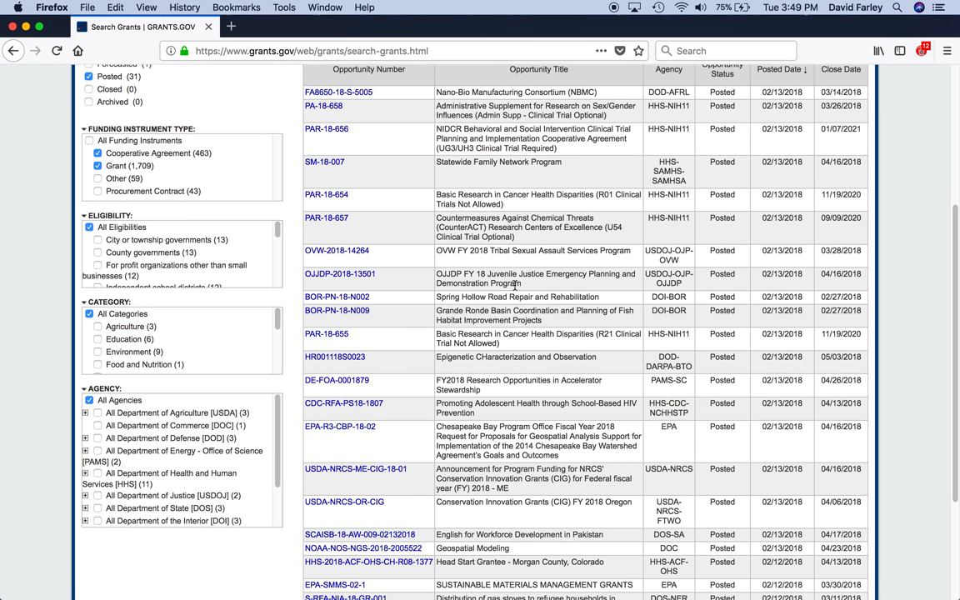
{"action": "mouse_move", "coordinate": [483, 250]}
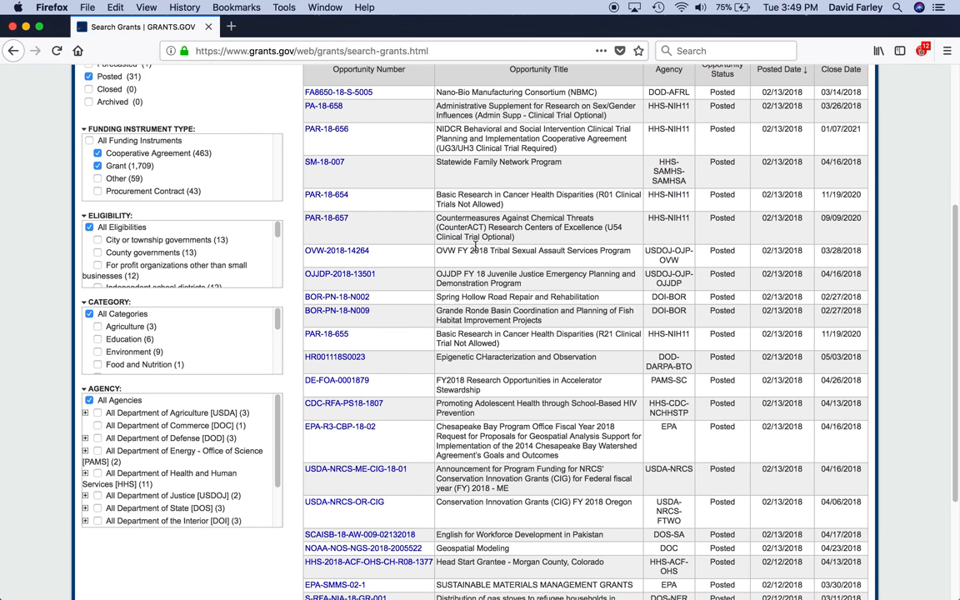
{"action": "mouse_move", "coordinate": [627, 260]}
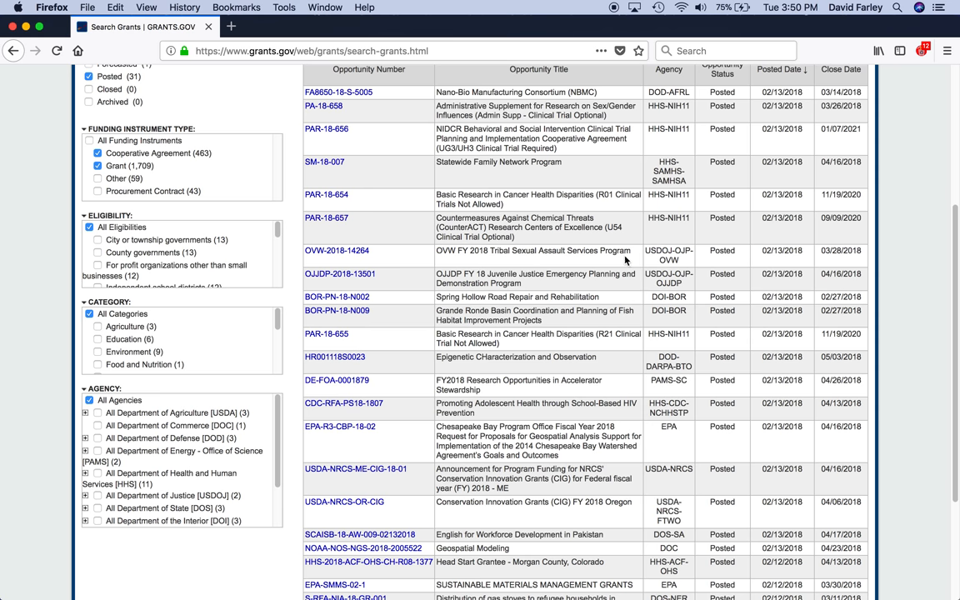
{"action": "mouse_move", "coordinate": [335, 250]}
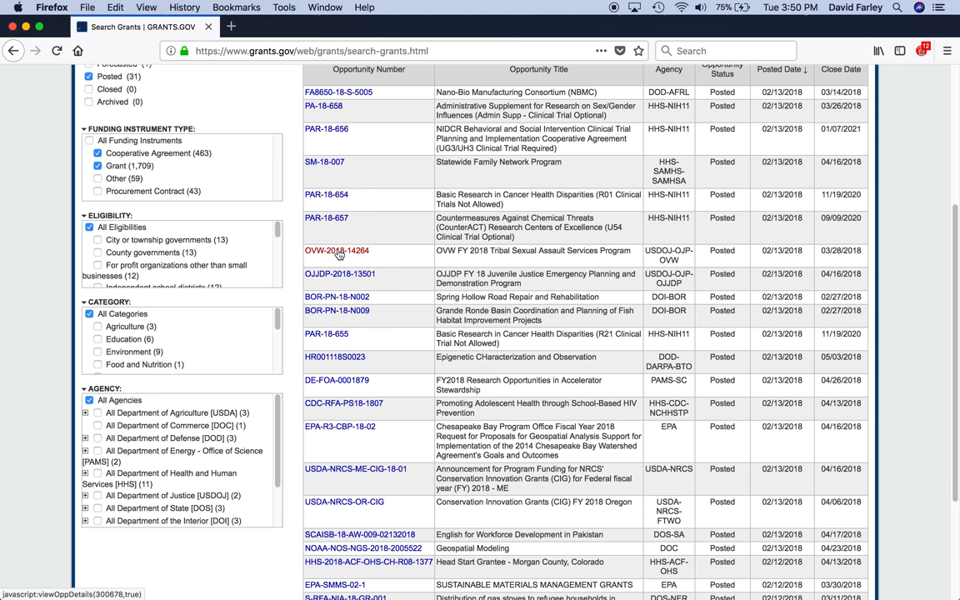
{"action": "mouse_move", "coordinate": [333, 257]}
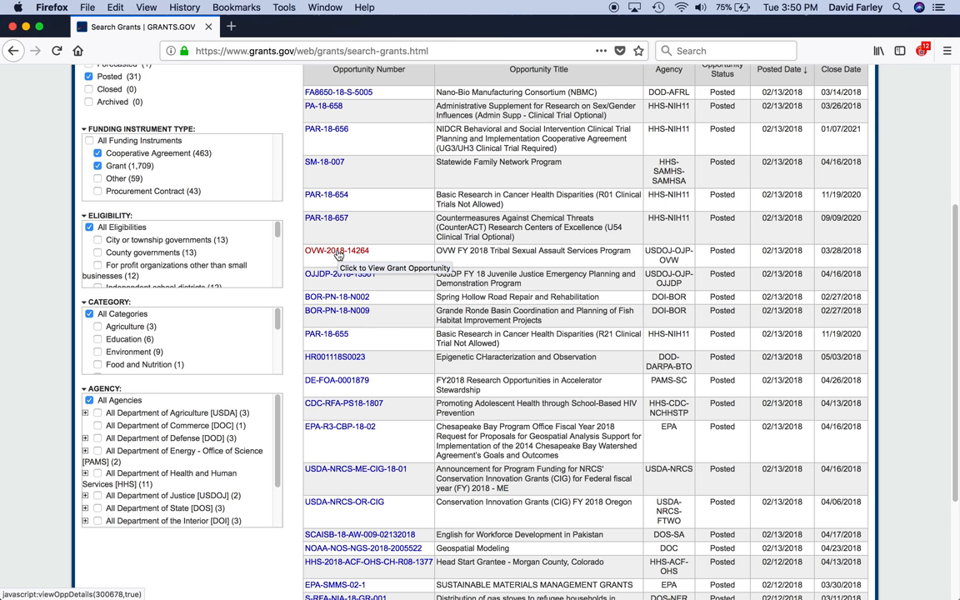
{"action": "left_click", "coordinate": [335, 250]}
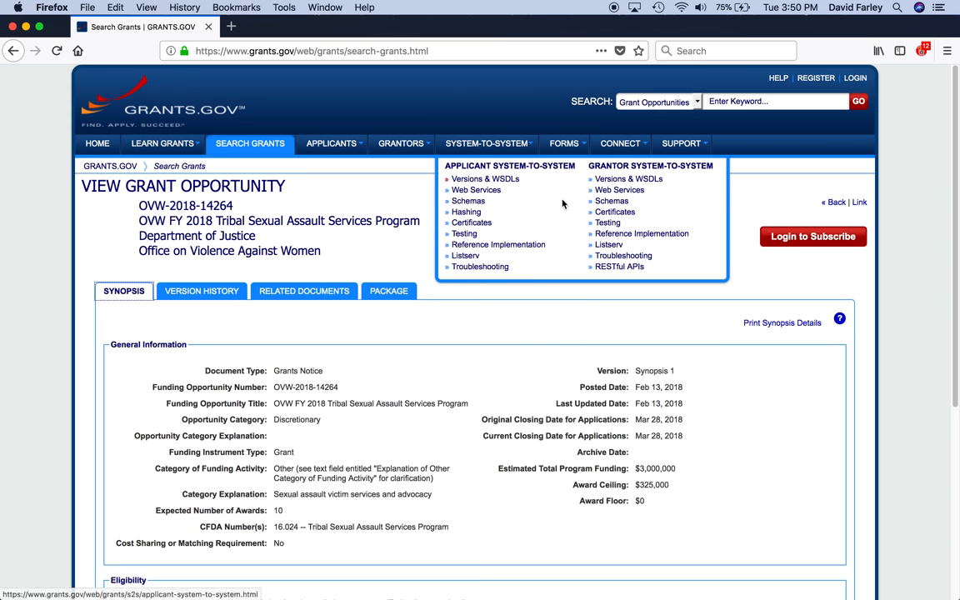
{"action": "scroll", "scroll_direction": "down", "scroll_amount": 3}
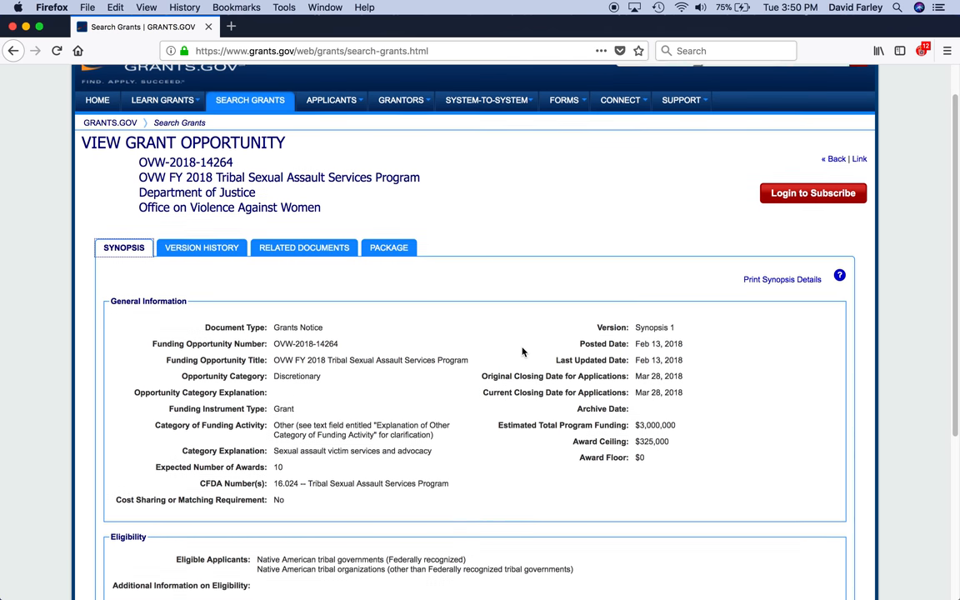
{"action": "scroll", "scroll_direction": "down", "scroll_amount": 3}
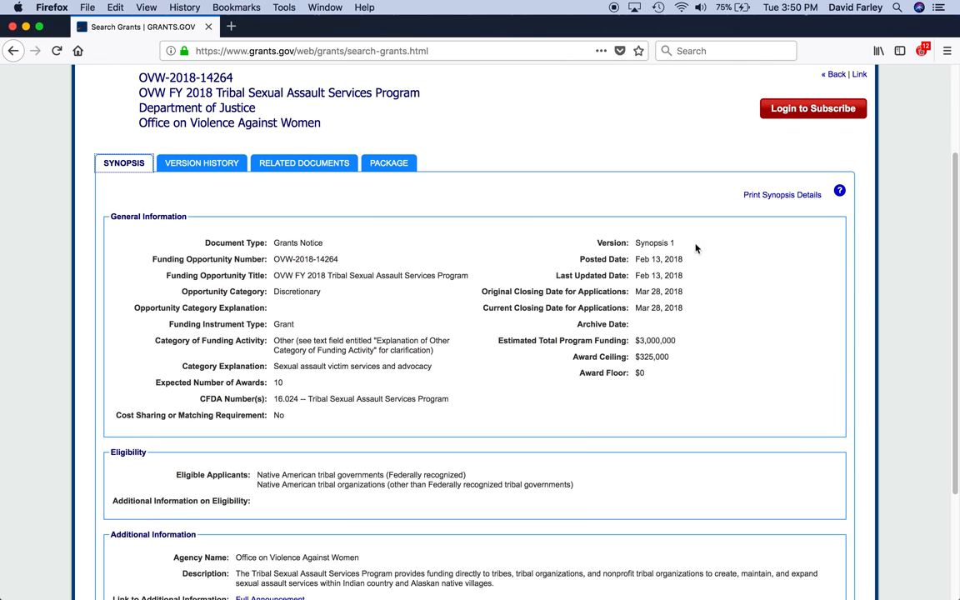
{"action": "scroll", "scroll_direction": "down", "scroll_amount": 3}
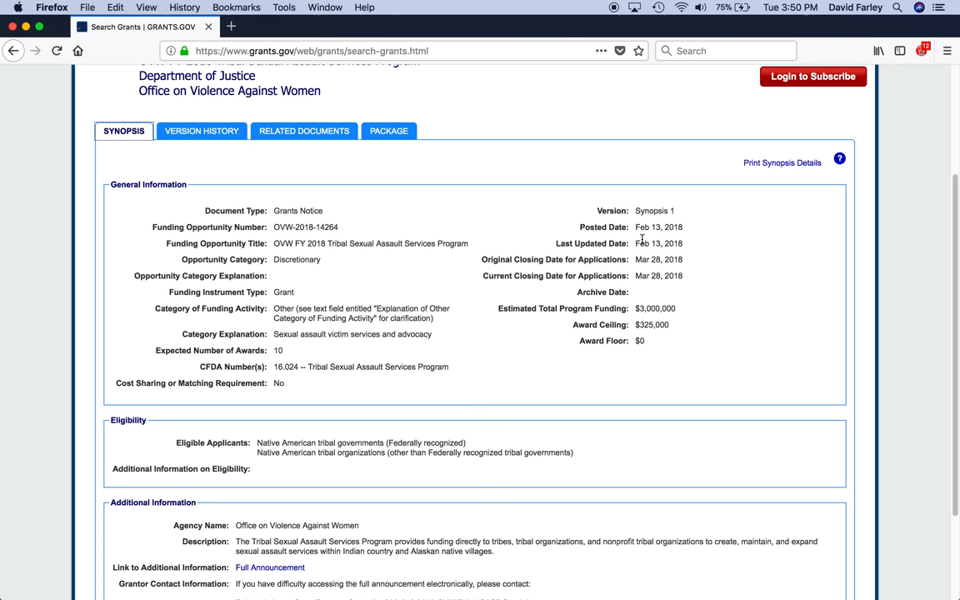
{"action": "mouse_move", "coordinate": [570, 300]}
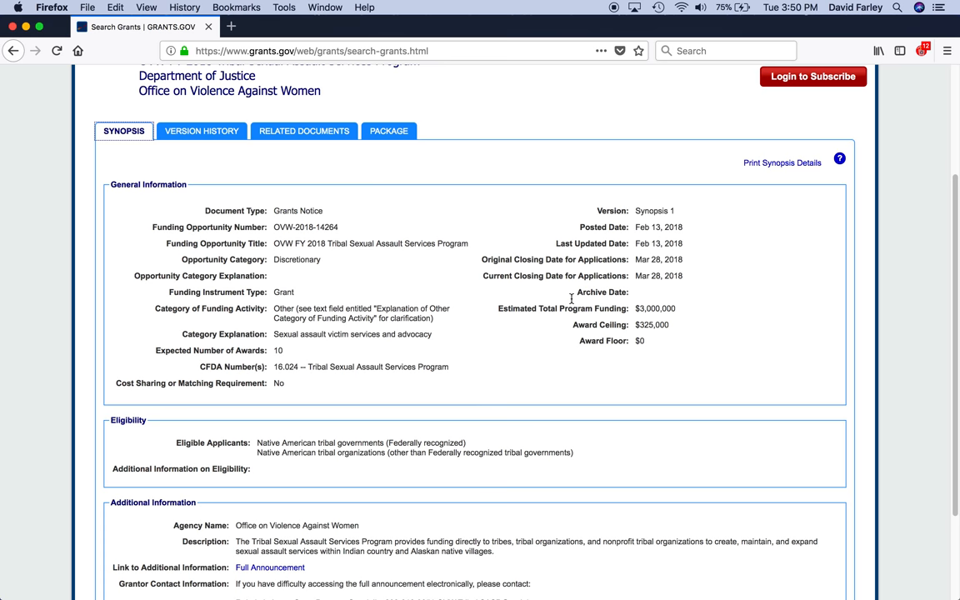
{"action": "mouse_move", "coordinate": [248, 378]}
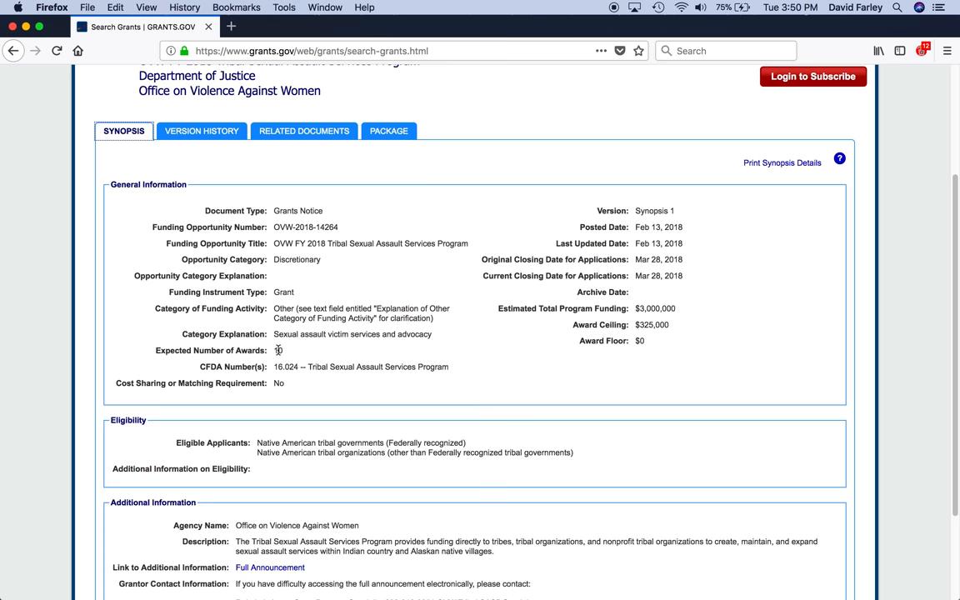
{"action": "mouse_move", "coordinate": [312, 353]}
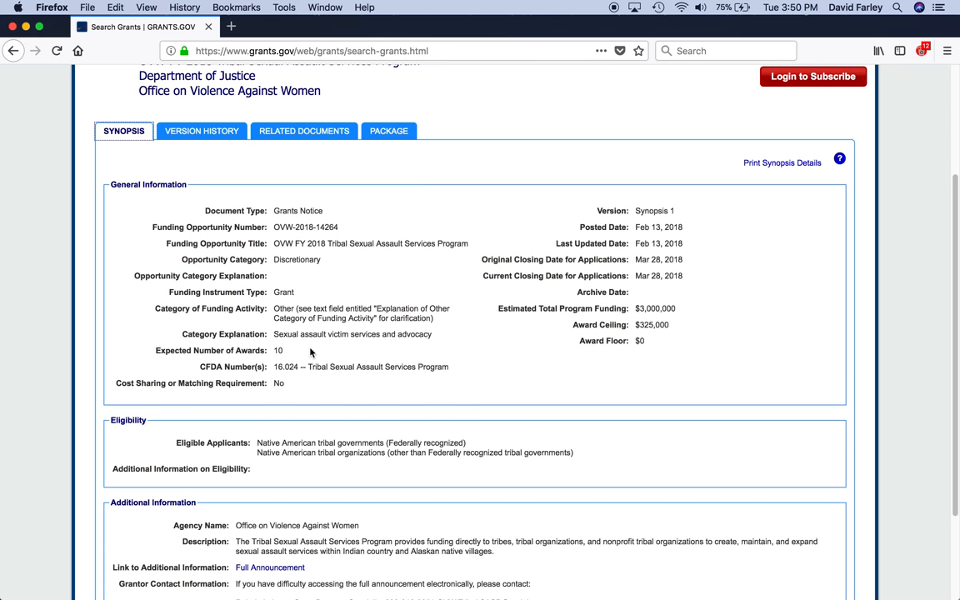
{"action": "mouse_move", "coordinate": [653, 323]}
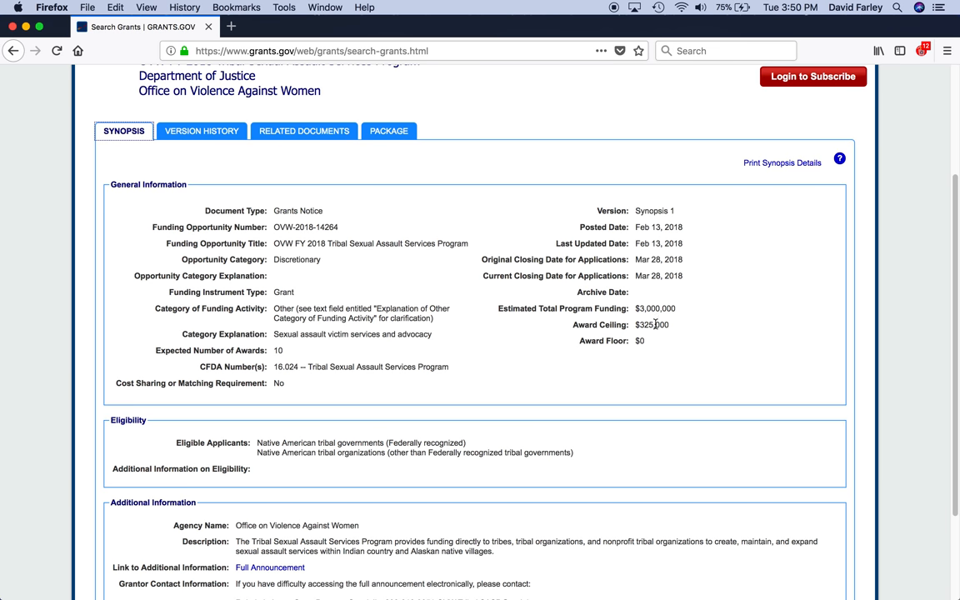
{"action": "scroll", "scroll_direction": "down", "scroll_amount": 3}
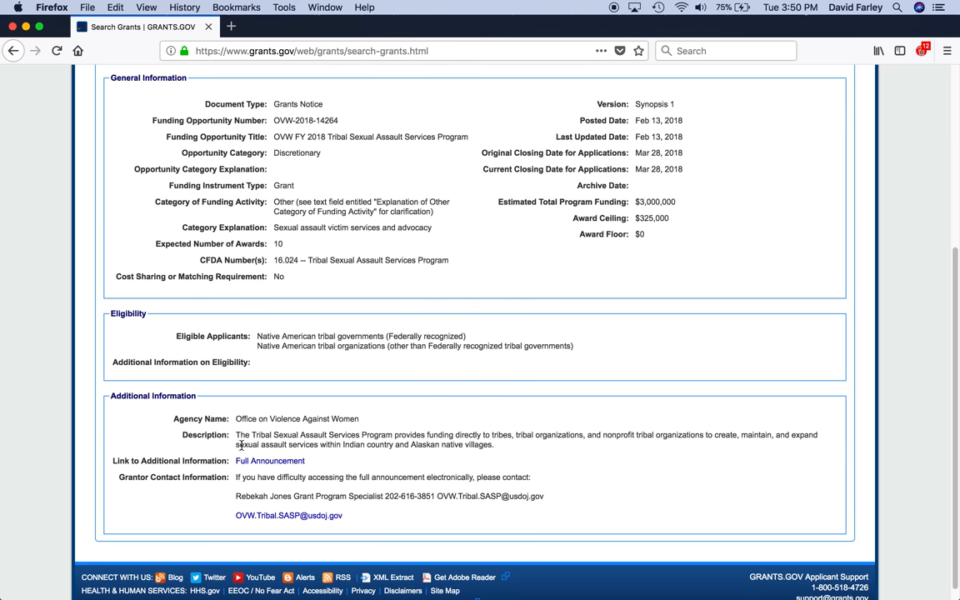
{"action": "scroll", "scroll_direction": "down", "scroll_amount": 3}
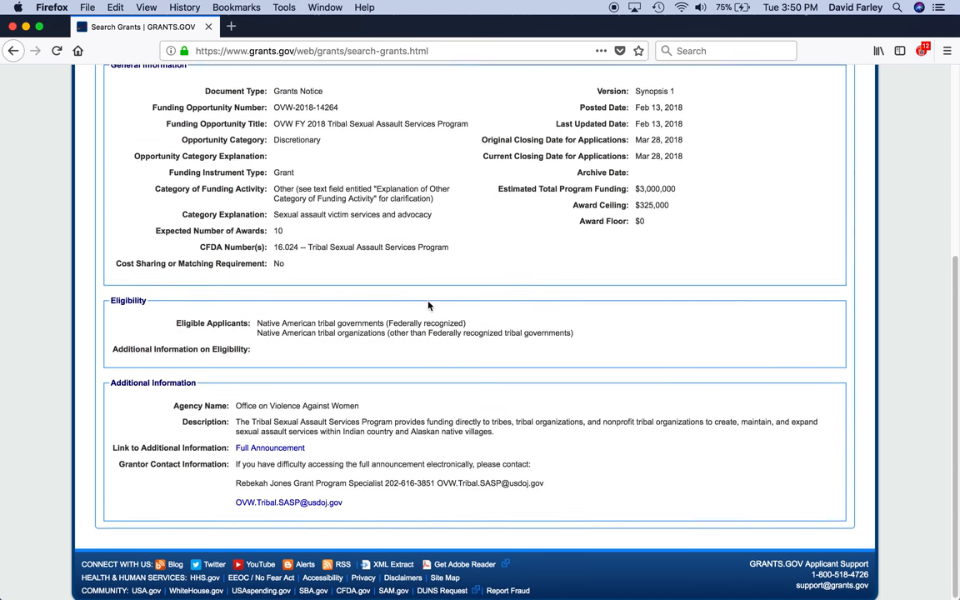
{"action": "scroll", "scroll_direction": "down", "scroll_amount": 3}
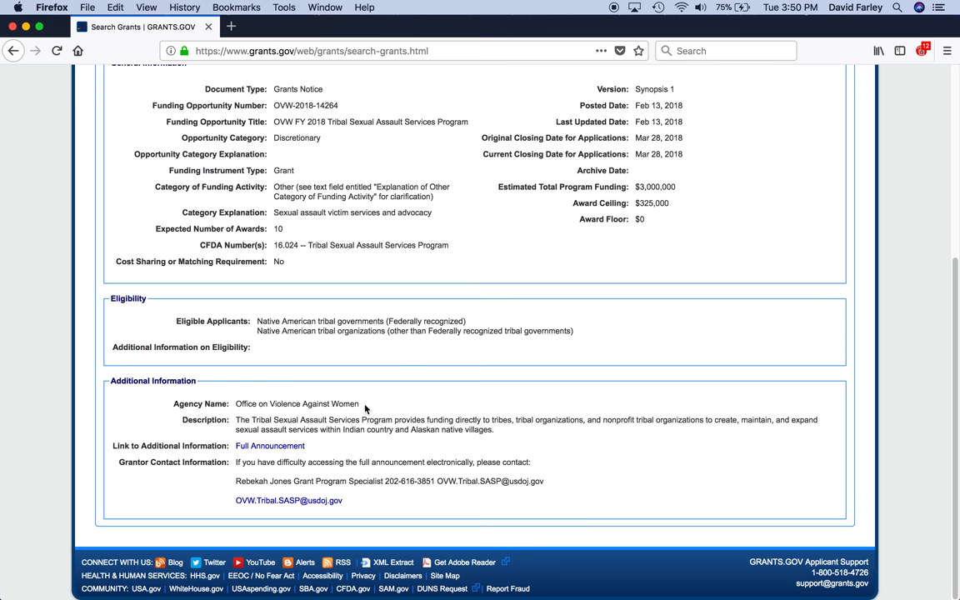
{"action": "mouse_move", "coordinate": [475, 290]}
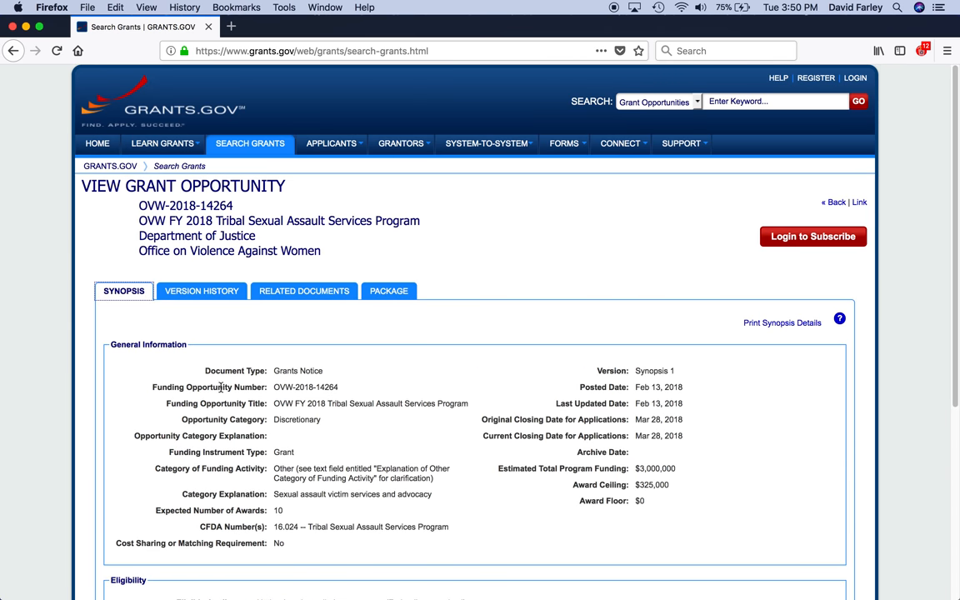
{"action": "scroll", "scroll_direction": "down", "scroll_amount": 3}
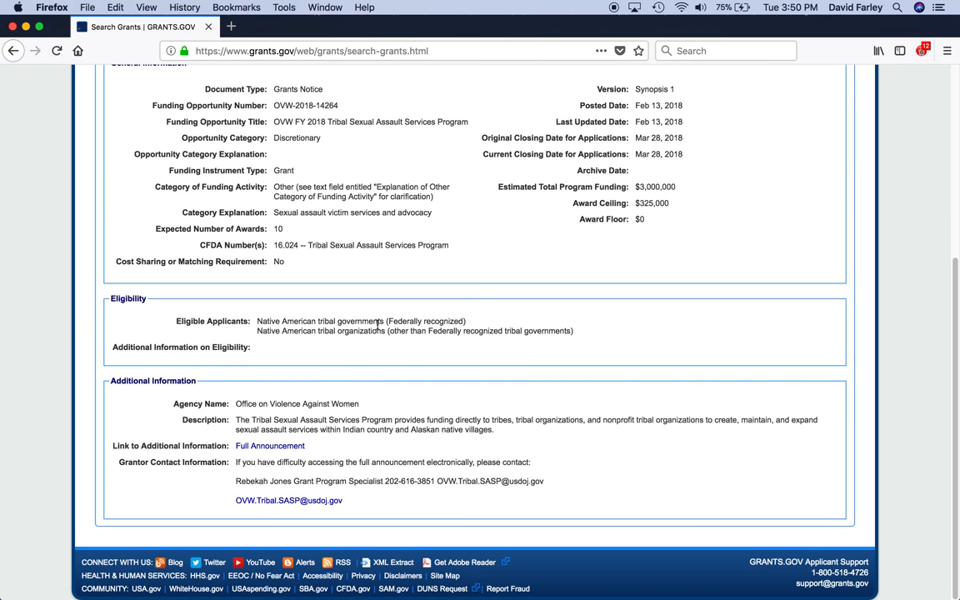
{"action": "scroll", "scroll_direction": "up", "scroll_amount": 3}
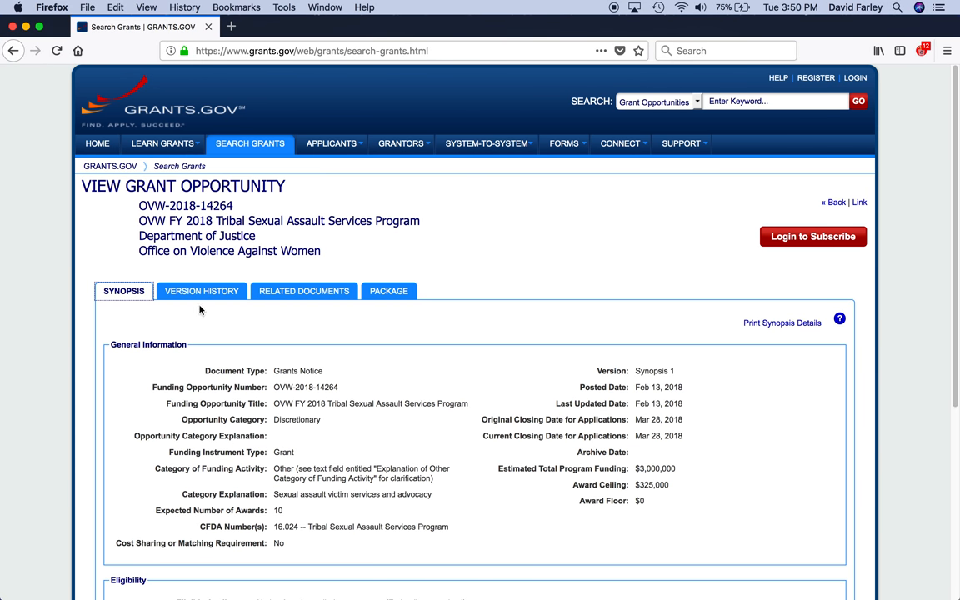
{"action": "mouse_move", "coordinate": [203, 290]}
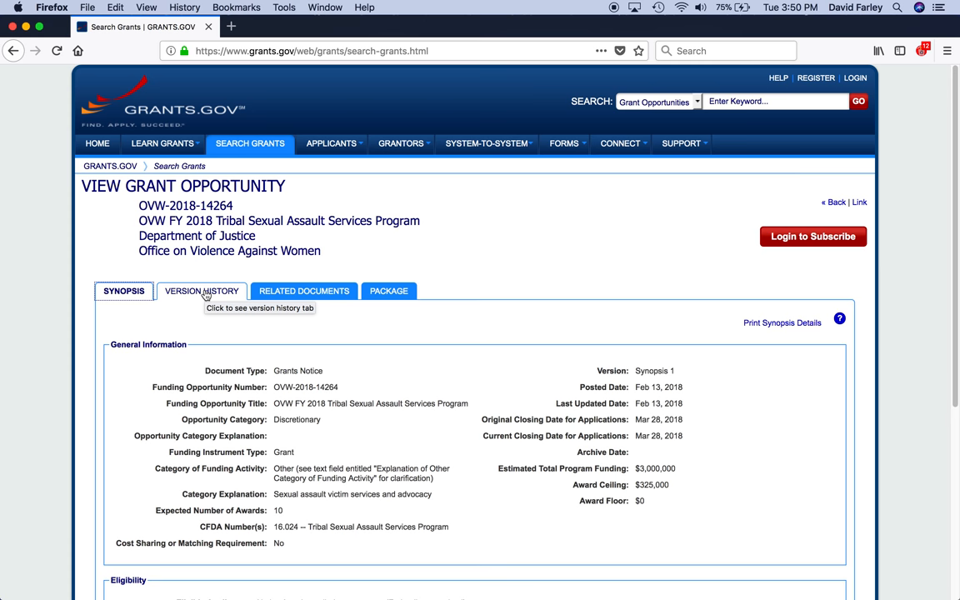
{"action": "left_click", "coordinate": [201, 290]}
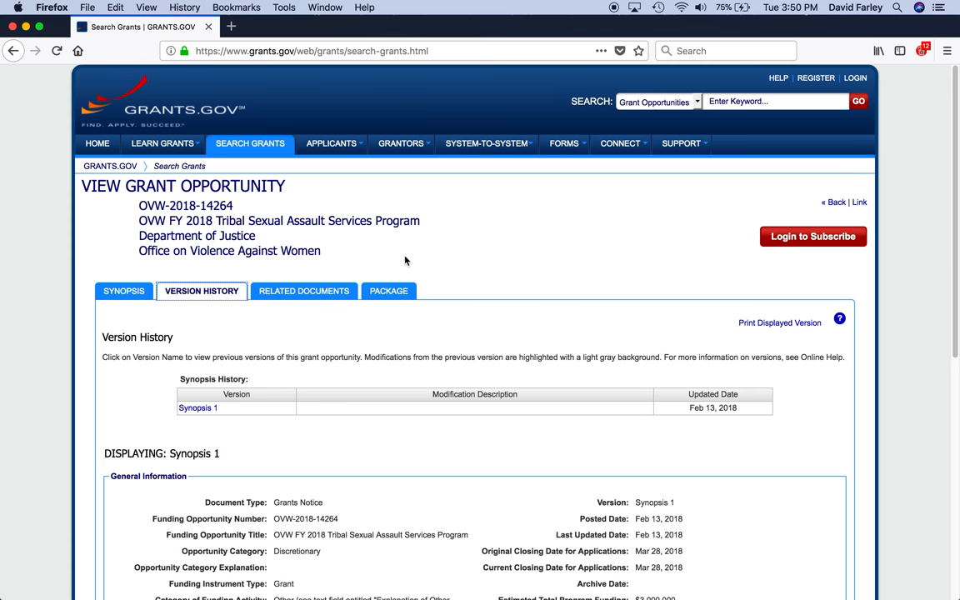
View Related Documents, then the Package tab, and preview the opportunity package details
{"action": "scroll", "scroll_direction": "down", "scroll_amount": 3}
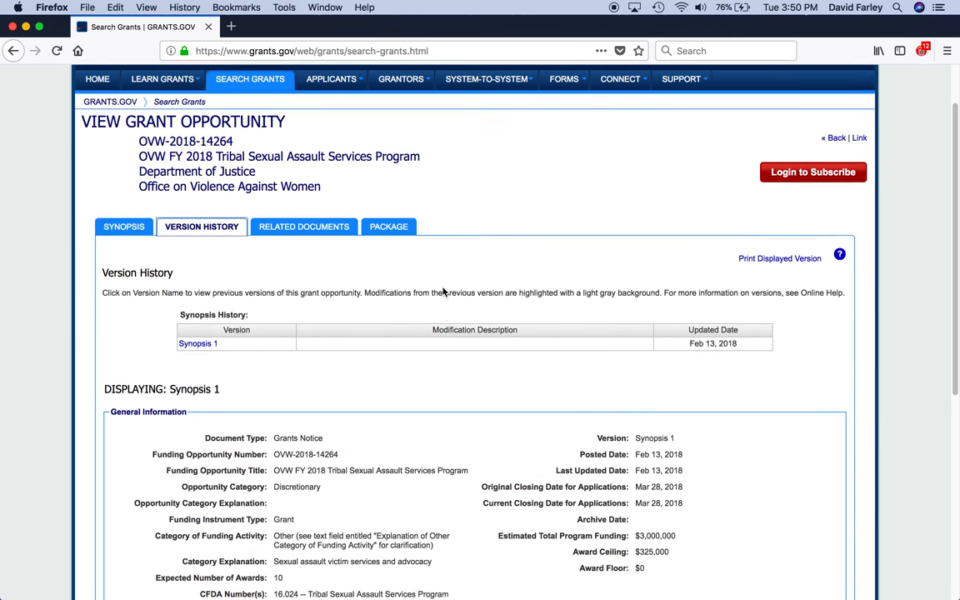
{"action": "left_click", "coordinate": [303, 226]}
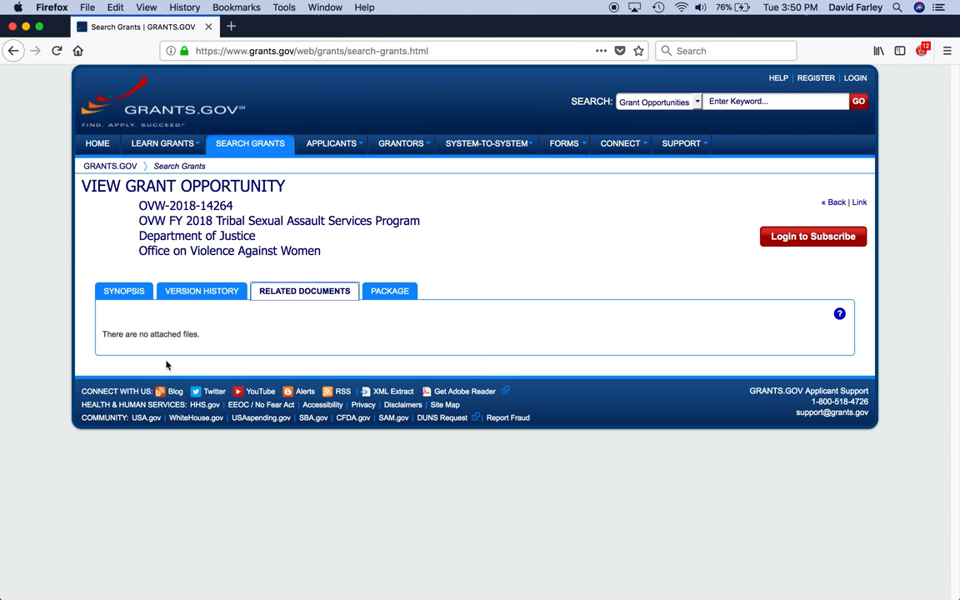
{"action": "left_click", "coordinate": [390, 290]}
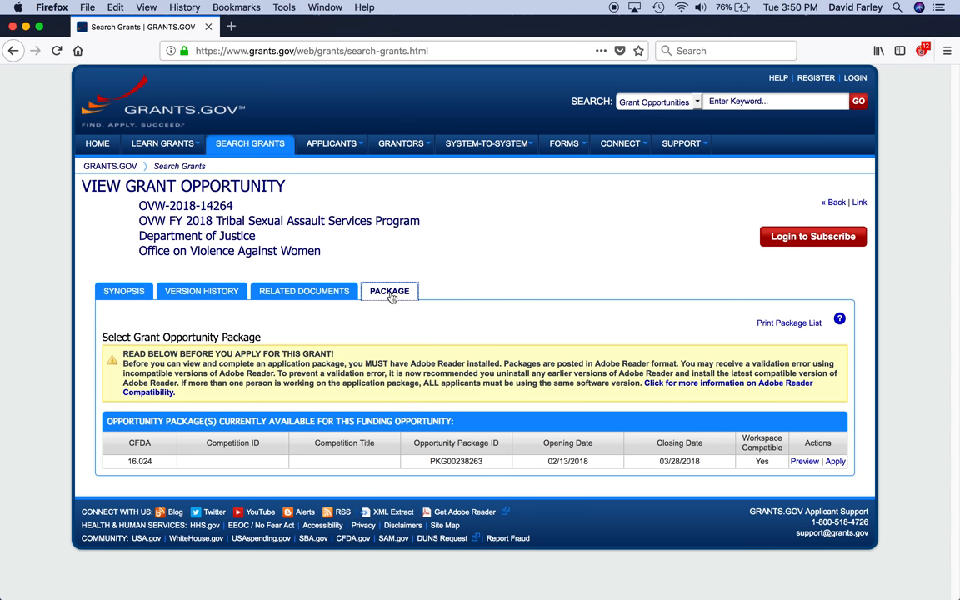
{"action": "mouse_move", "coordinate": [572, 280]}
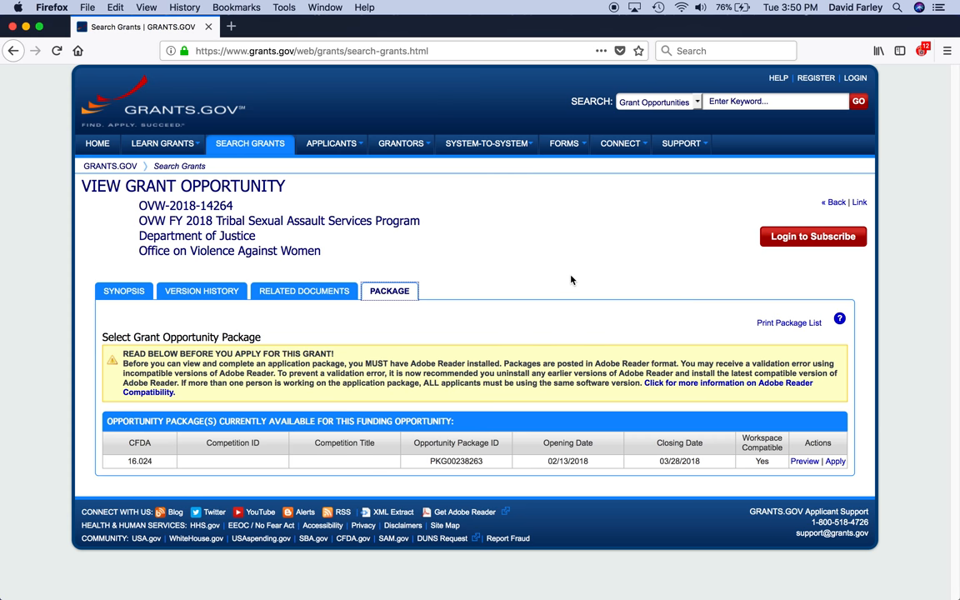
{"action": "mouse_move", "coordinate": [814, 375]}
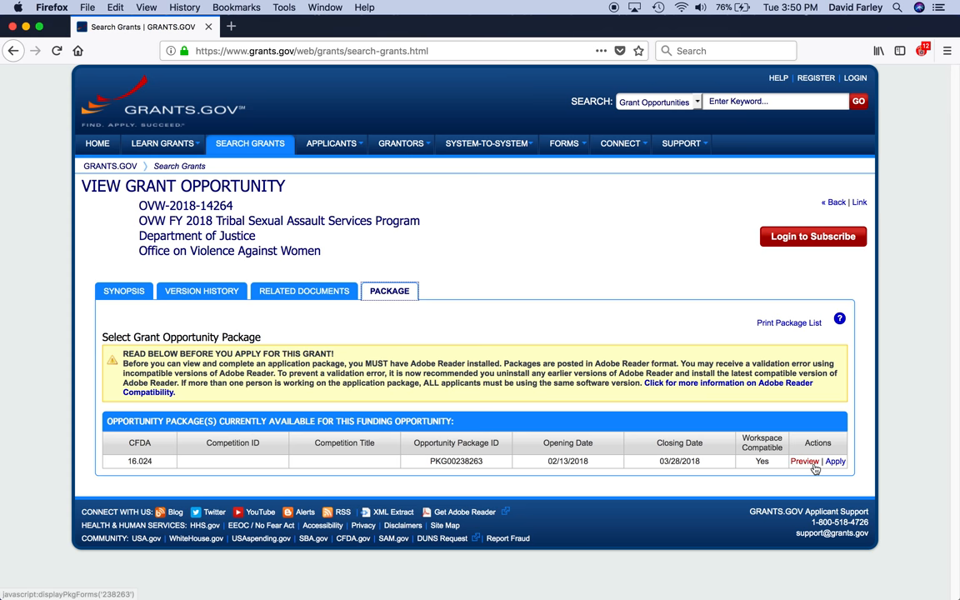
{"action": "mouse_move", "coordinate": [760, 448]}
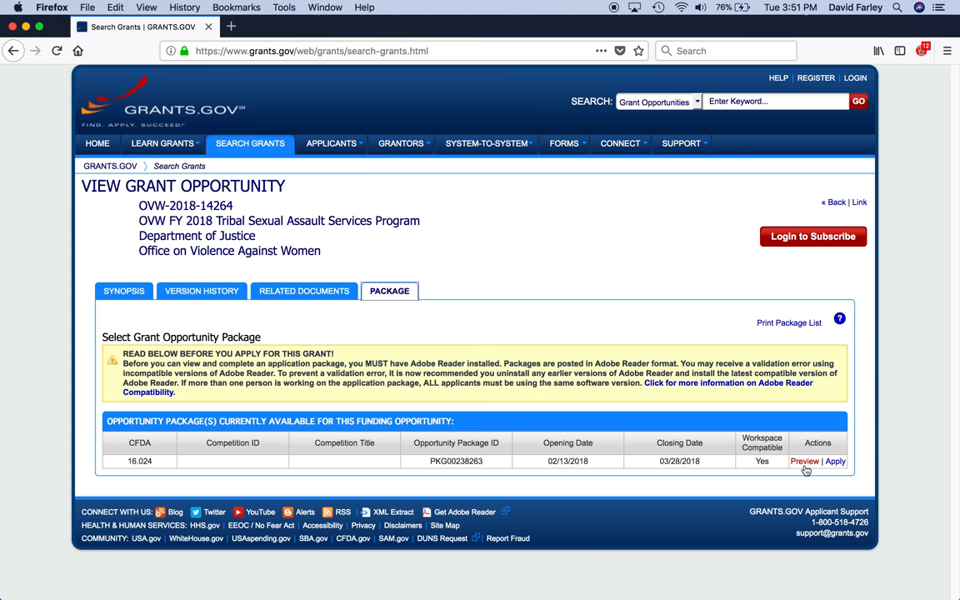
{"action": "mouse_move", "coordinate": [803, 470]}
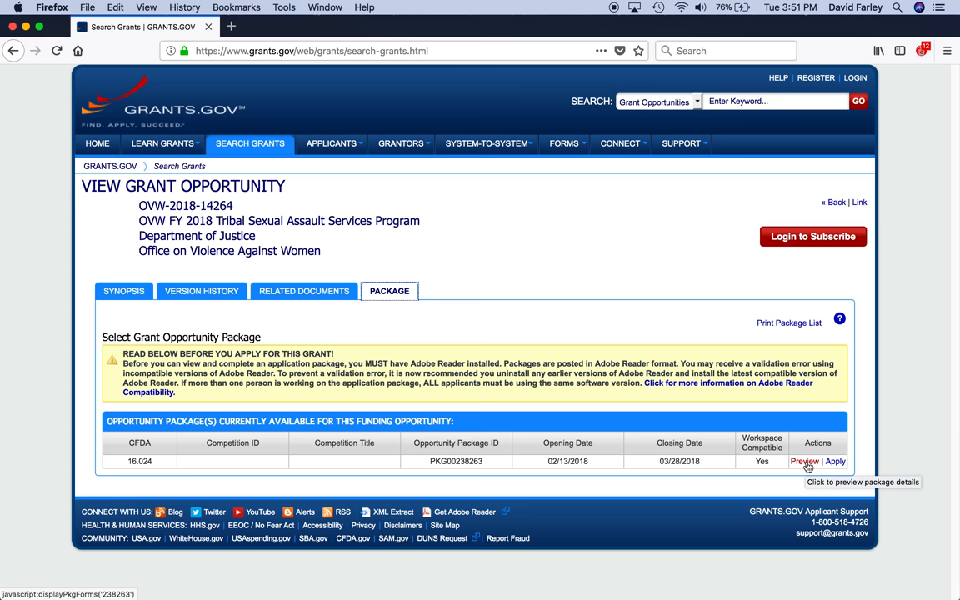
{"action": "left_click", "coordinate": [796, 461]}
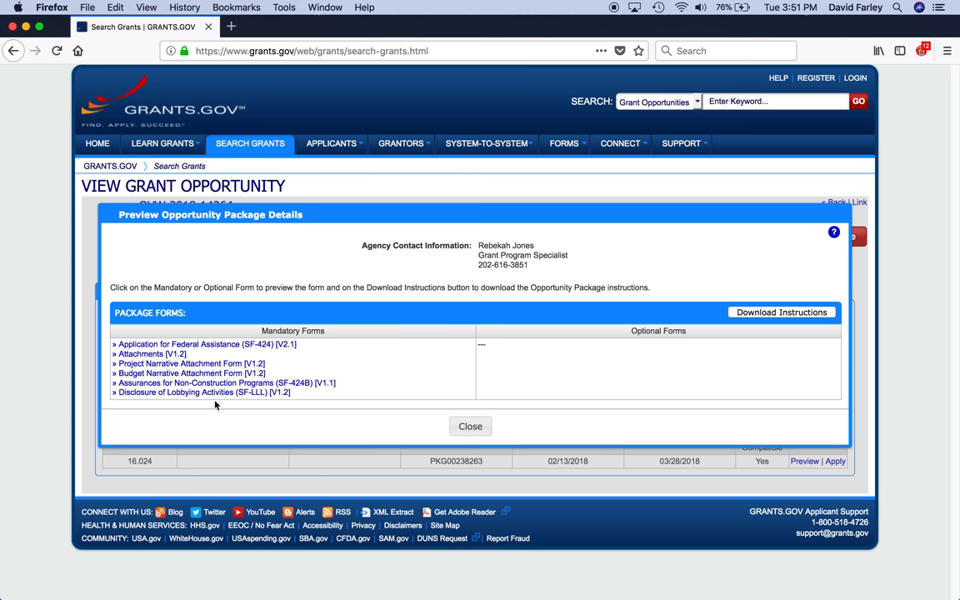
{"action": "mouse_move", "coordinate": [739, 306]}
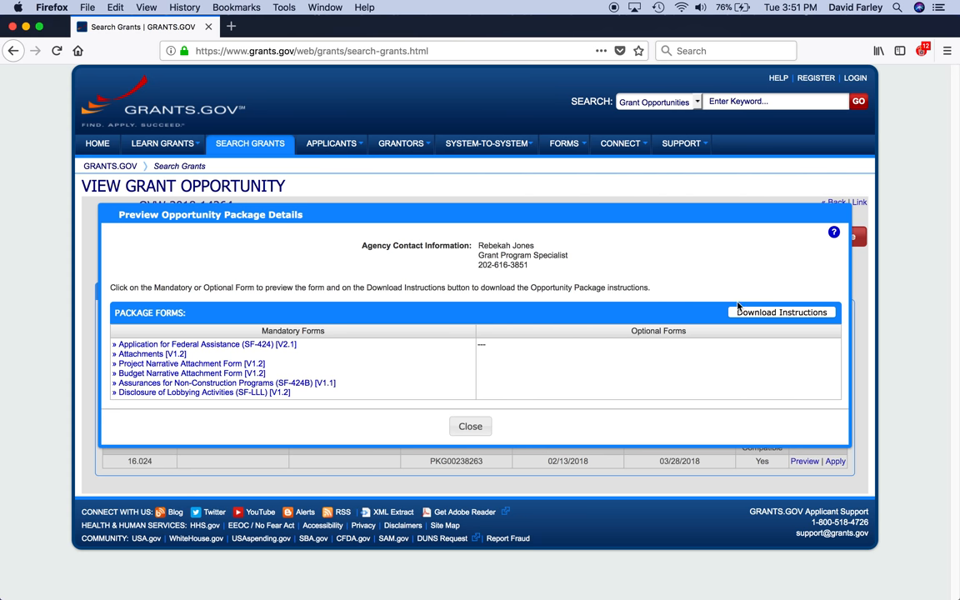
{"action": "mouse_move", "coordinate": [480, 488]}
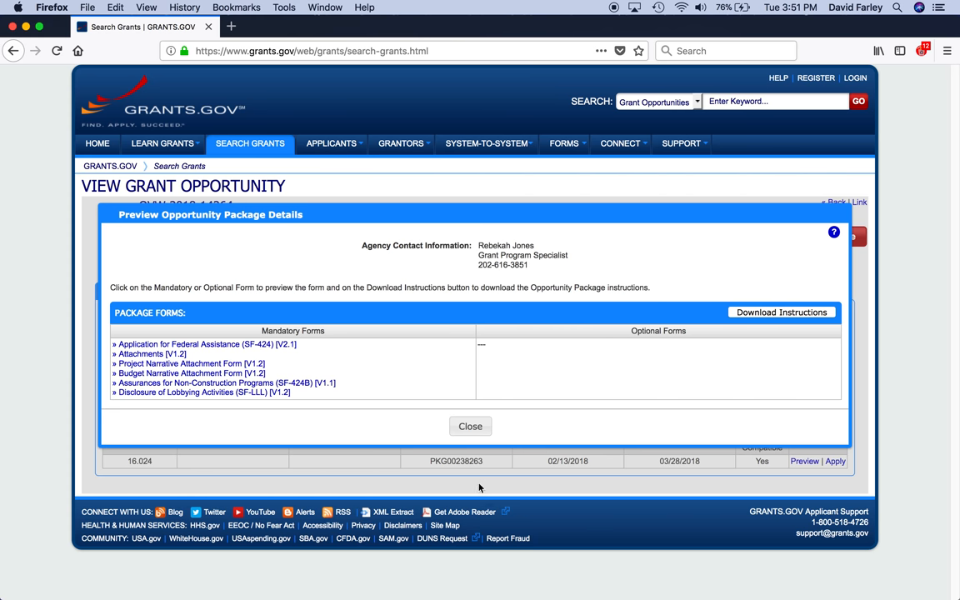
Close the package preview and choose Apply for the selected opportunity package
{"action": "left_click", "coordinate": [470, 427]}
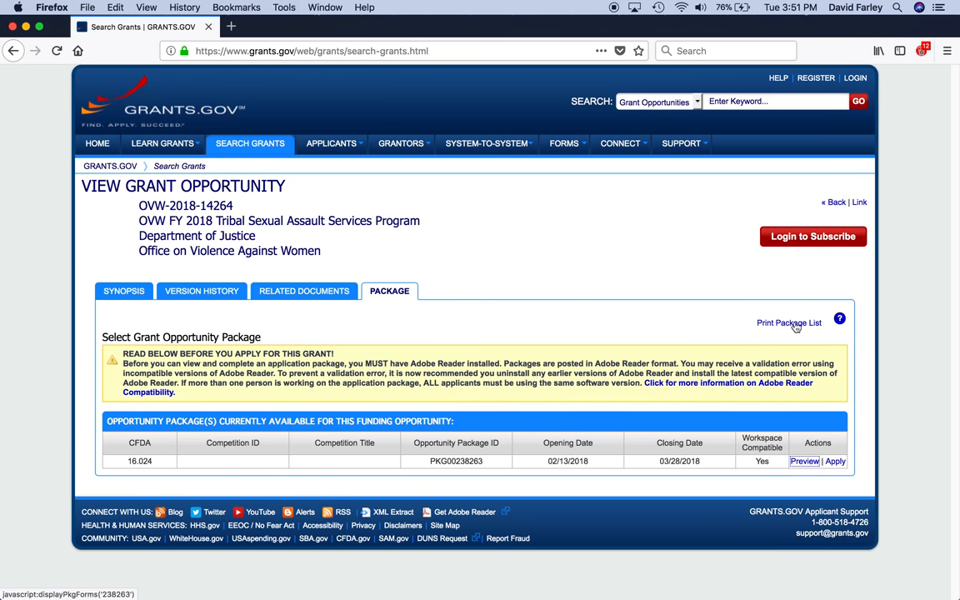
{"action": "mouse_move", "coordinate": [765, 403]}
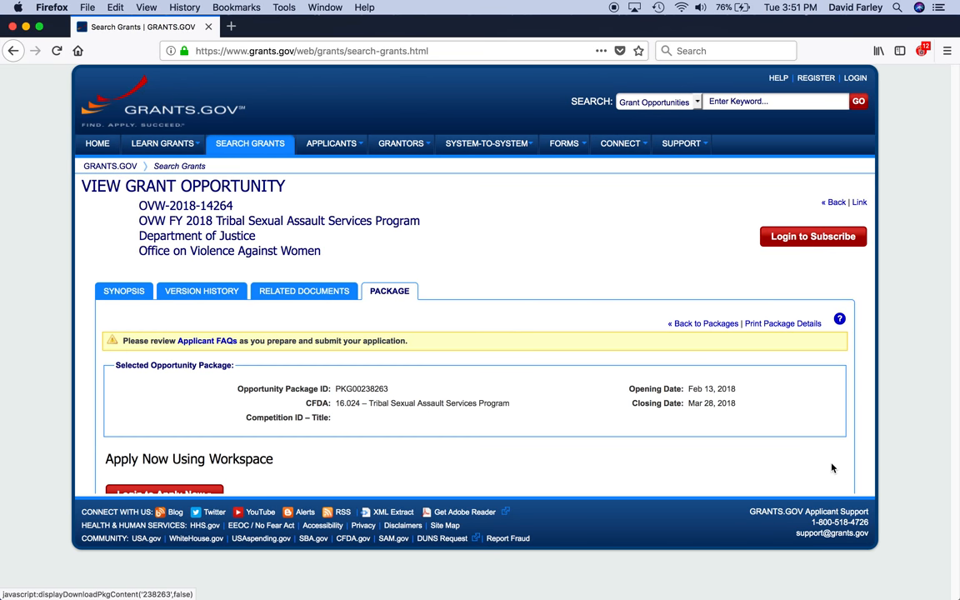
{"action": "scroll", "scroll_direction": "down", "scroll_amount": 3}
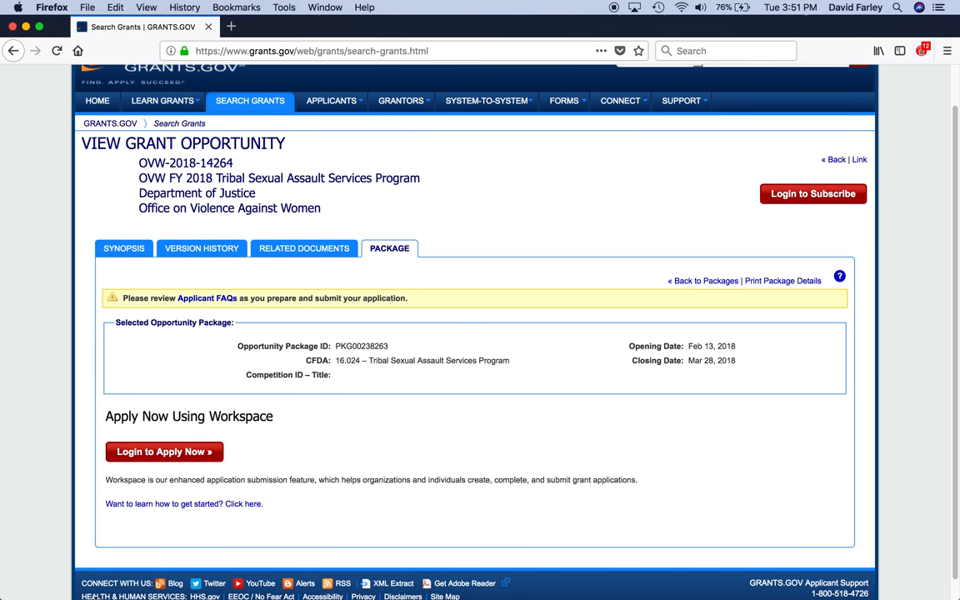
{"action": "mouse_move", "coordinate": [148, 463]}
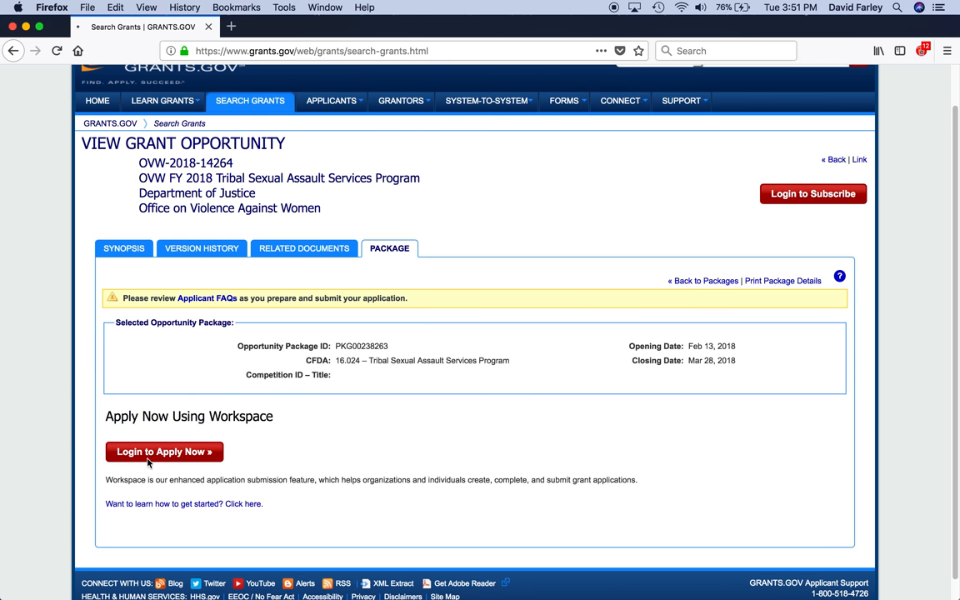
{"action": "left_click", "coordinate": [163, 451]}
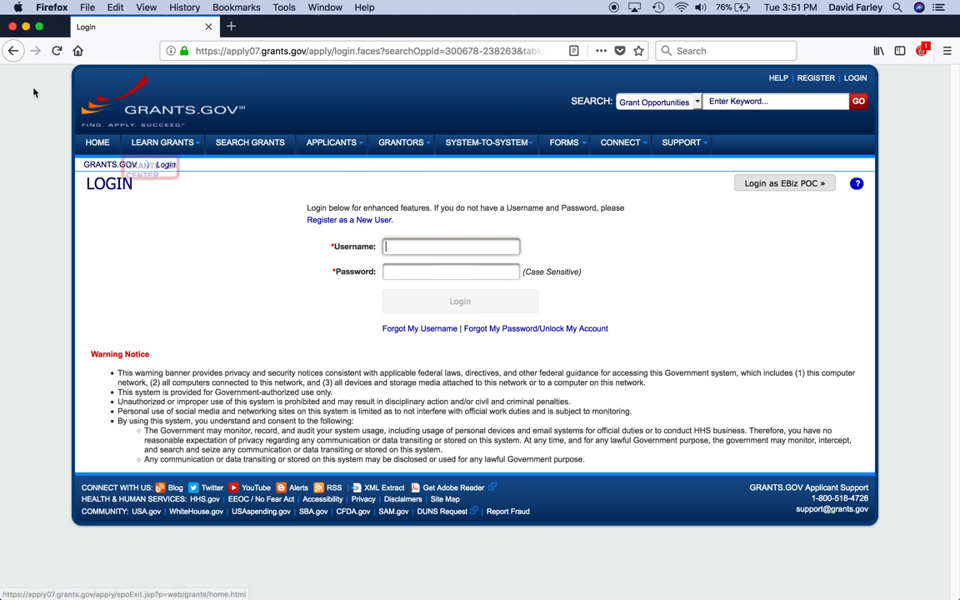
Go back from the login prompt to the grant synopsis and scroll to Additional Information
{"action": "left_click", "coordinate": [12, 53]}
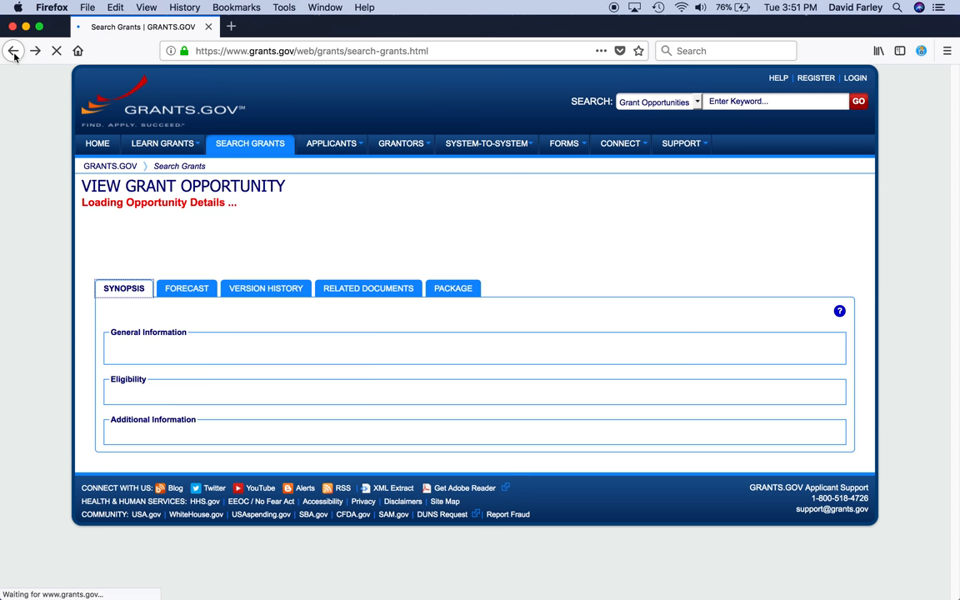
{"action": "left_click", "coordinate": [13, 51]}
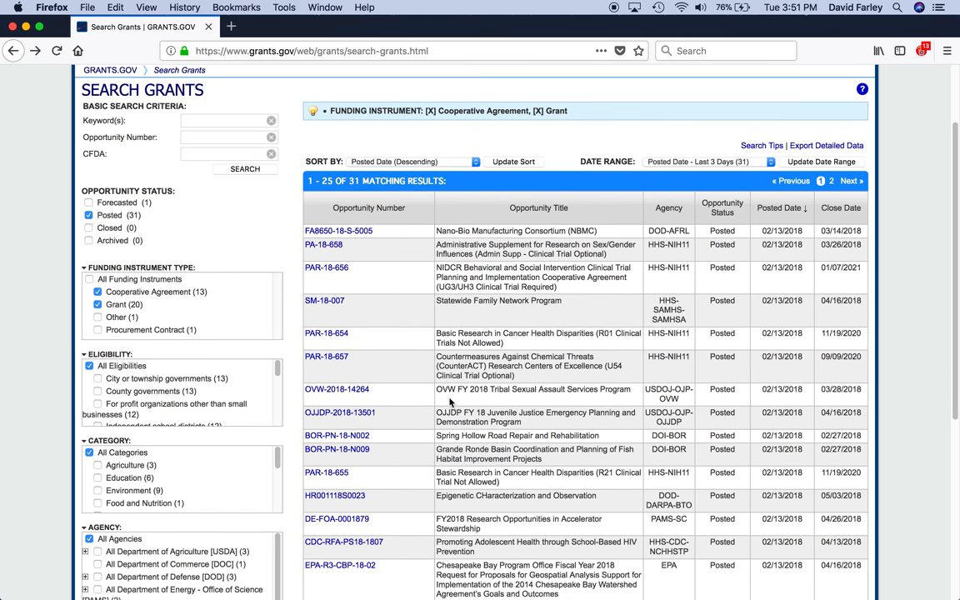
{"action": "mouse_move", "coordinate": [335, 390]}
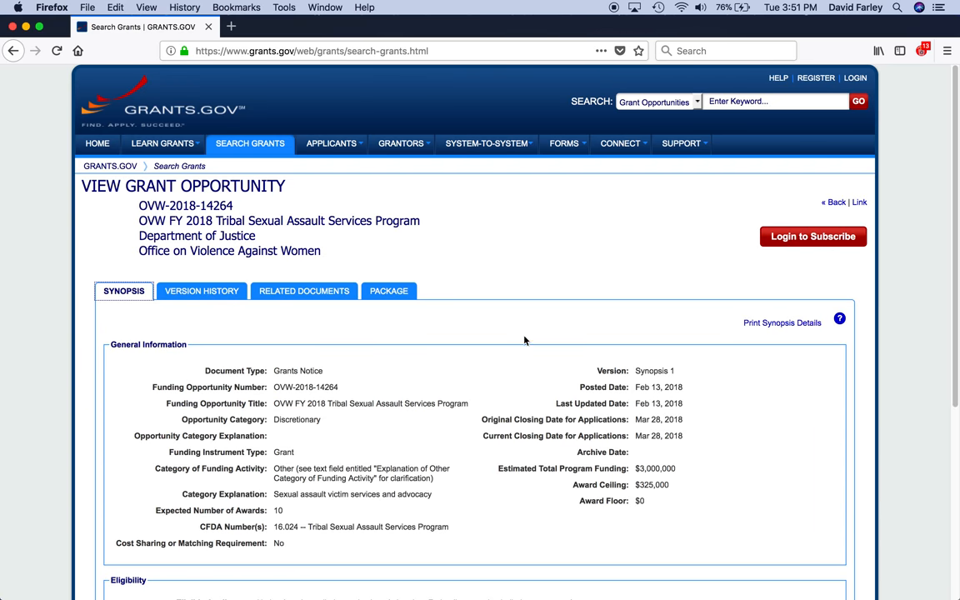
{"action": "scroll", "scroll_direction": "down", "scroll_amount": 3}
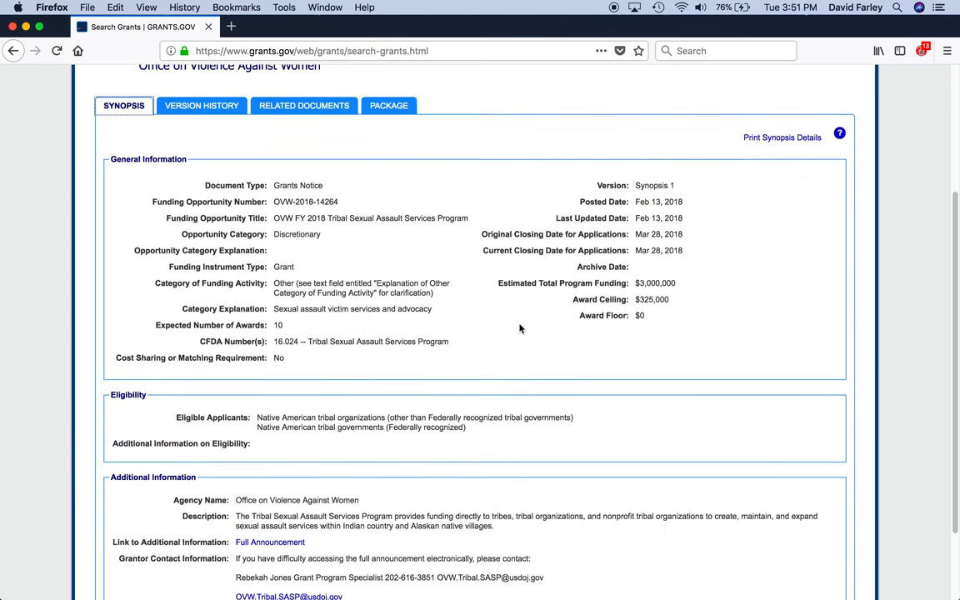
{"action": "scroll", "scroll_direction": "down", "scroll_amount": 3}
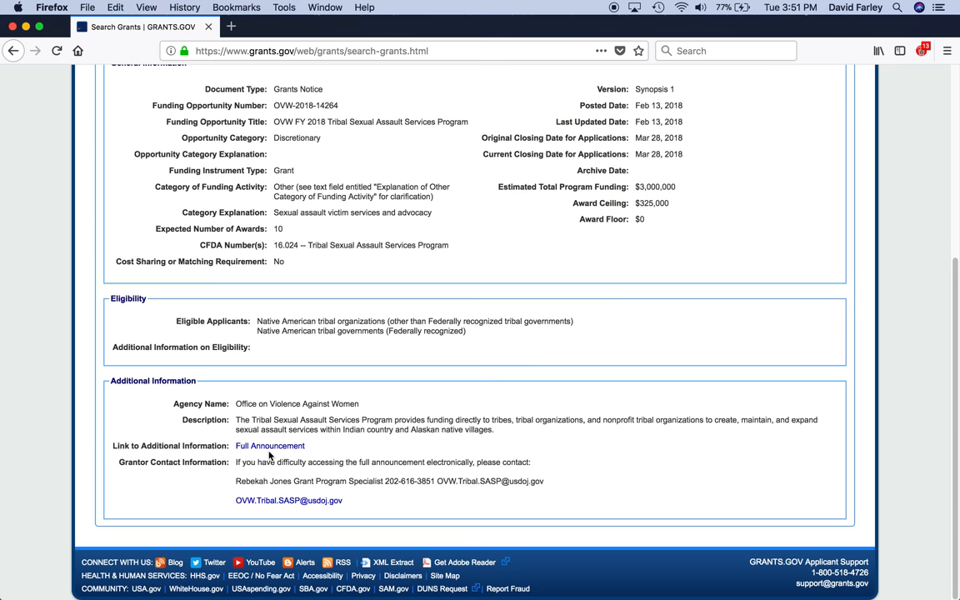
{"action": "mouse_move", "coordinate": [360, 375]}
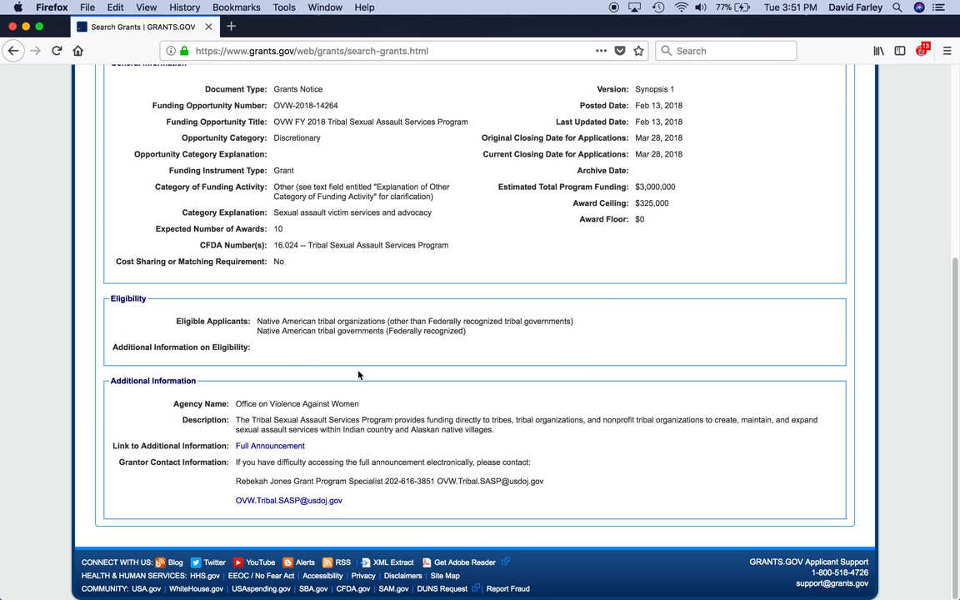
{"action": "mouse_move", "coordinate": [268, 447]}
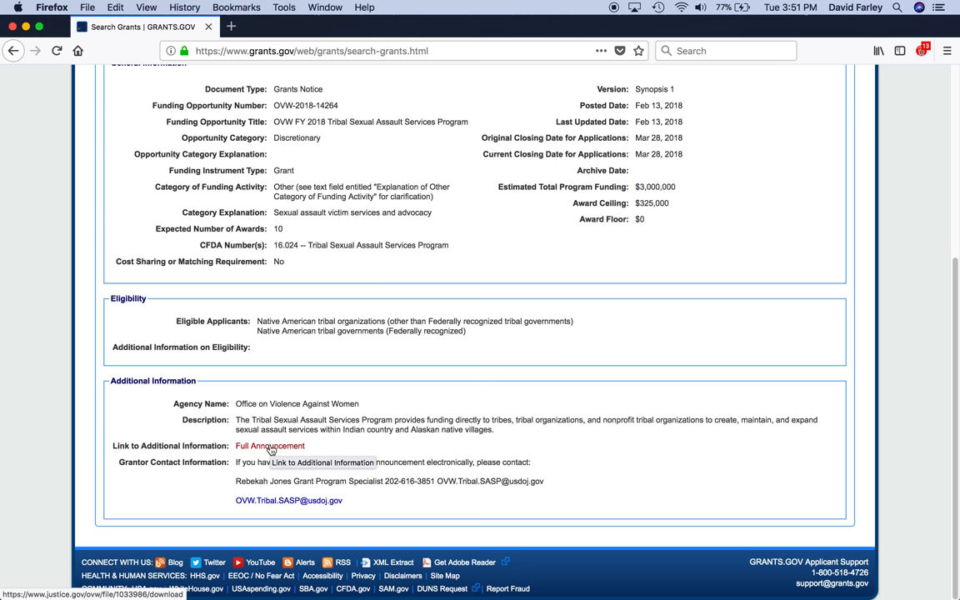
Open the full announcement PDF on justice.gov and page through its contents and program description
{"action": "left_click", "coordinate": [268, 447]}
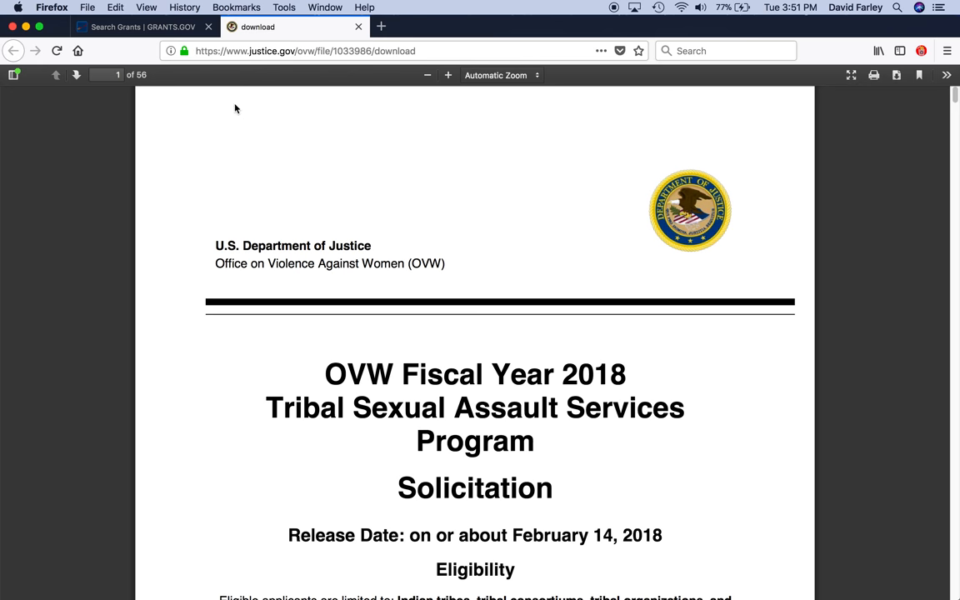
{"action": "mouse_move", "coordinate": [656, 167]}
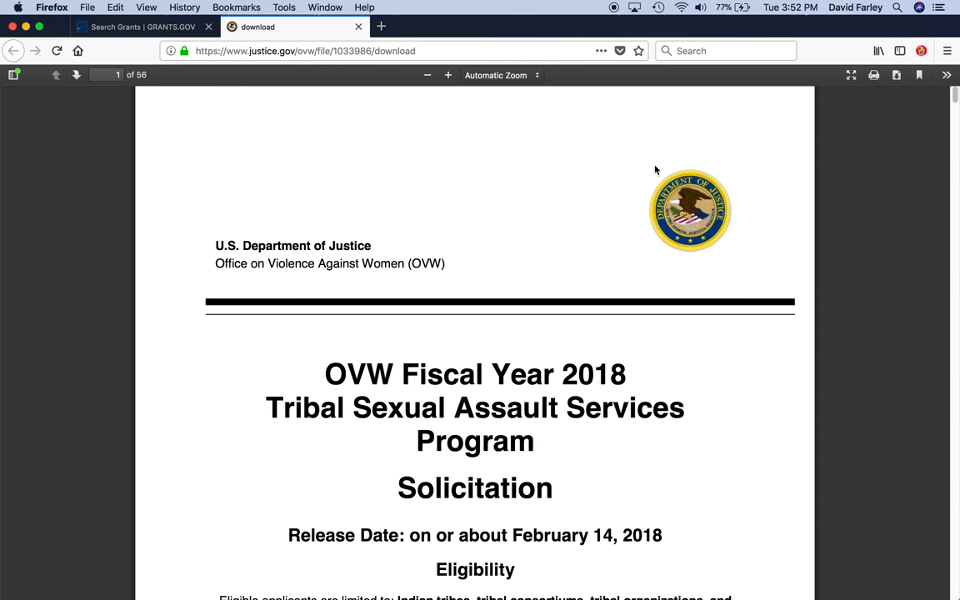
{"action": "scroll", "scroll_direction": "down", "scroll_amount": 3}
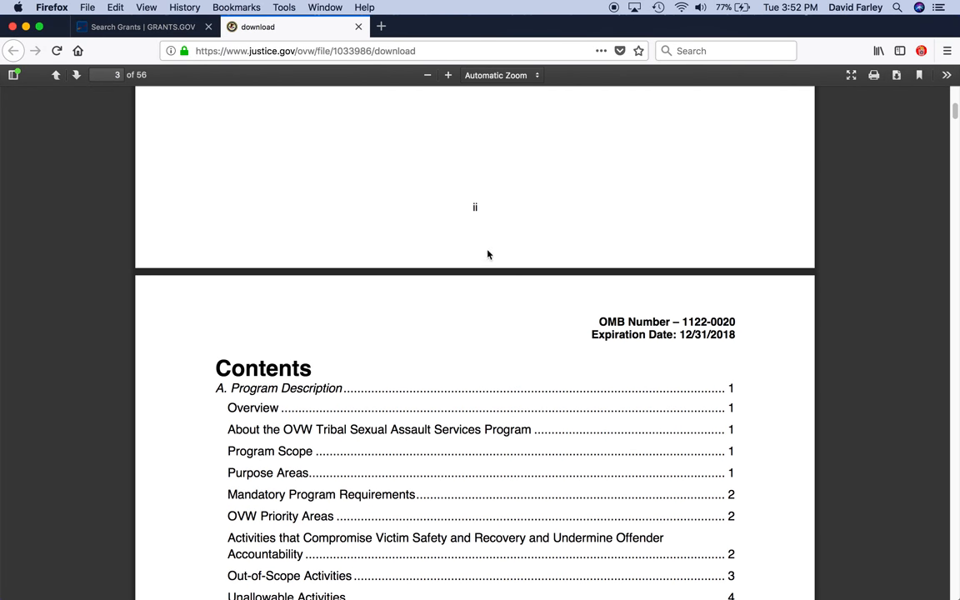
{"action": "mouse_move", "coordinate": [873, 296]}
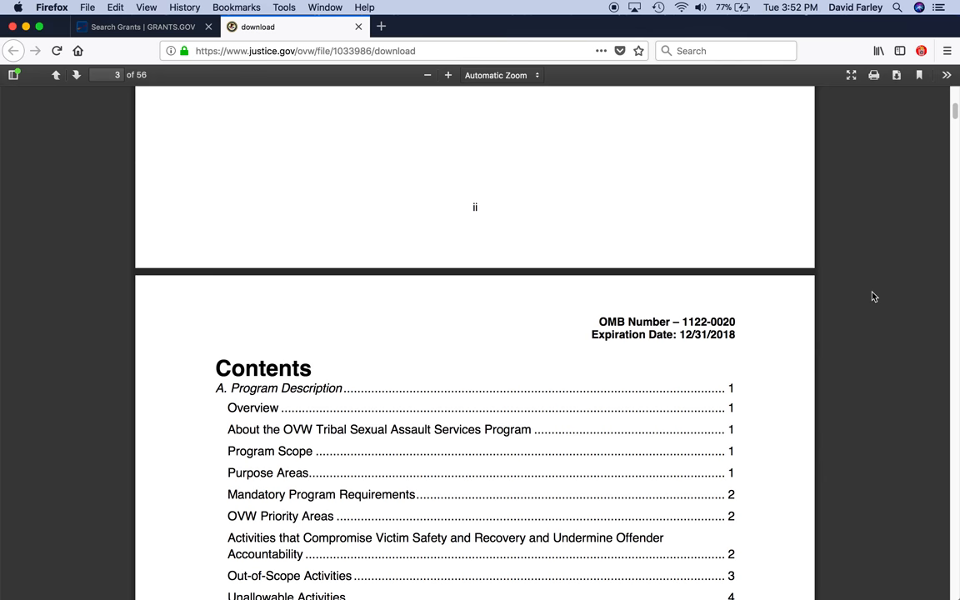
{"action": "scroll", "scroll_direction": "down", "scroll_amount": 3}
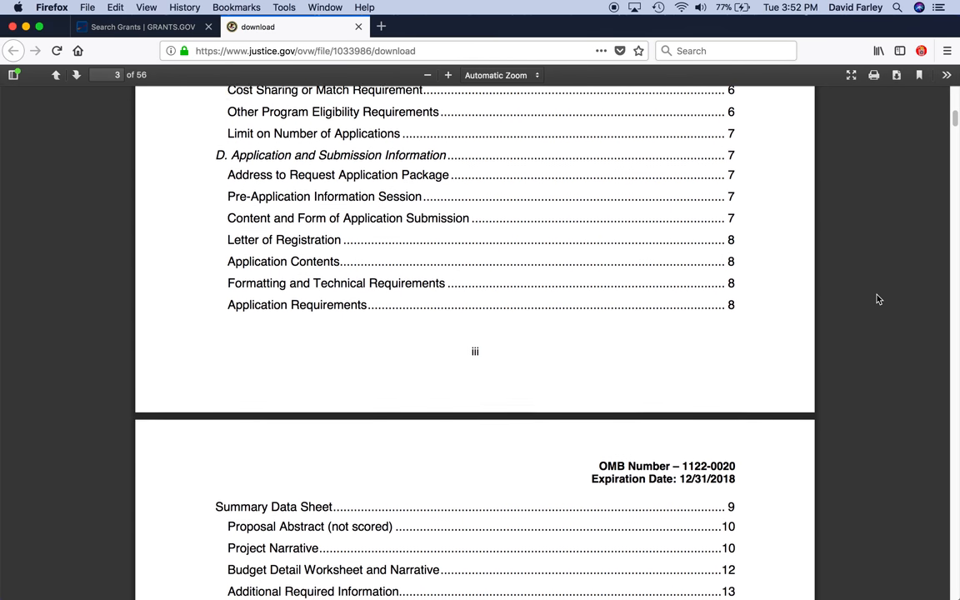
{"action": "scroll", "scroll_direction": "down", "scroll_amount": 3}
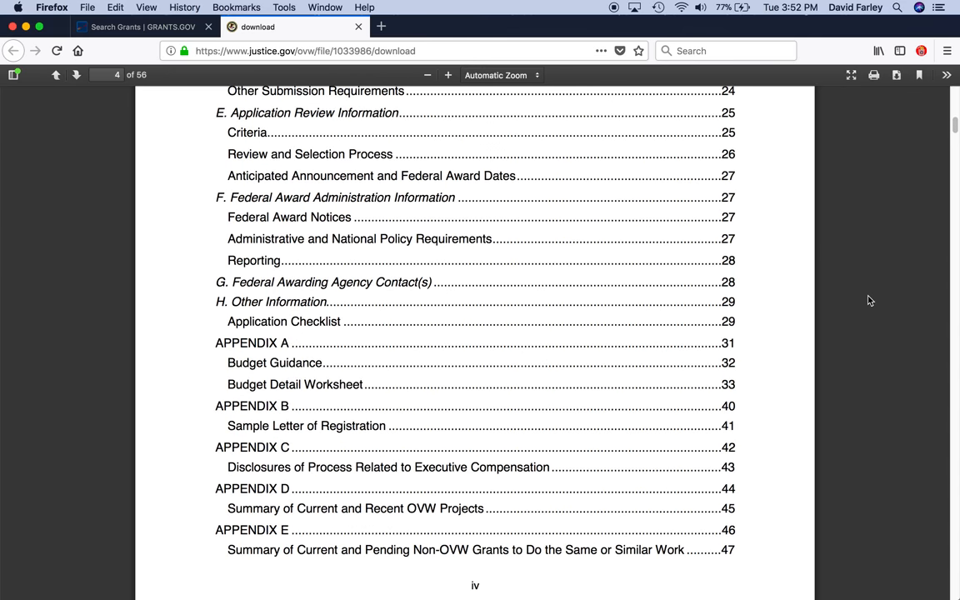
{"action": "scroll", "scroll_direction": "down", "scroll_amount": 3}
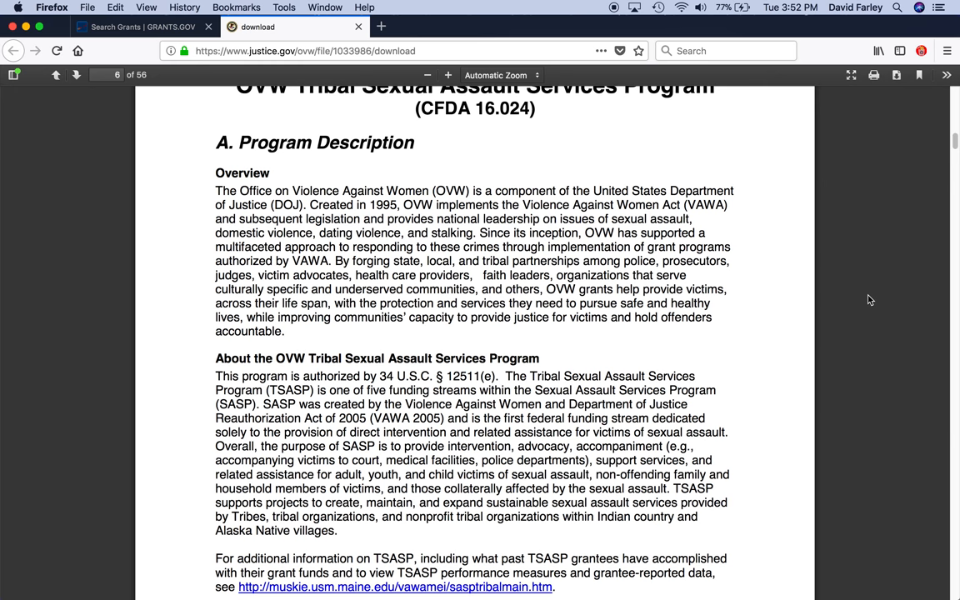
{"action": "mouse_move", "coordinate": [880, 278]}
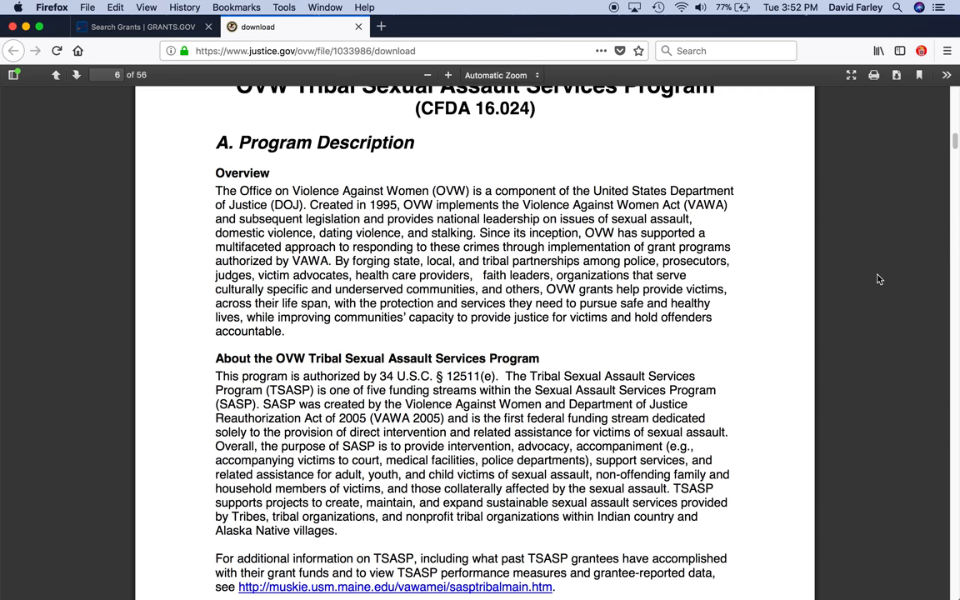
{"action": "mouse_move", "coordinate": [882, 273]}
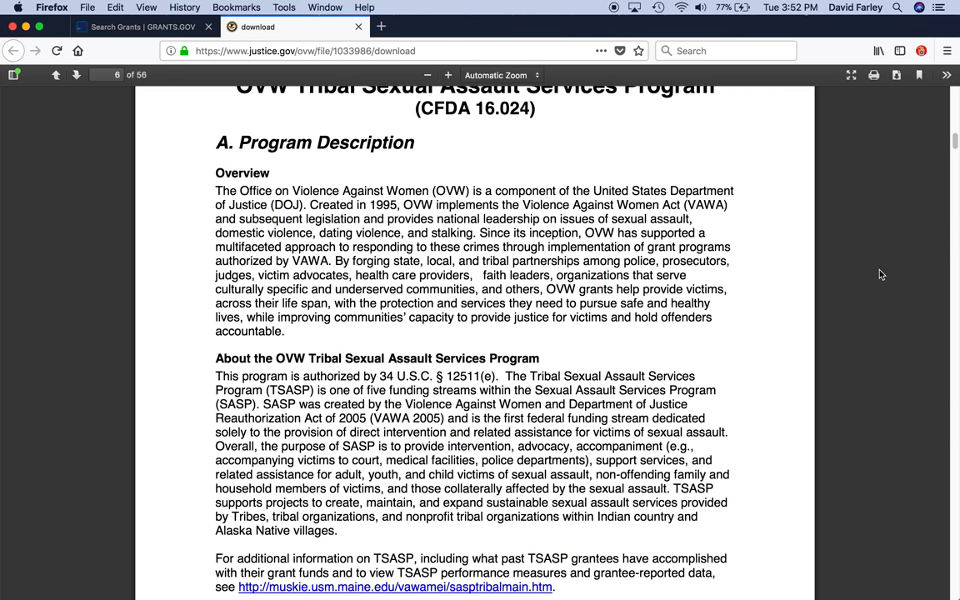
{"action": "scroll", "scroll_direction": "down", "scroll_amount": 3}
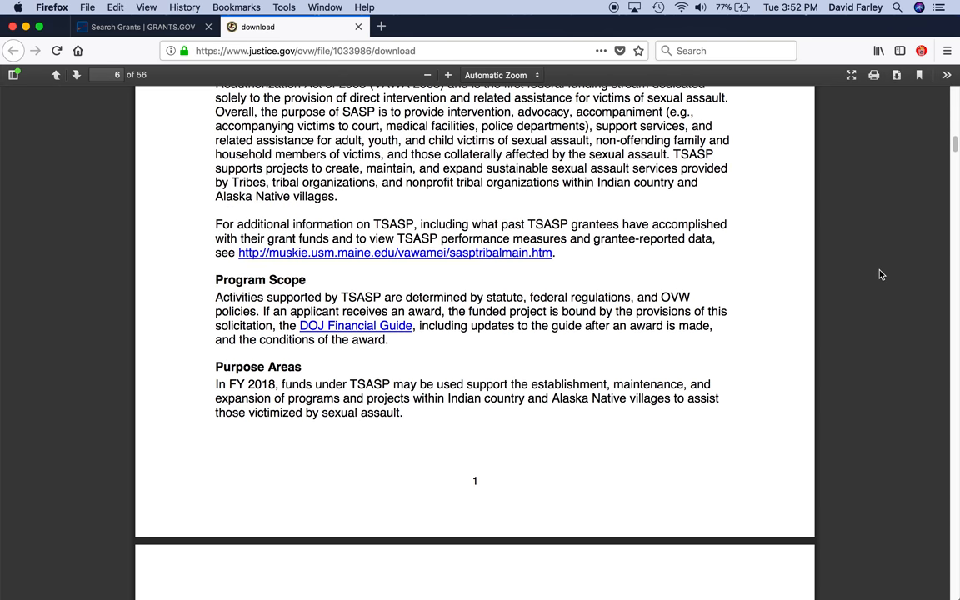
{"action": "scroll", "scroll_direction": "down", "scroll_amount": 3}
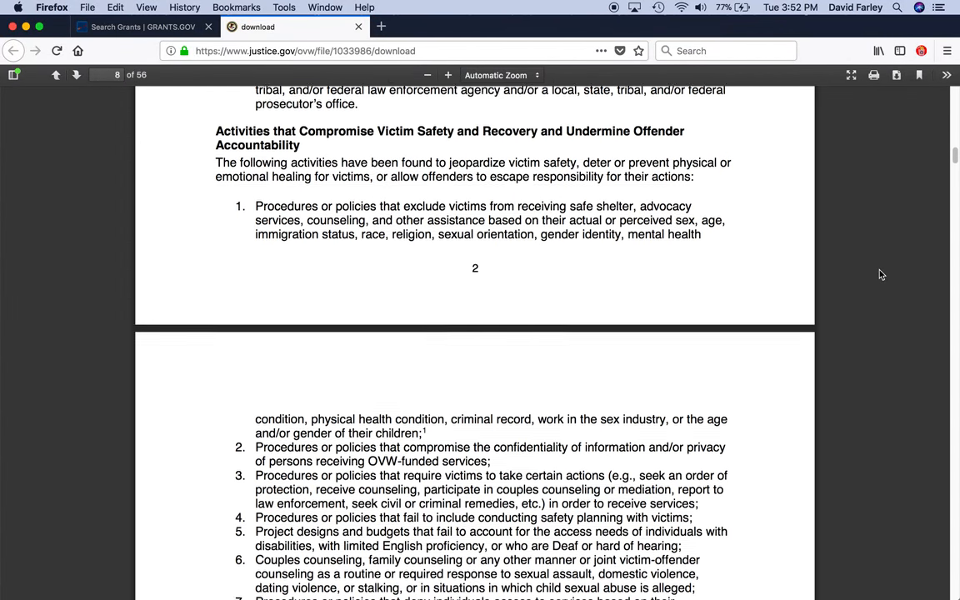
{"action": "scroll", "scroll_direction": "down", "scroll_amount": 3}
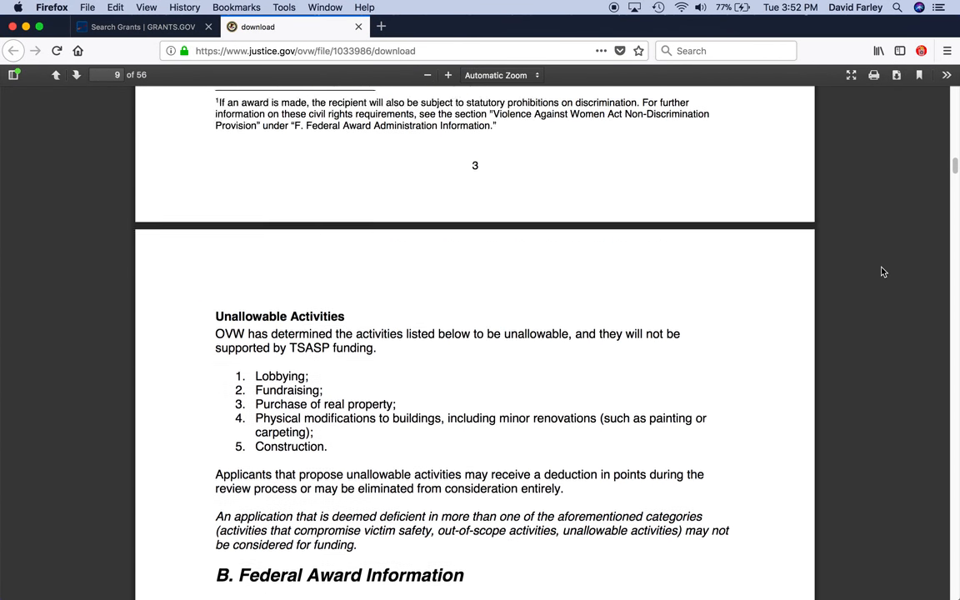
{"action": "scroll", "scroll_direction": "down", "scroll_amount": 3}
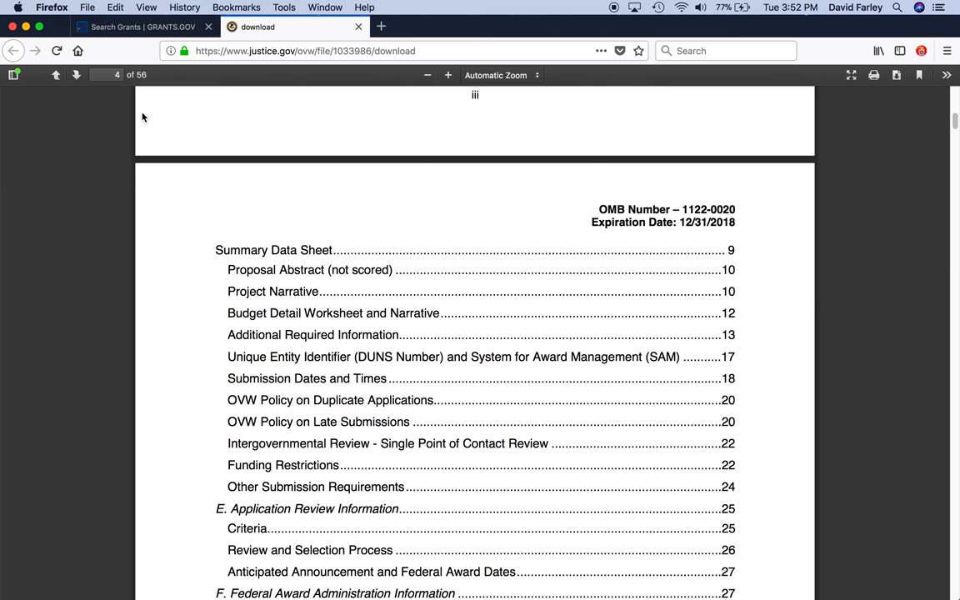
Switch back to the Search Grants tab showing the OVW-2018-14264 synopsis
{"action": "left_click", "coordinate": [136, 27]}
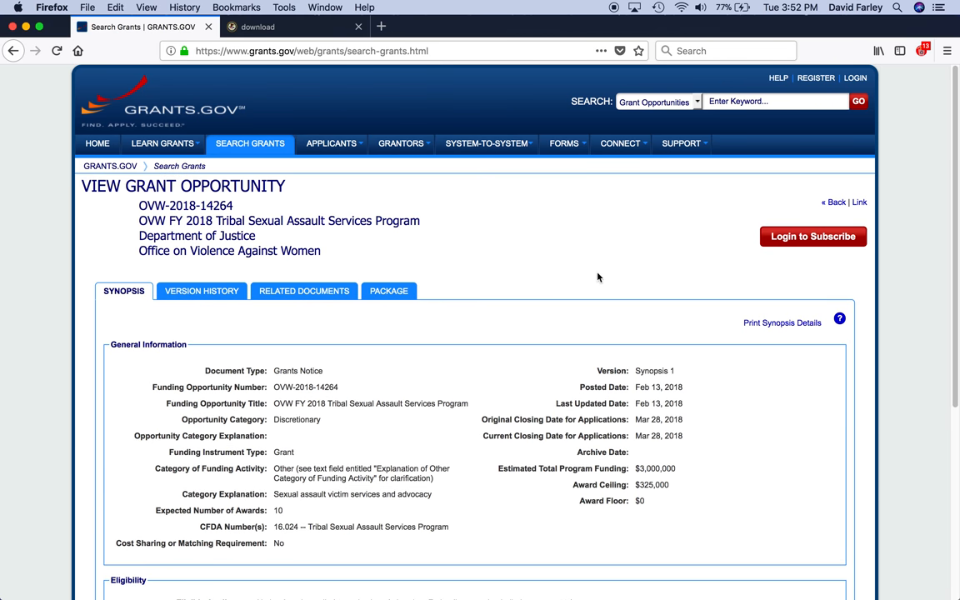
{"action": "scroll", "scroll_direction": "down", "scroll_amount": 3}
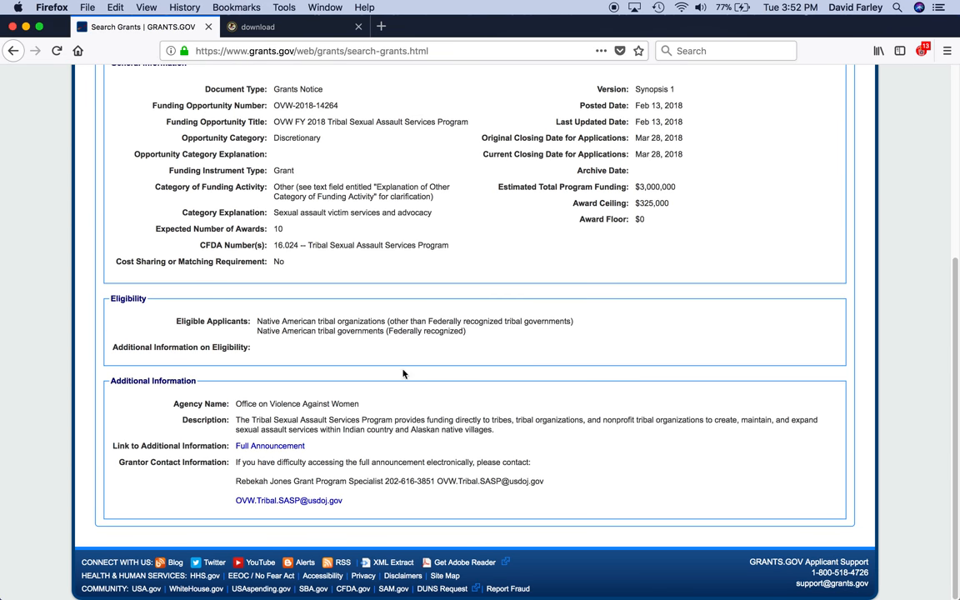
{"action": "mouse_move", "coordinate": [589, 273]}
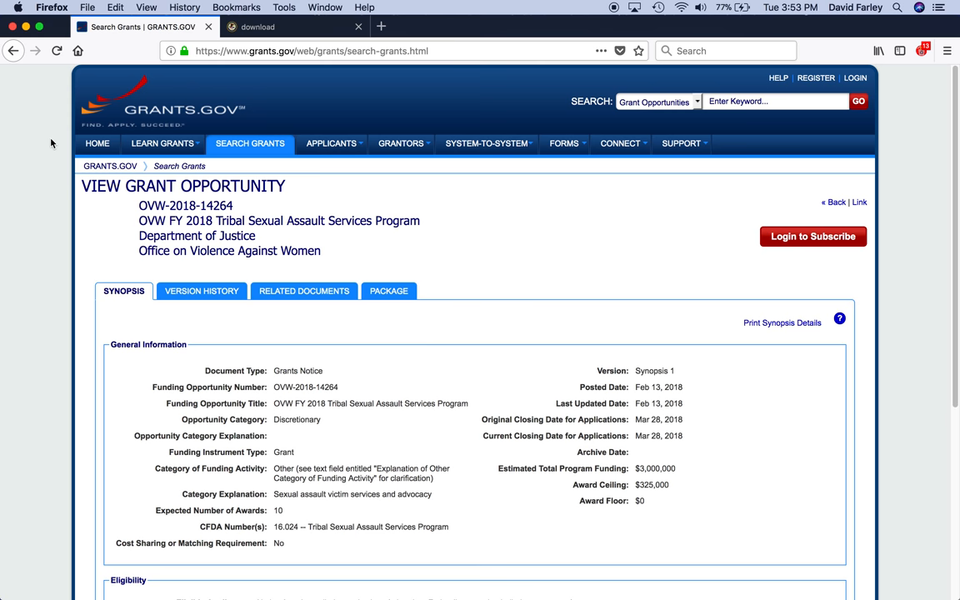
{"action": "left_click", "coordinate": [97, 143]}
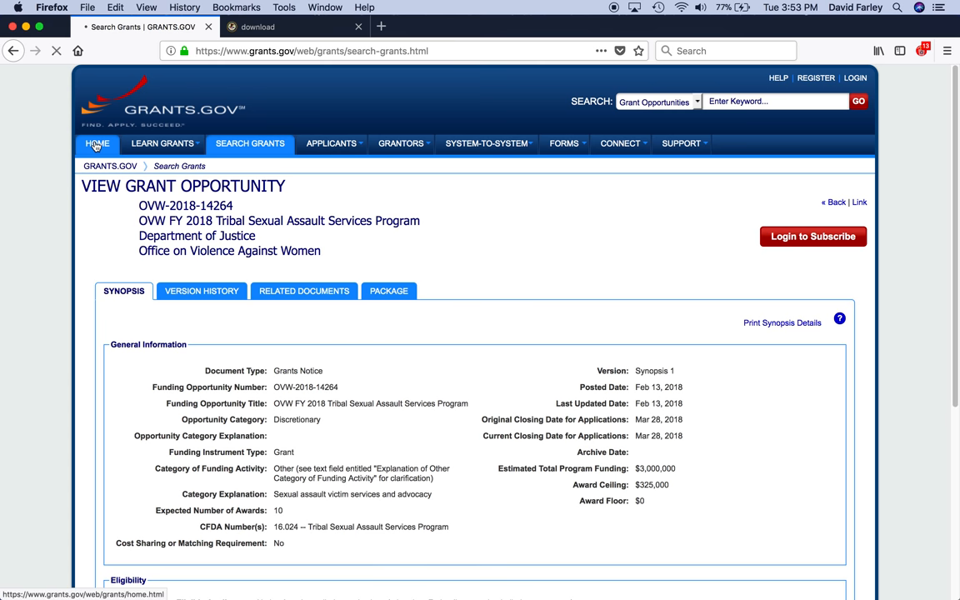
Go to the Grants.gov home page via HOME and browse its Workspace banner and resource tiles
{"action": "left_click", "coordinate": [97, 144]}
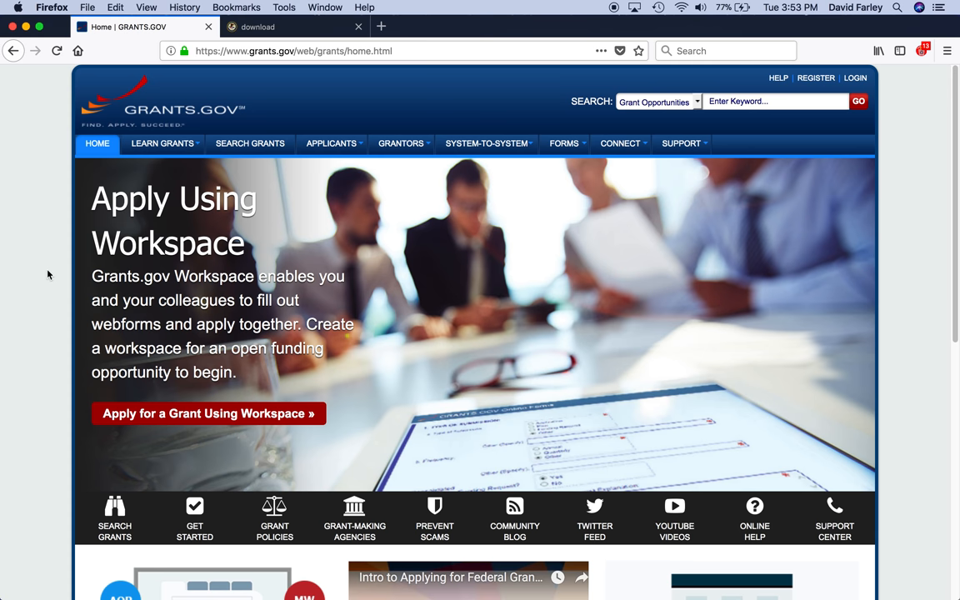
{"action": "mouse_move", "coordinate": [45, 263]}
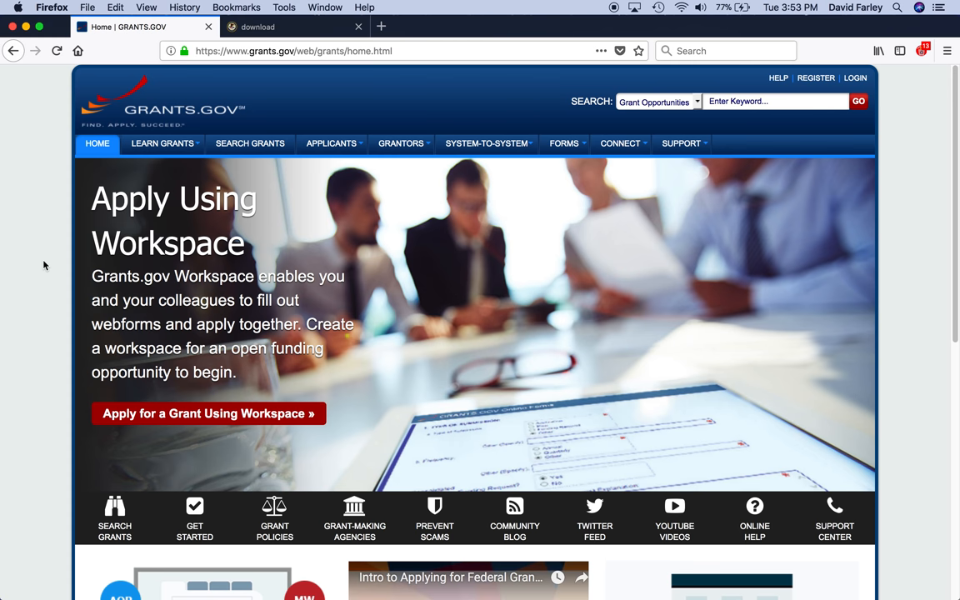
{"action": "mouse_move", "coordinate": [57, 272]}
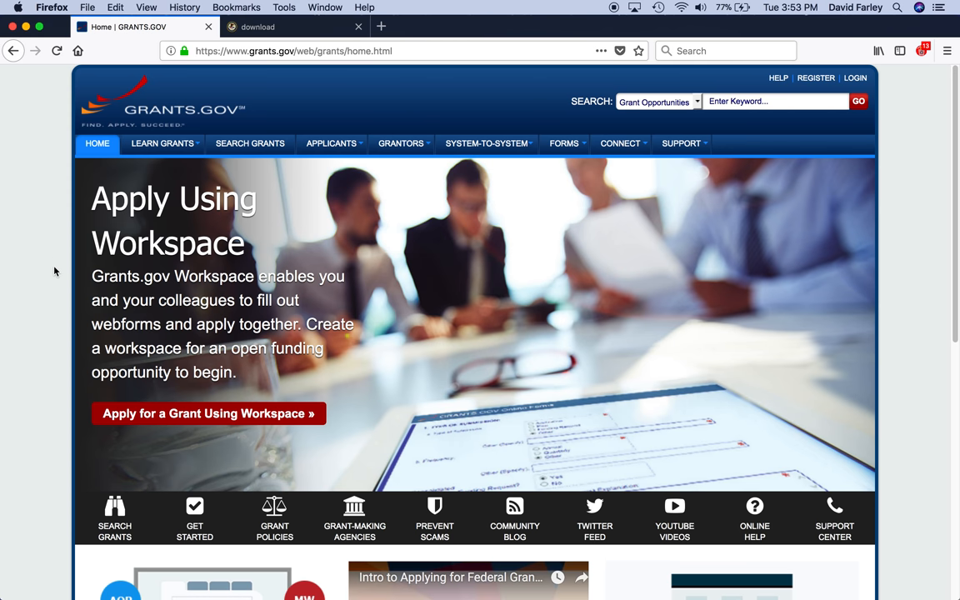
{"action": "mouse_move", "coordinate": [47, 293]}
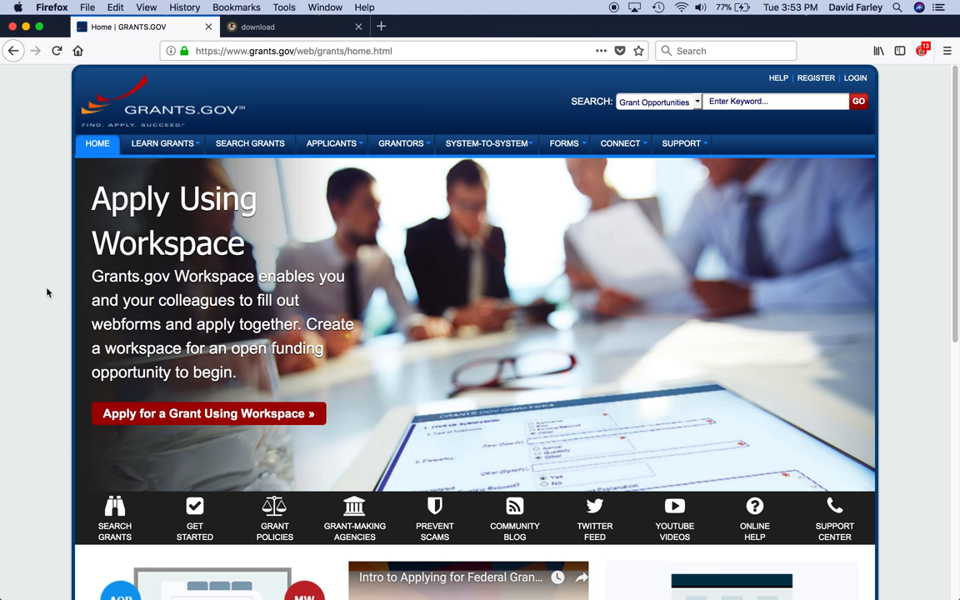
{"action": "scroll", "scroll_direction": "down", "scroll_amount": 3}
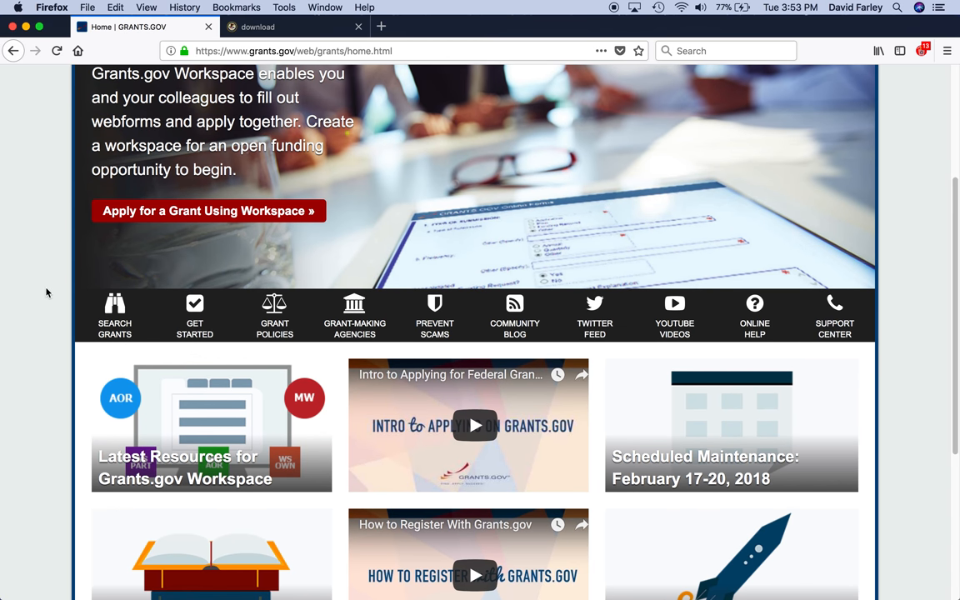
{"action": "mouse_move", "coordinate": [40, 293]}
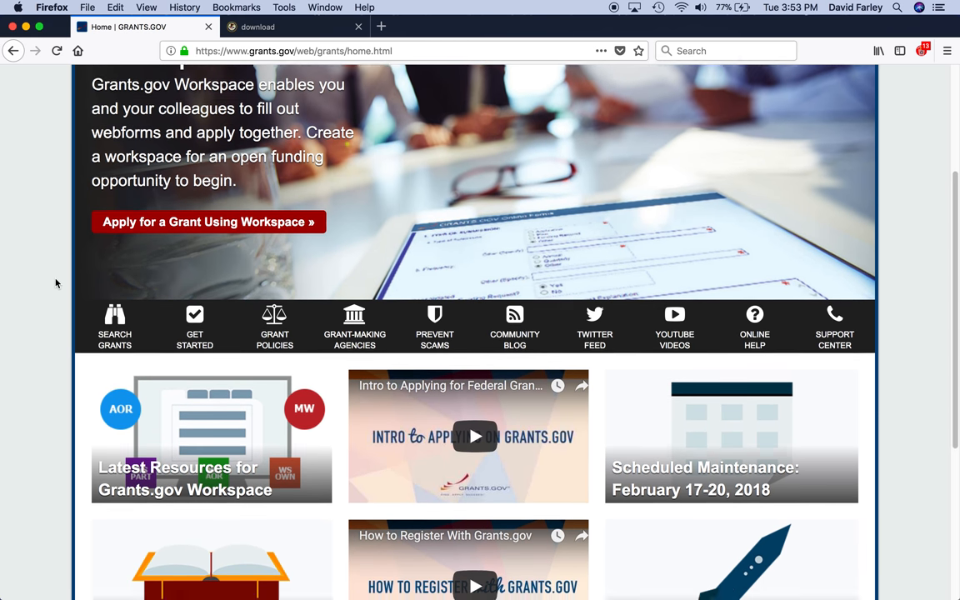
{"action": "scroll", "scroll_direction": "down", "scroll_amount": 3}
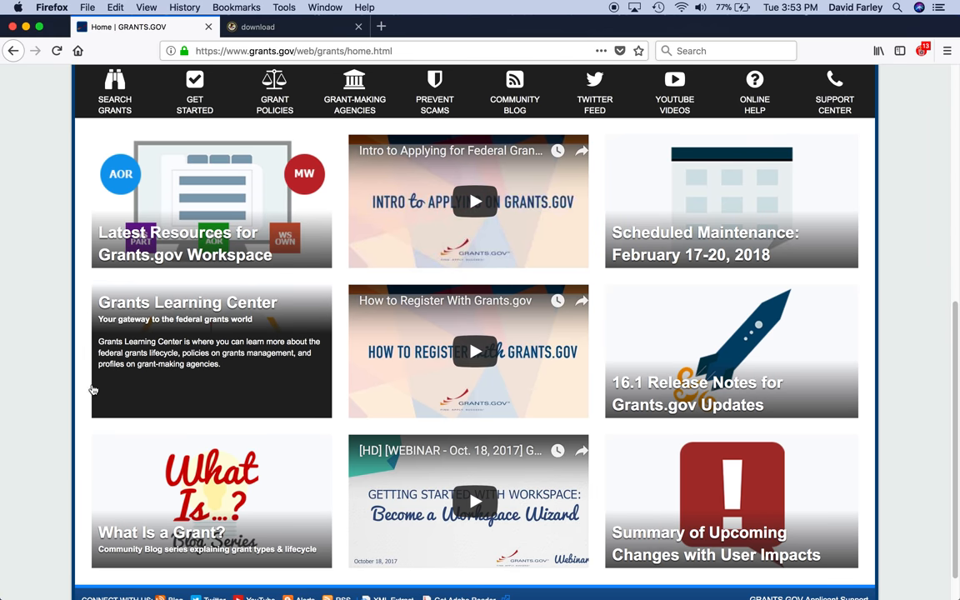
{"action": "scroll", "scroll_direction": "up", "scroll_amount": 3}
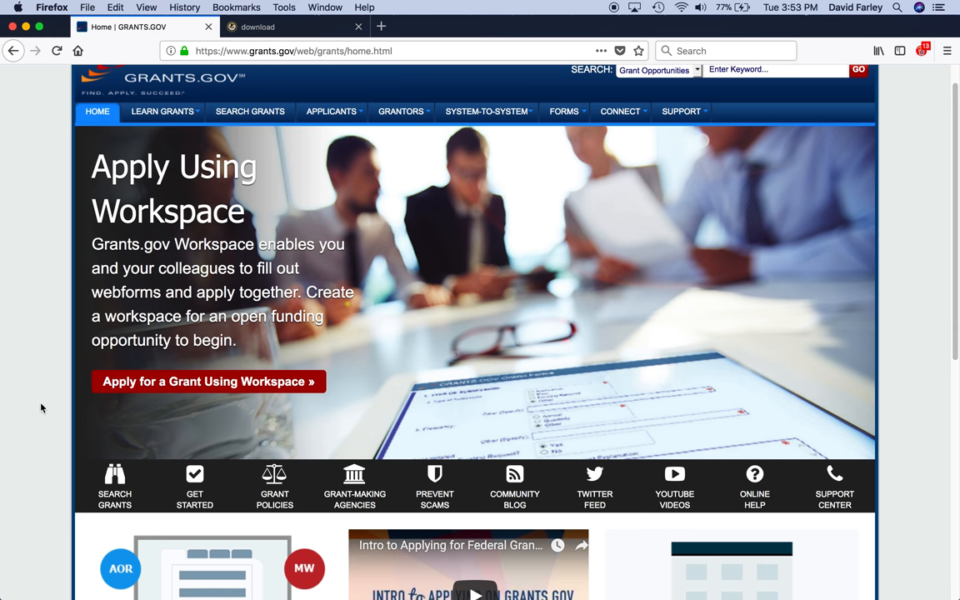
{"action": "scroll", "scroll_direction": "down", "scroll_amount": 3}
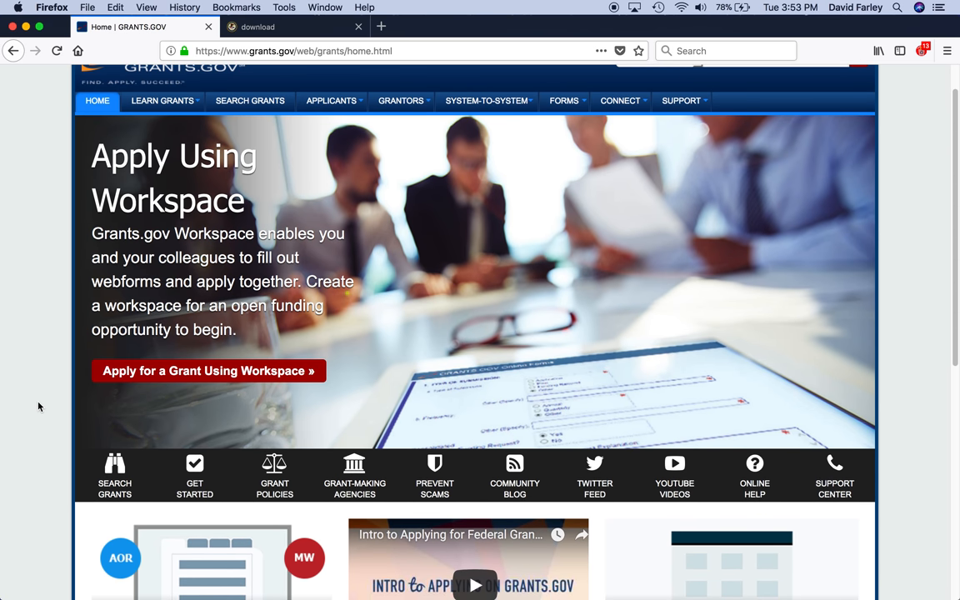
{"action": "mouse_move", "coordinate": [90, 412]}
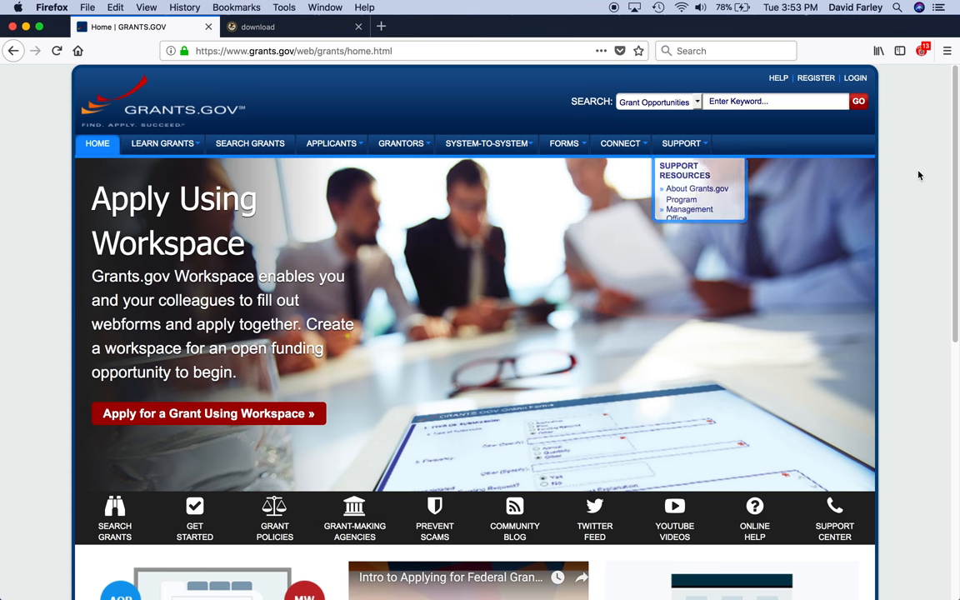
{"action": "mouse_move", "coordinate": [907, 227]}
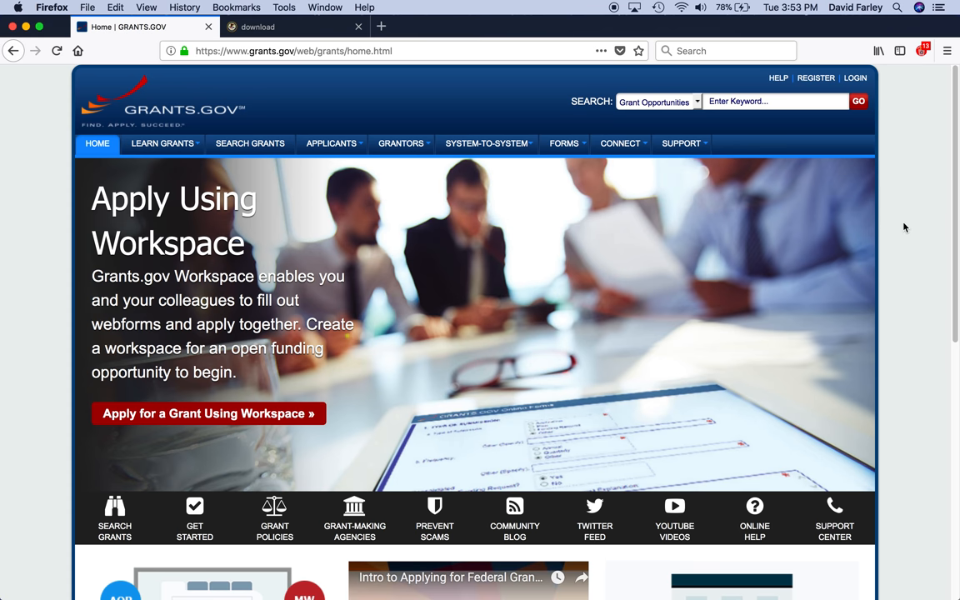
{"action": "scroll", "scroll_direction": "down", "scroll_amount": 3}
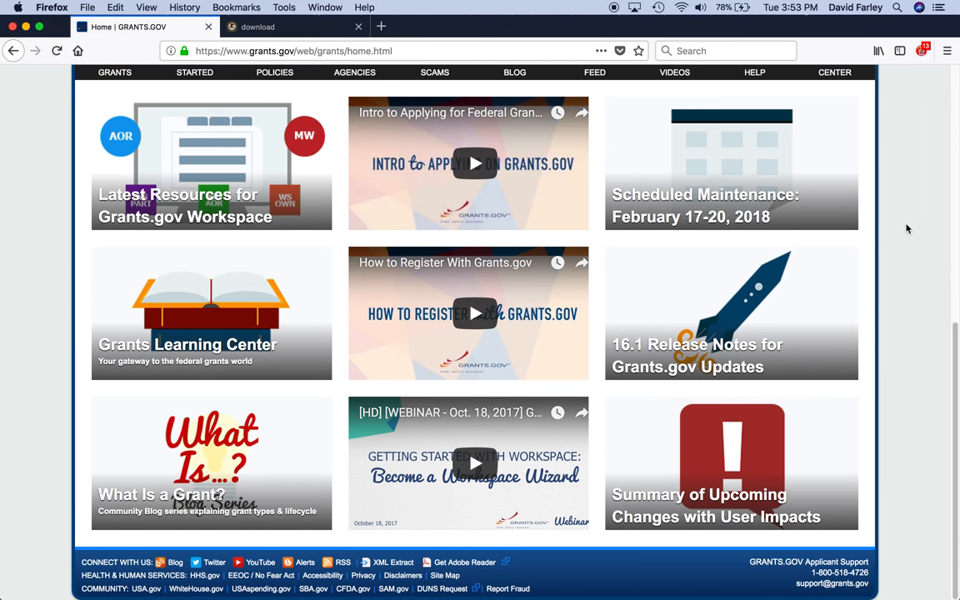
{"action": "scroll", "scroll_direction": "up", "scroll_amount": 3}
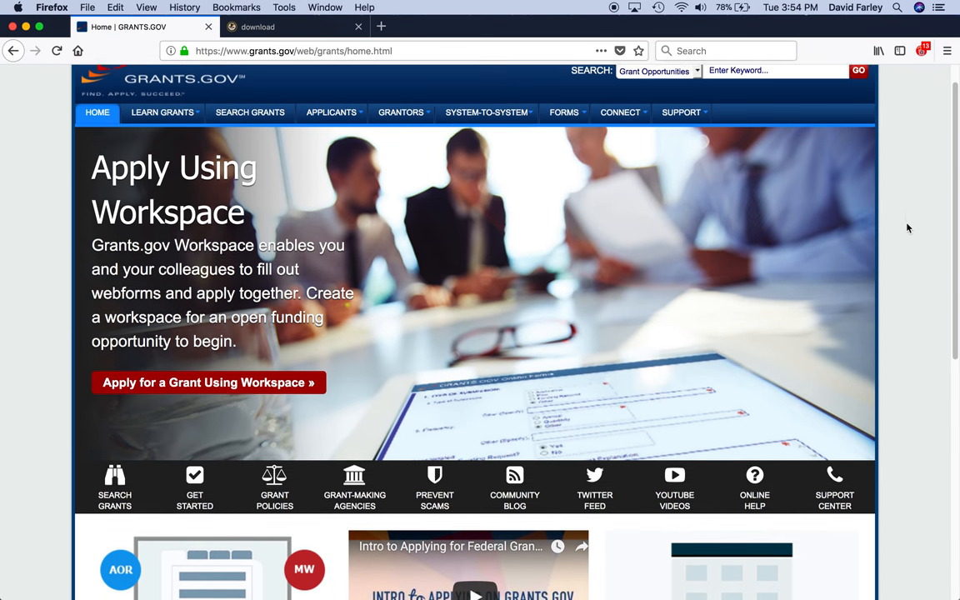
{"action": "scroll", "scroll_direction": "down", "scroll_amount": 3}
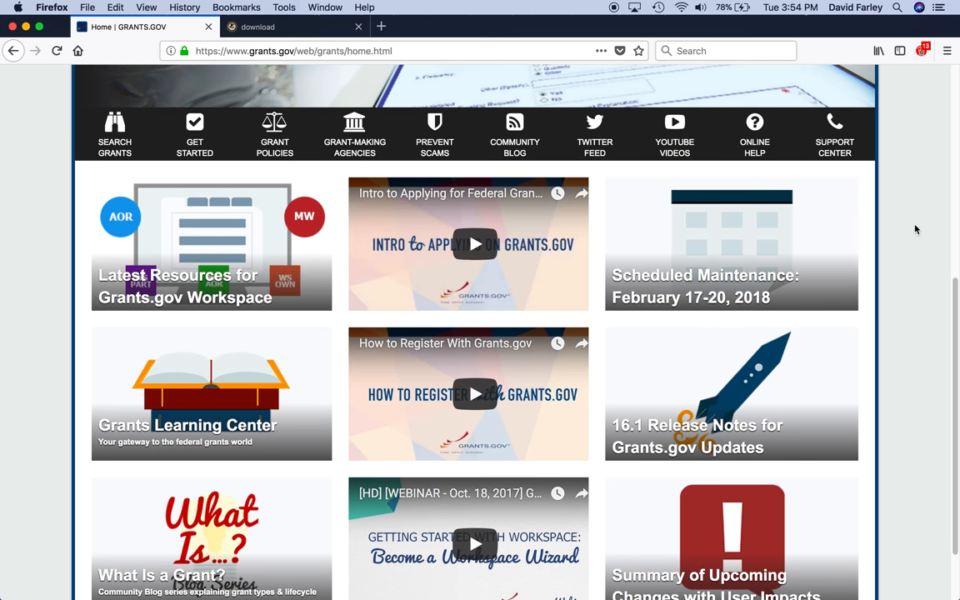
{"action": "scroll", "scroll_direction": "up", "scroll_amount": 3}
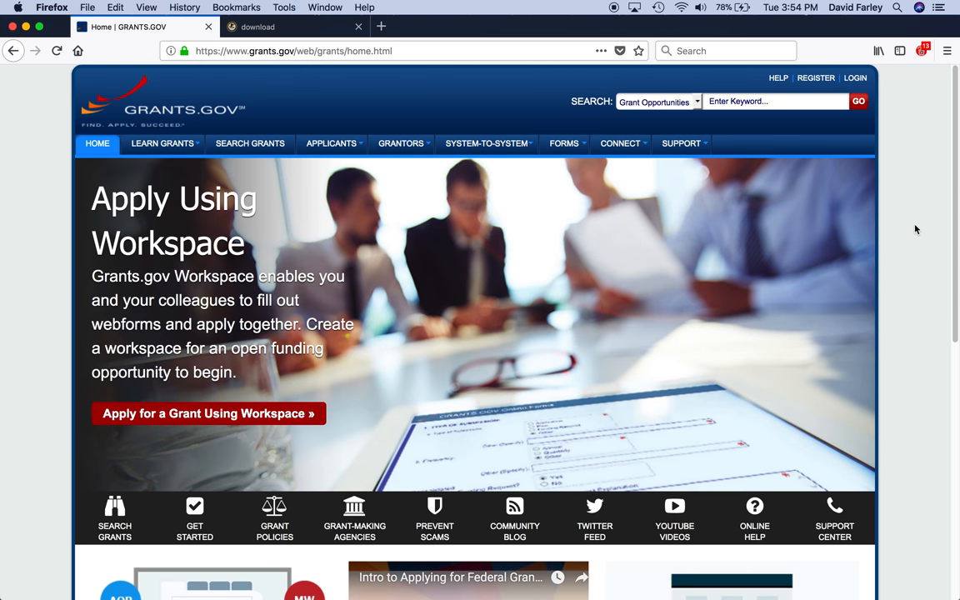
{"action": "mouse_move", "coordinate": [50, 293]}
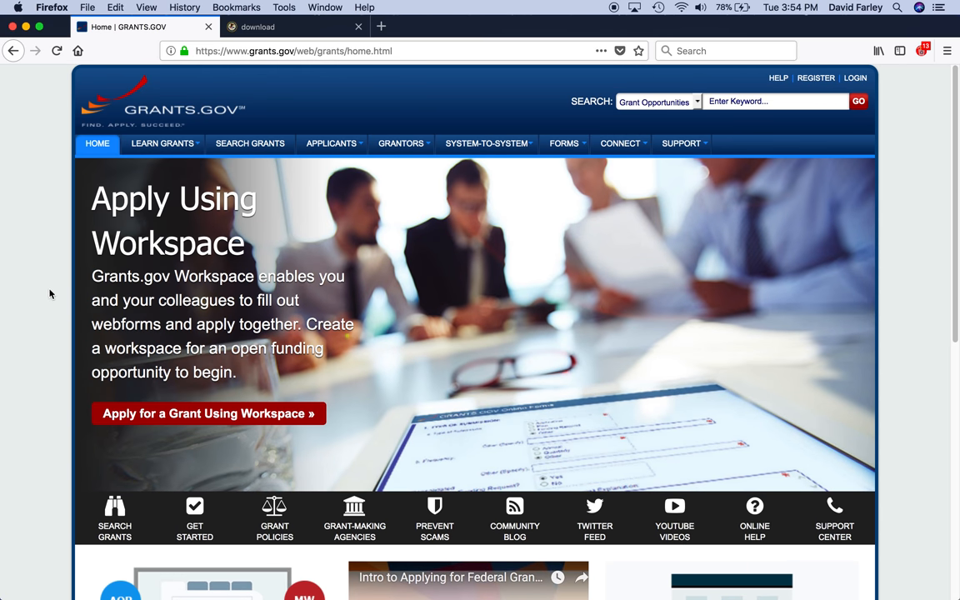
{"action": "mouse_move", "coordinate": [47, 305]}
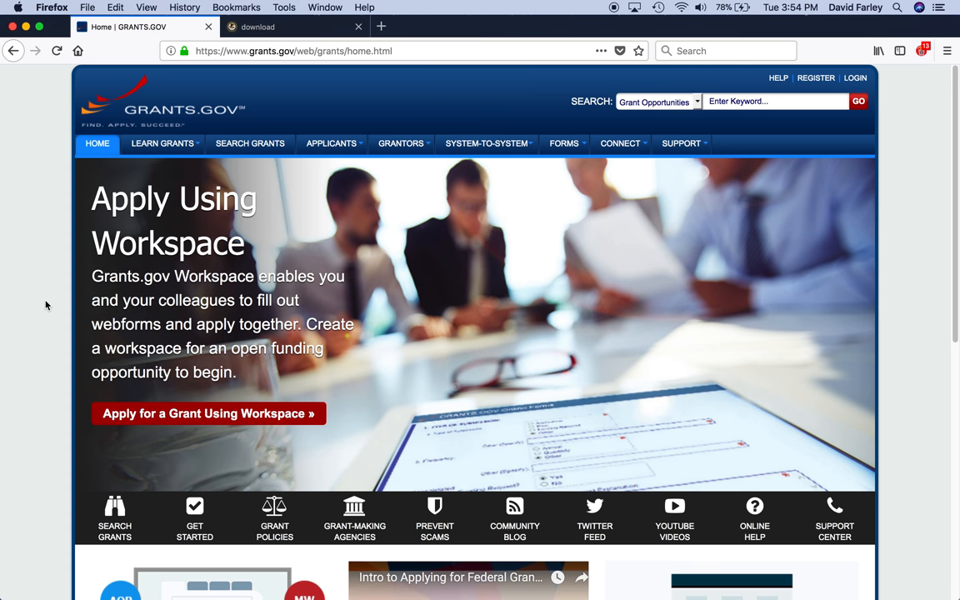
{"action": "mouse_move", "coordinate": [36, 288]}
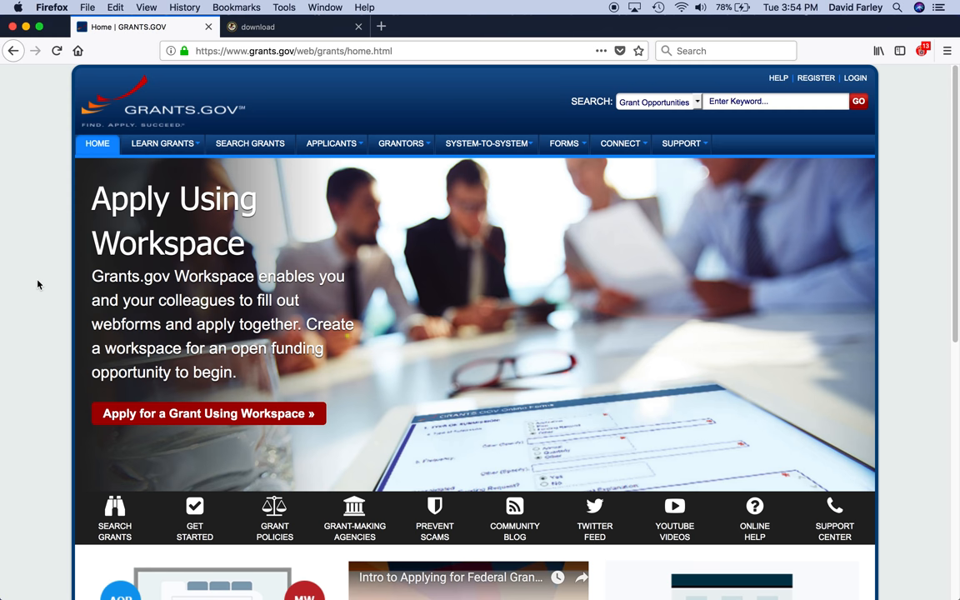
{"action": "mouse_move", "coordinate": [46, 260]}
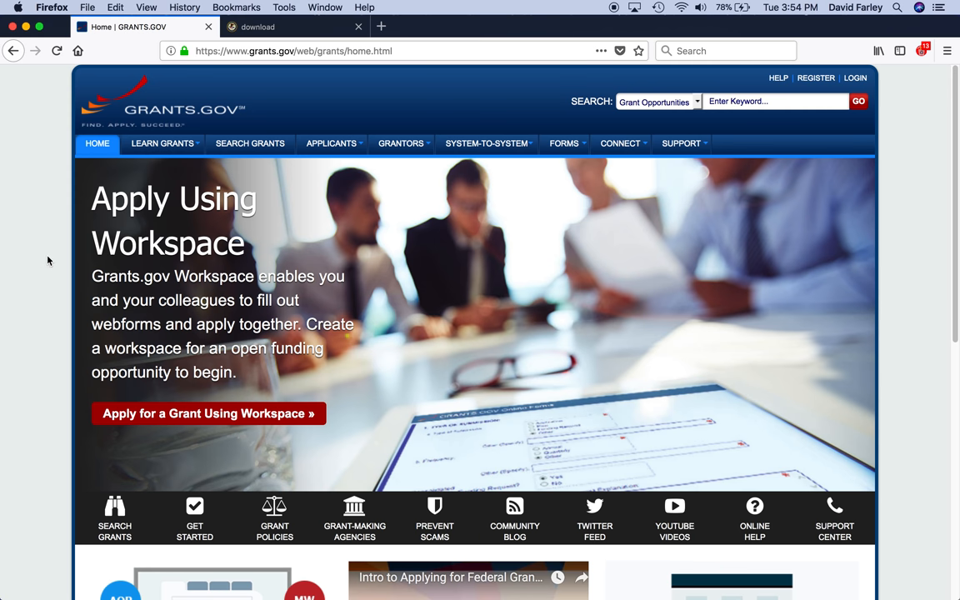